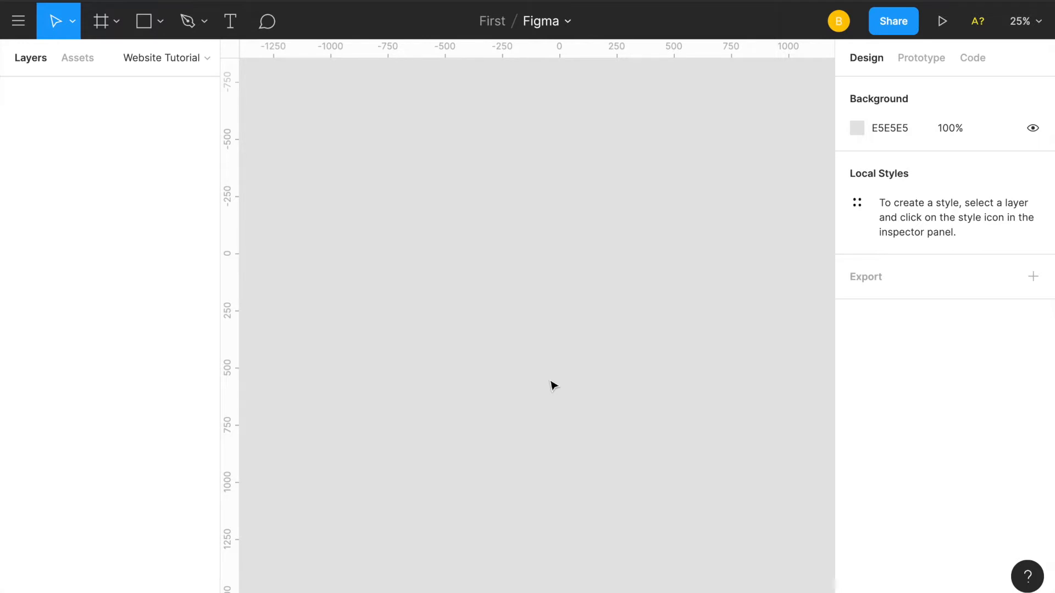
mouse_move(483, 281)
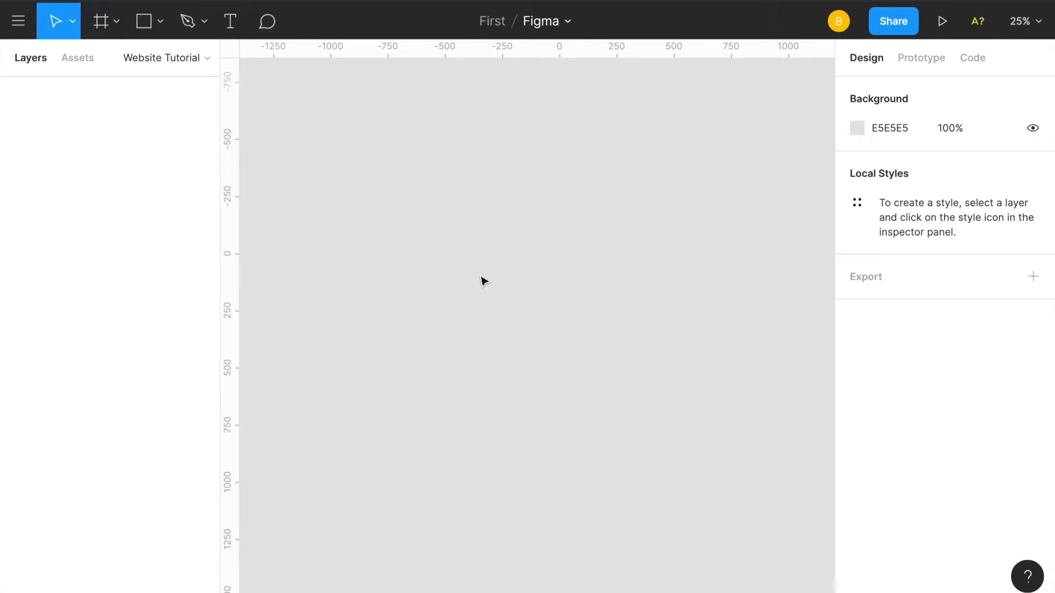
- Create a Desktop 1440×1024 frame with a 2-column layout grid and 0 gutter
left_click(99, 21)
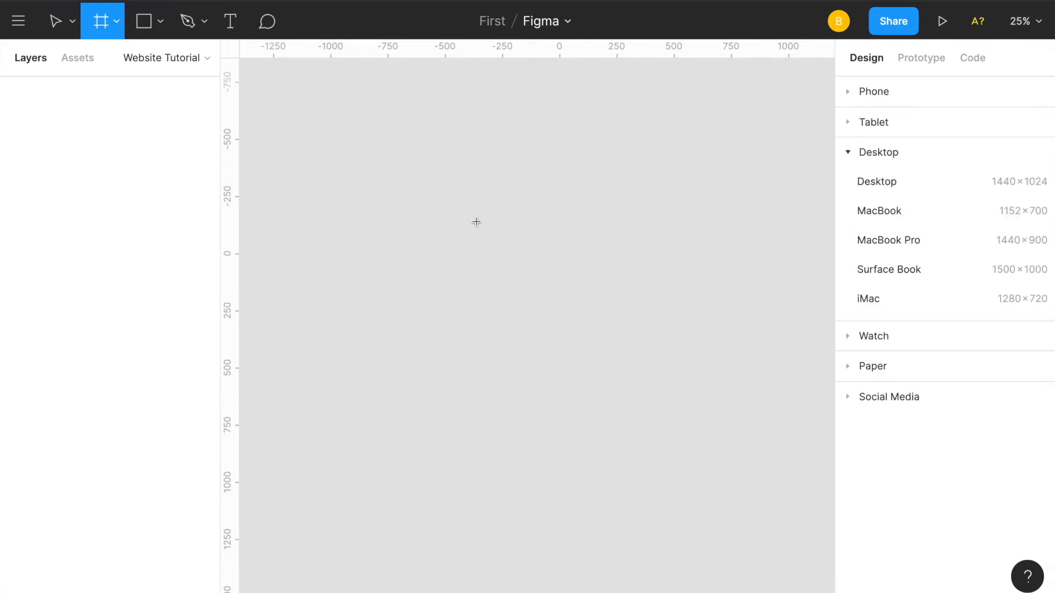
left_click(877, 182)
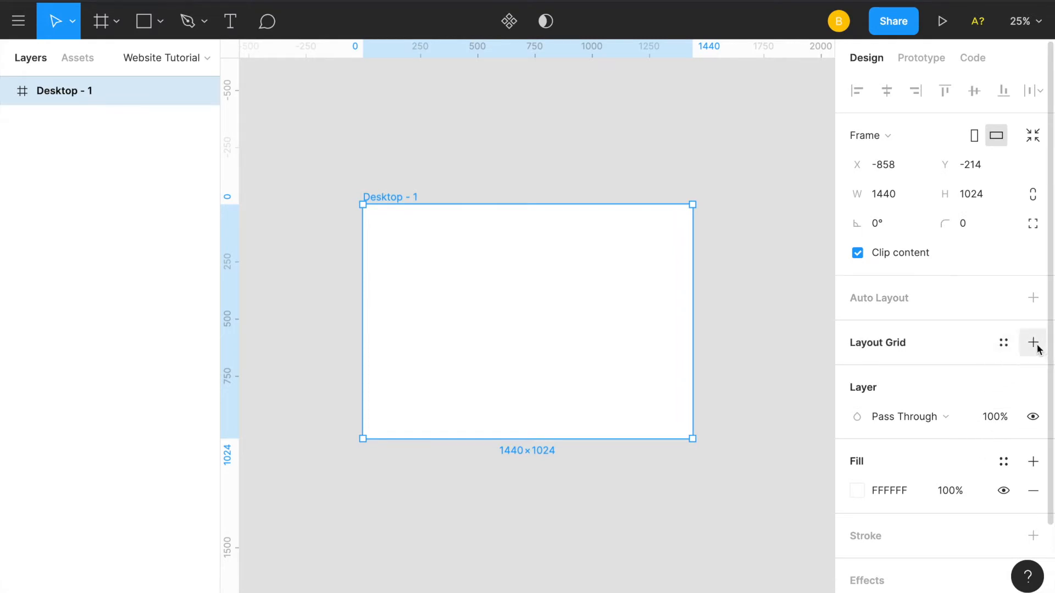
left_click(1034, 343)
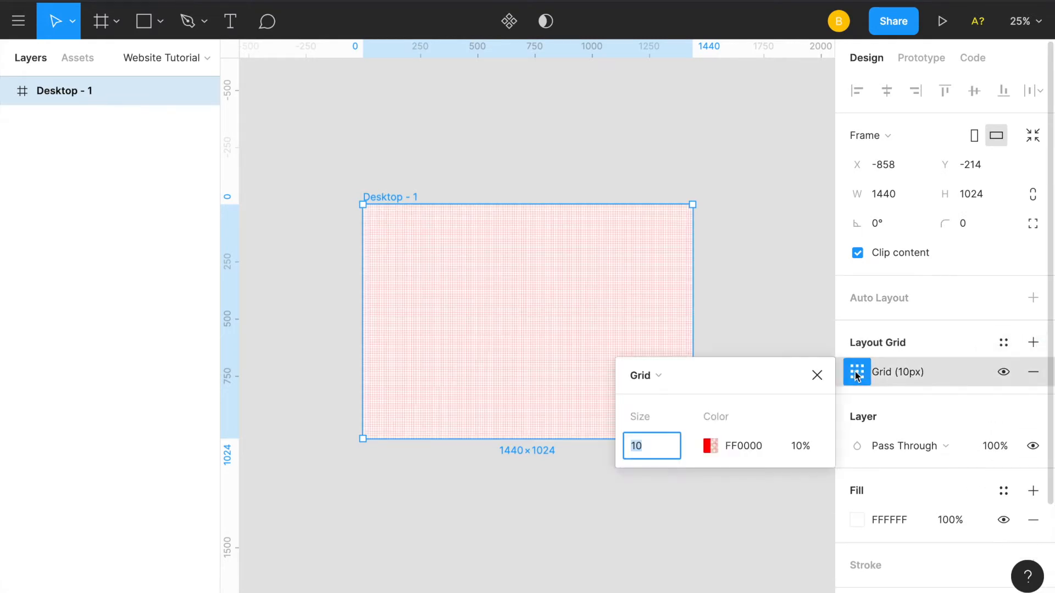
left_click(644, 376)
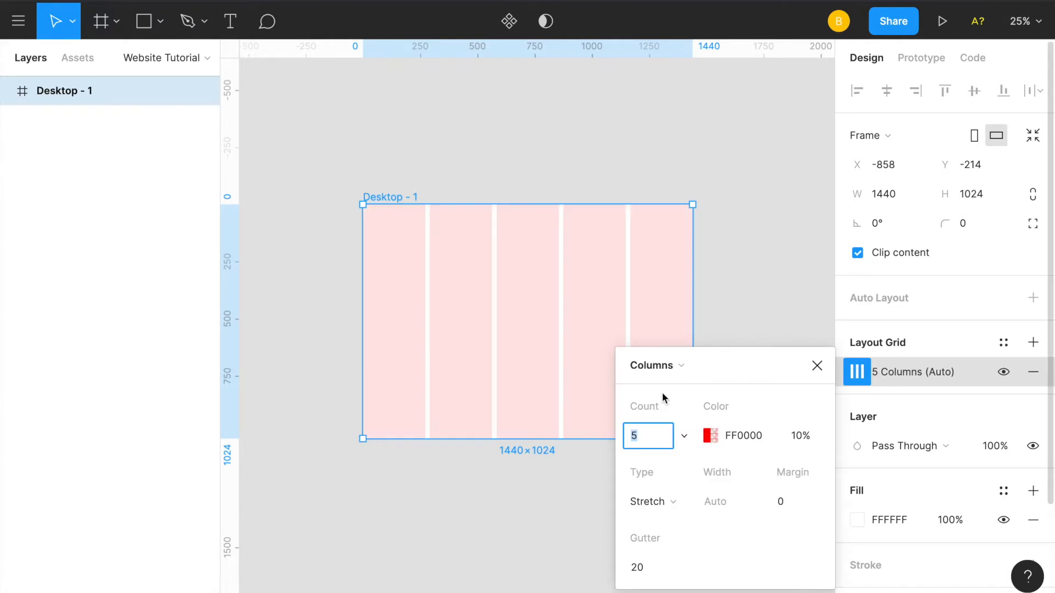
type("2")
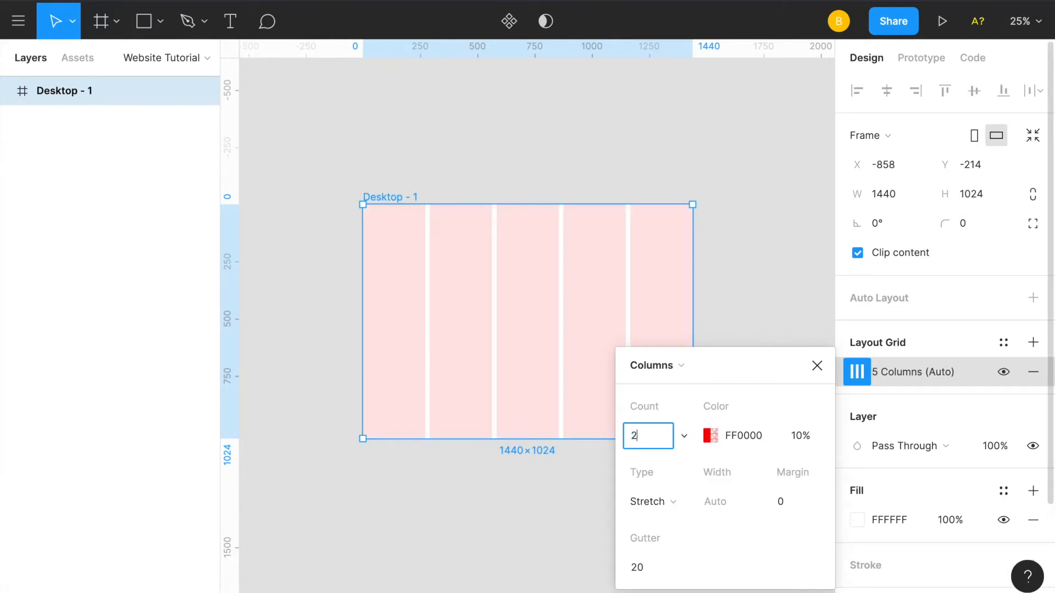
type("0")
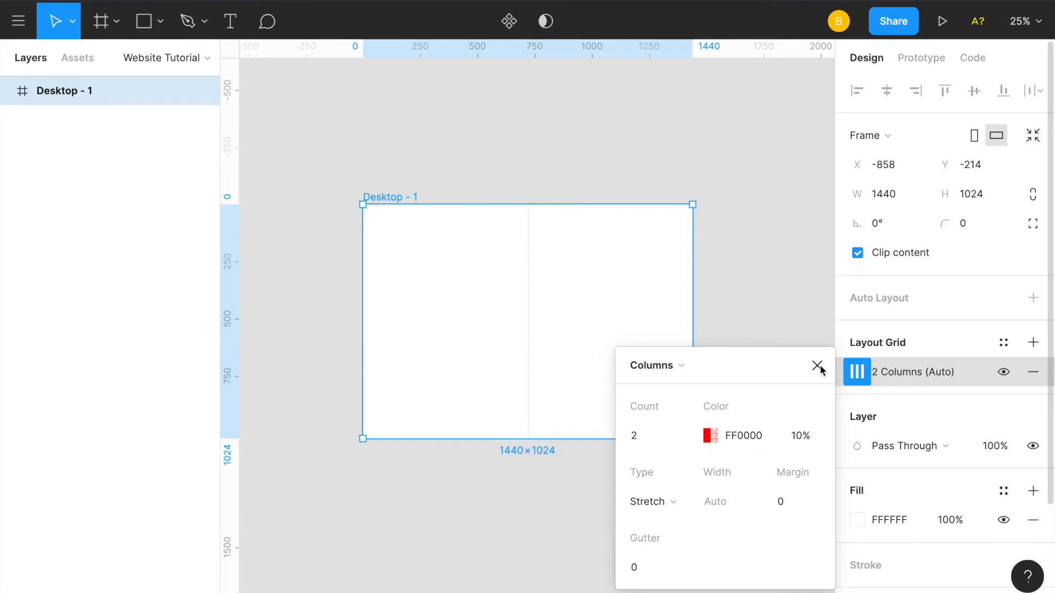
mouse_move(831, 371)
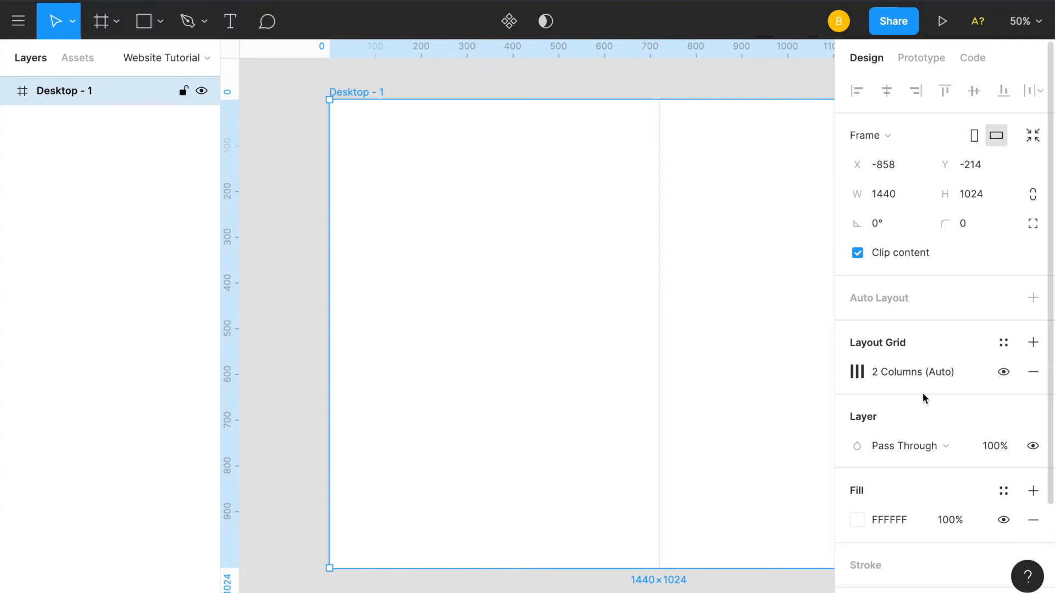
- Change the Desktop - 1 frame's fill from white FFFFFF to blue
scroll("down", 3)
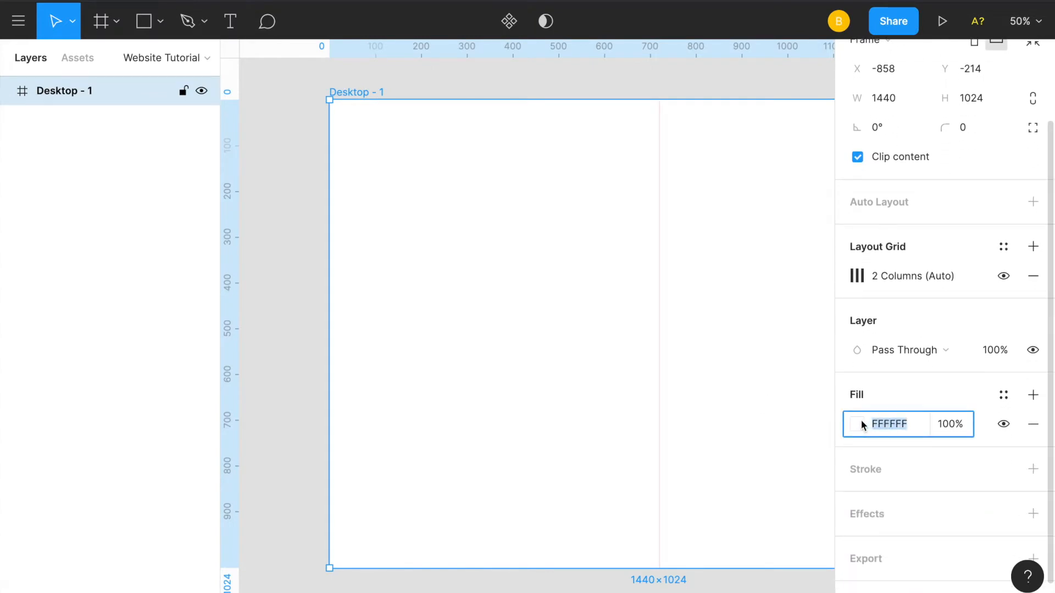
left_click(857, 423)
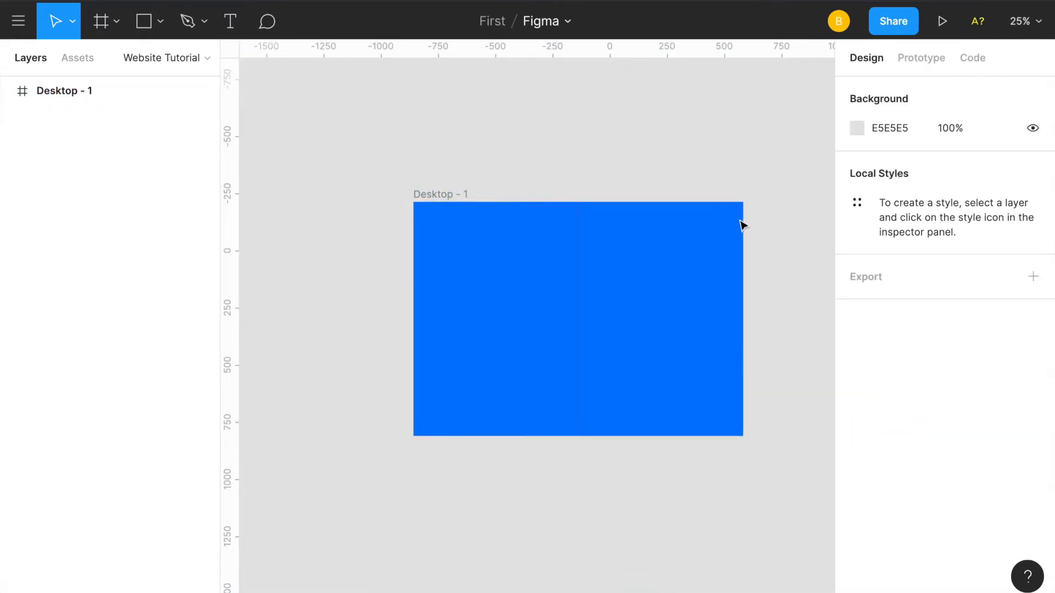
- Add the headline 'All in one Email Marketing Software' at size 50, narrowed to wrap
left_click(230, 21)
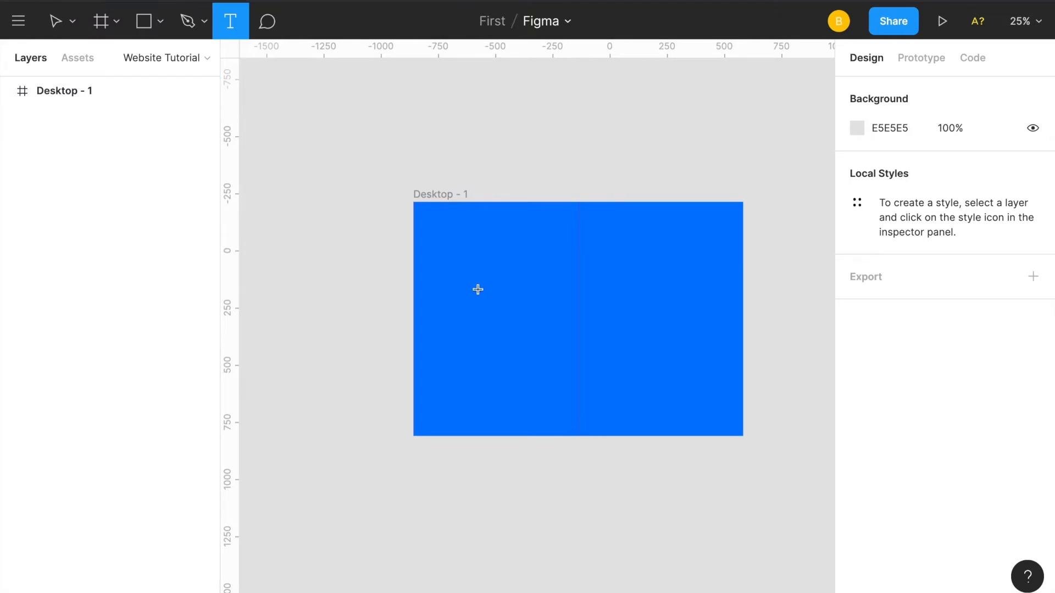
left_click(478, 289)
type("All in one Email Marketing")
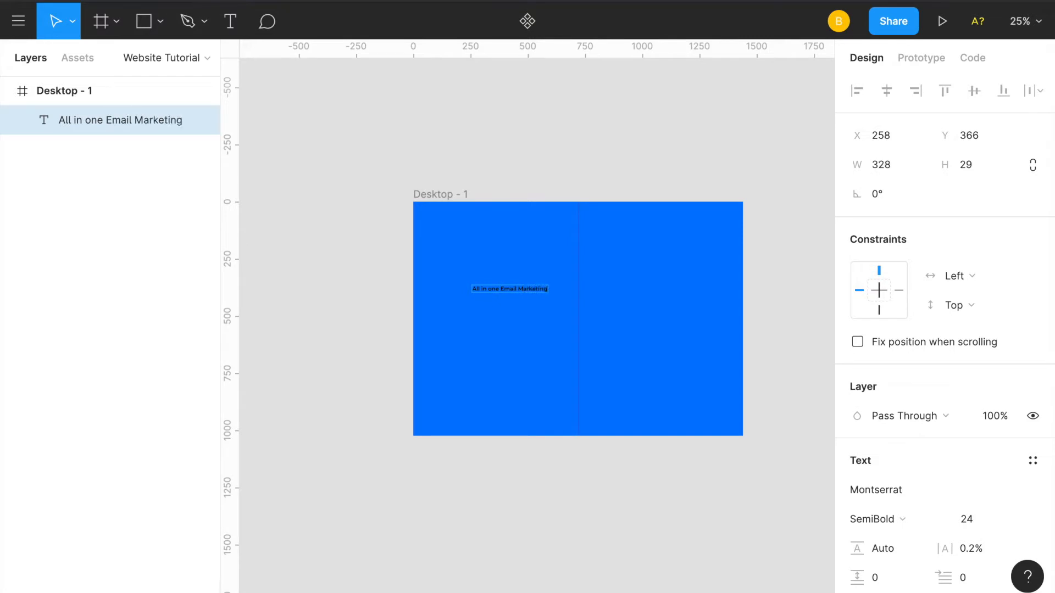
type("Software")
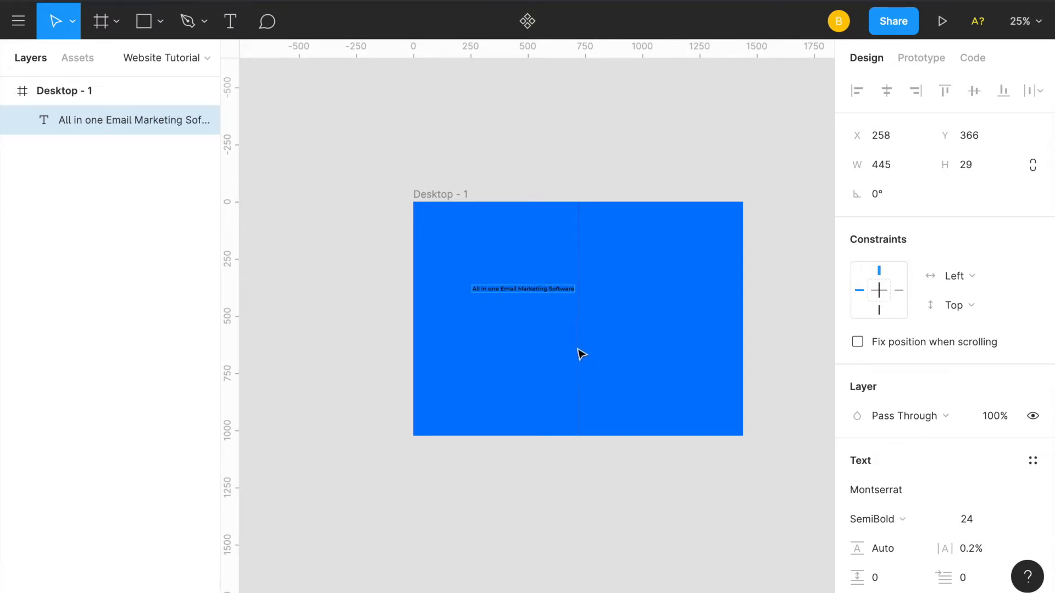
left_click(974, 519)
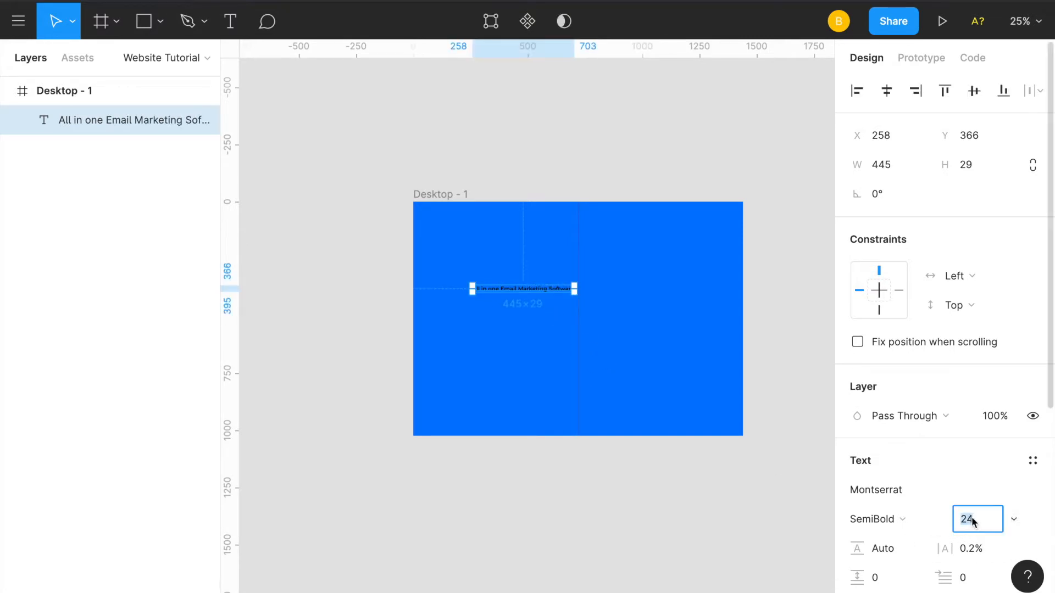
type("50")
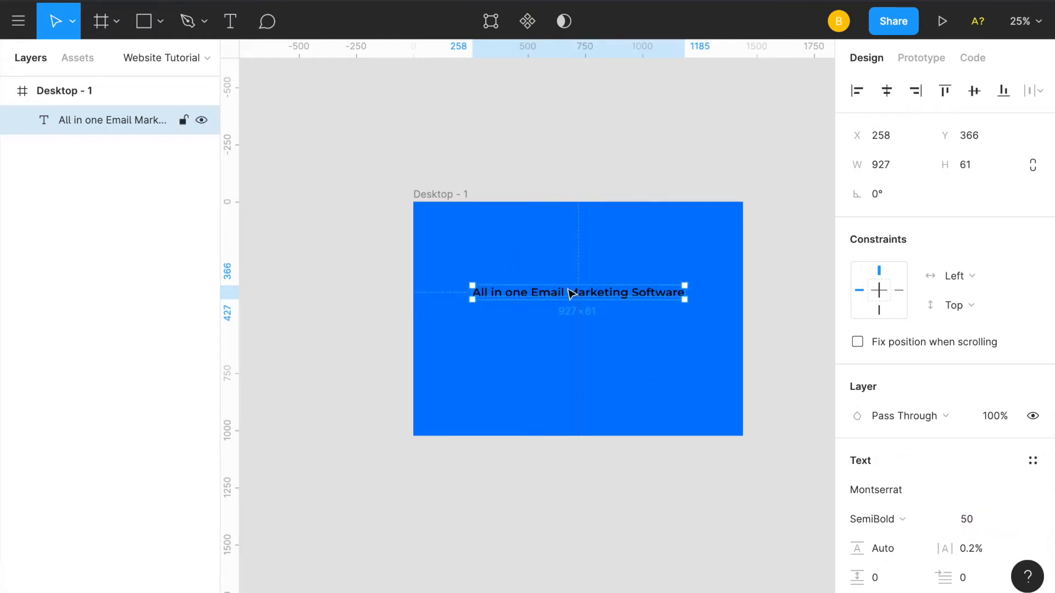
left_click_drag(577, 292, 553, 286)
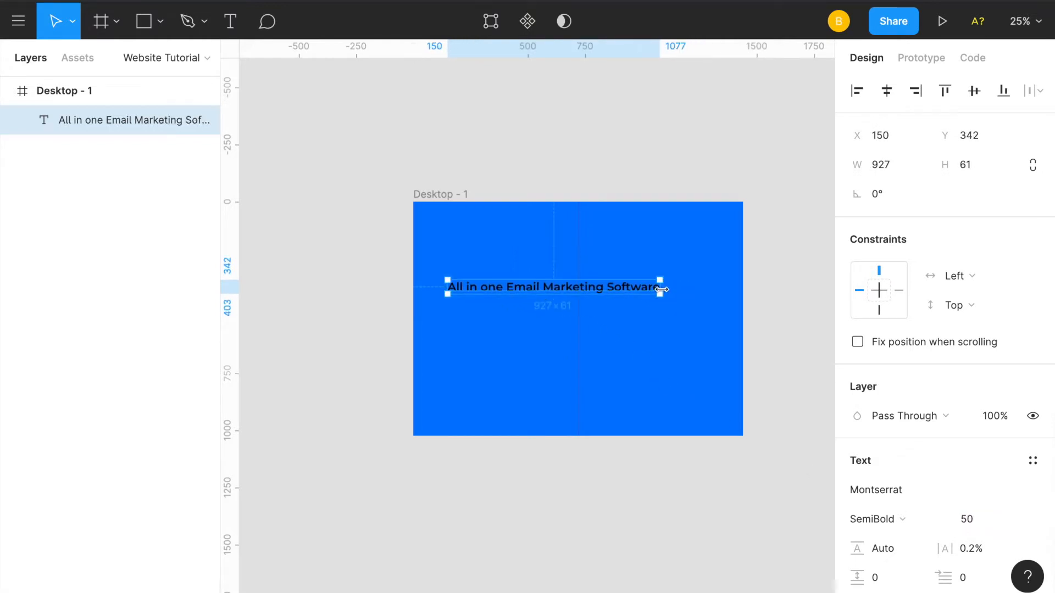
left_click_drag(659, 282, 570, 294)
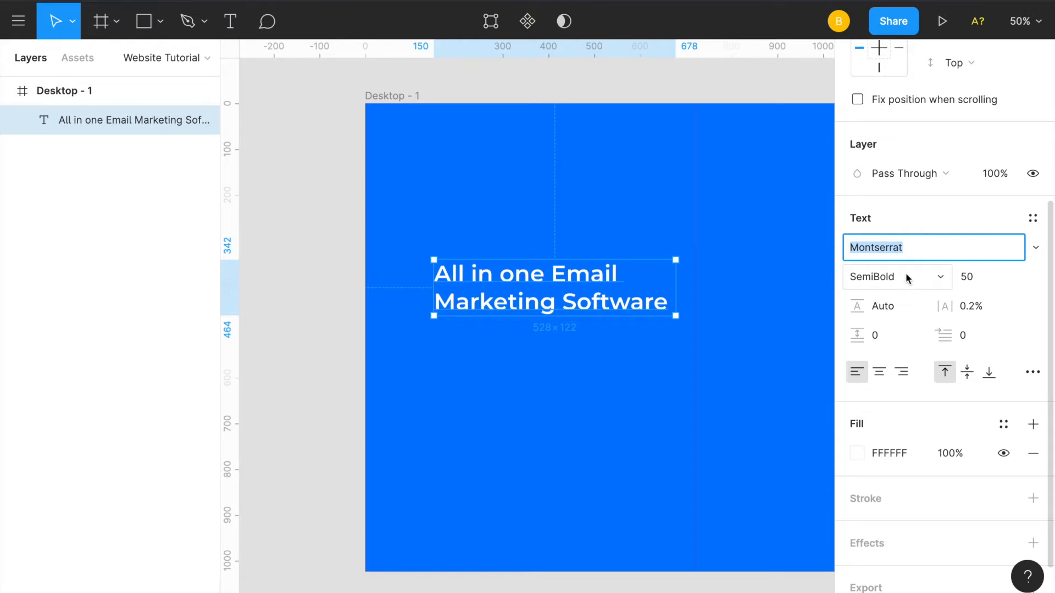
- Make the headline Bold with 0.2% letter spacing and nudge it slightly lower
left_click(870, 277)
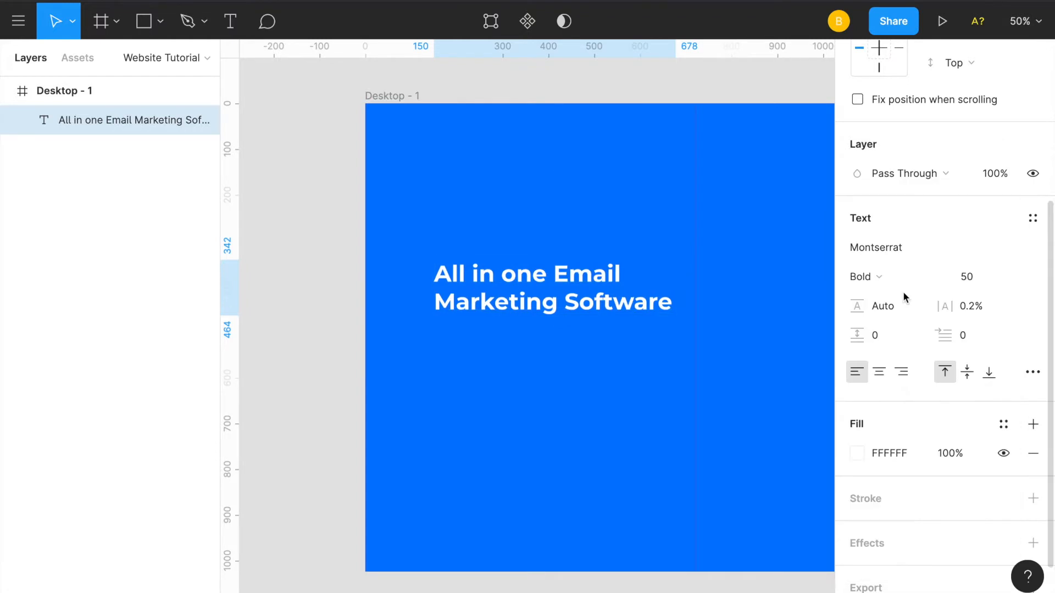
left_click(532, 286)
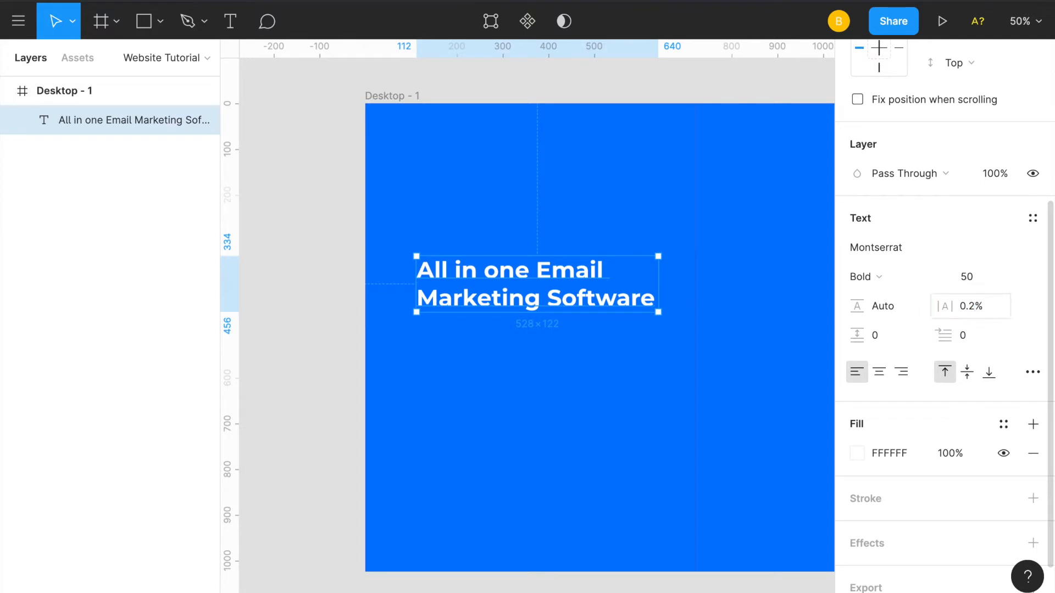
left_click(970, 306)
type(".")
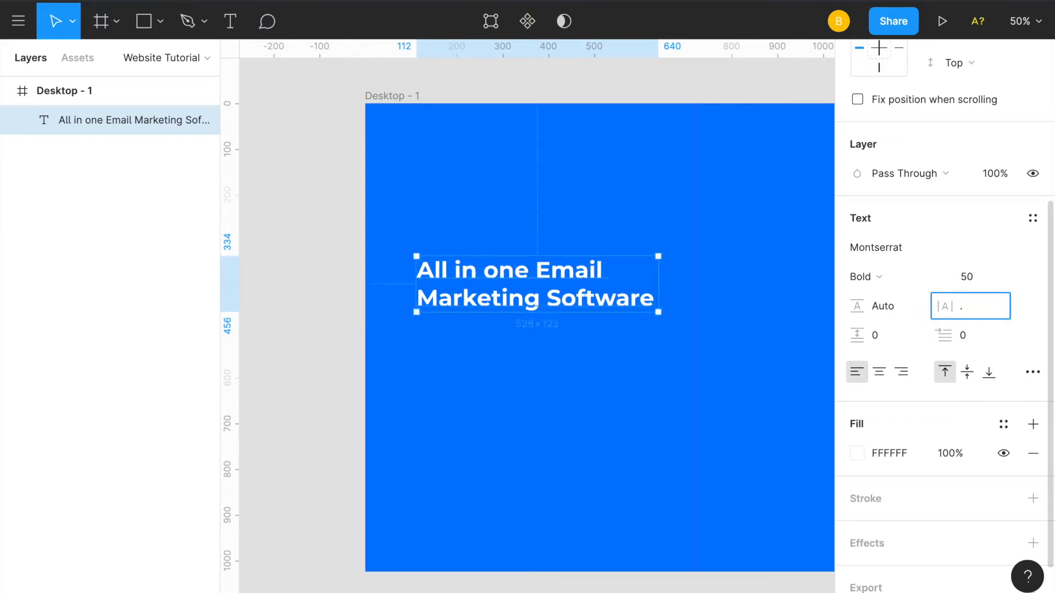
type("0.2%")
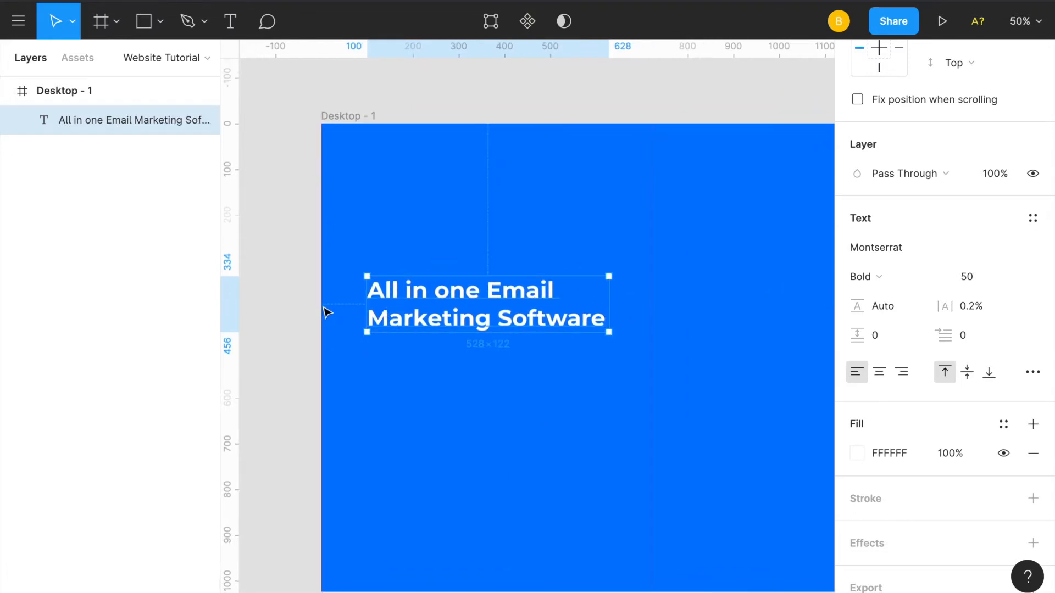
scroll("down", 3)
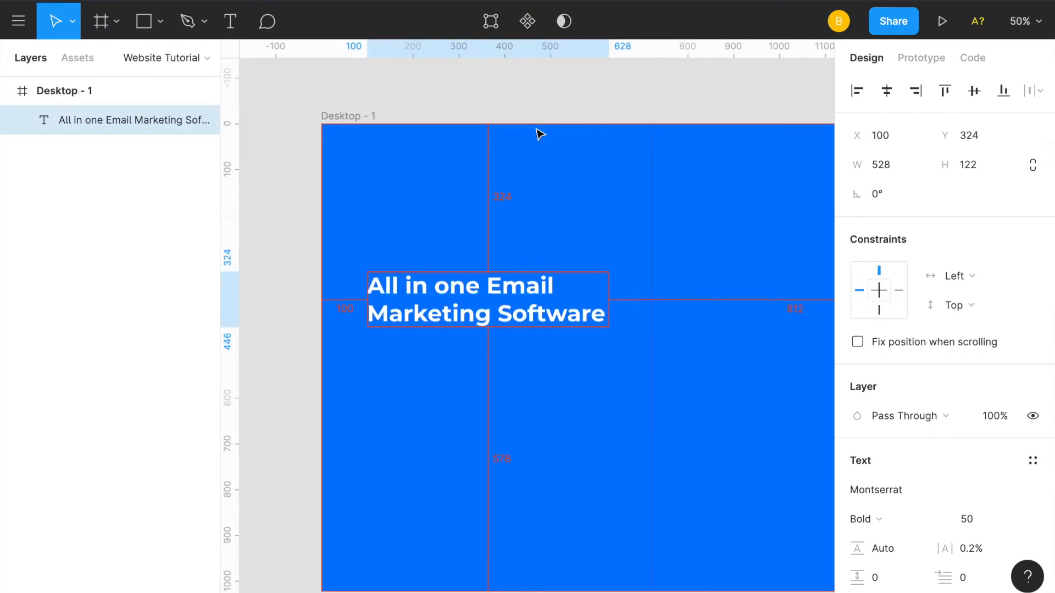
left_click_drag(488, 300, 488, 315)
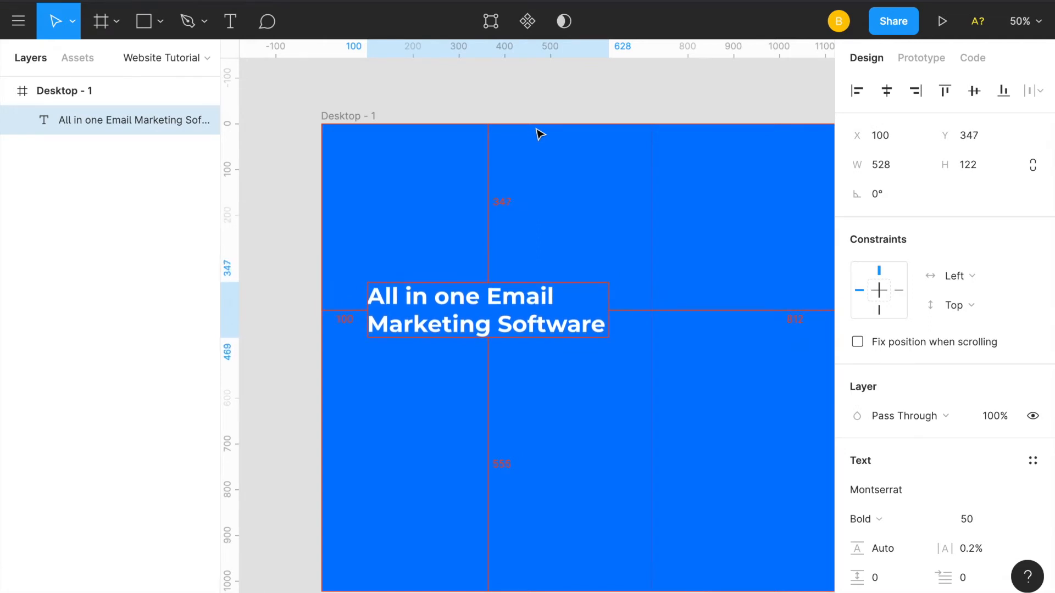
left_click(584, 398)
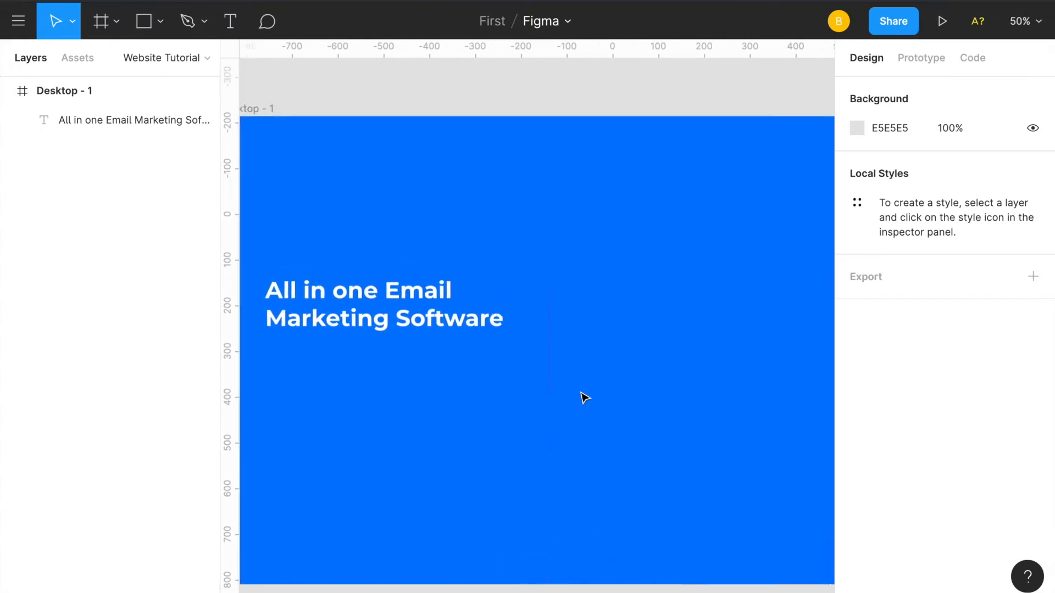
- Type the subheading 'See why 100,000 customers love us'
left_click(384, 304)
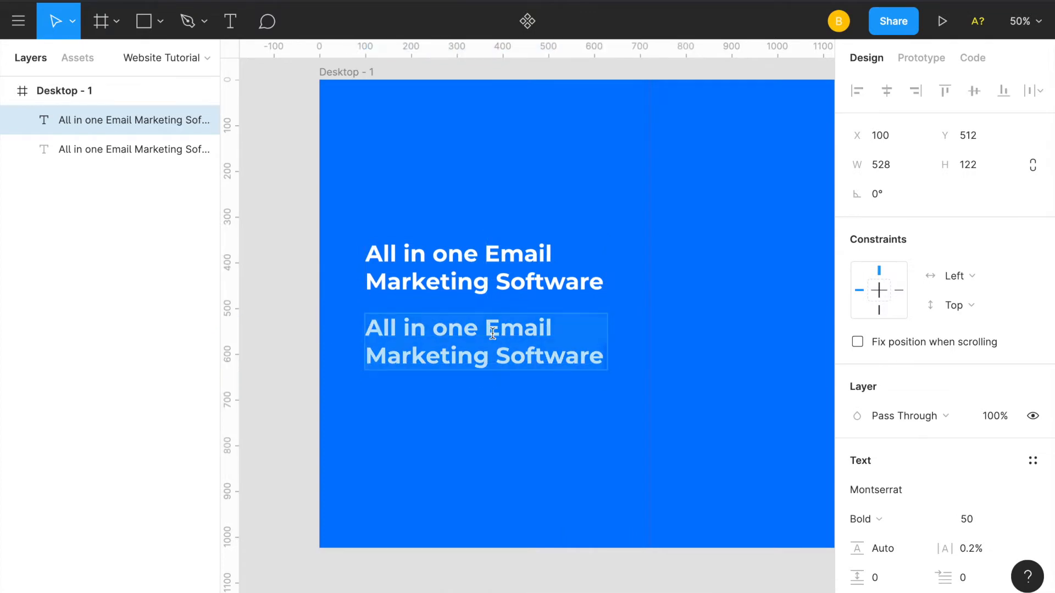
type("See w")
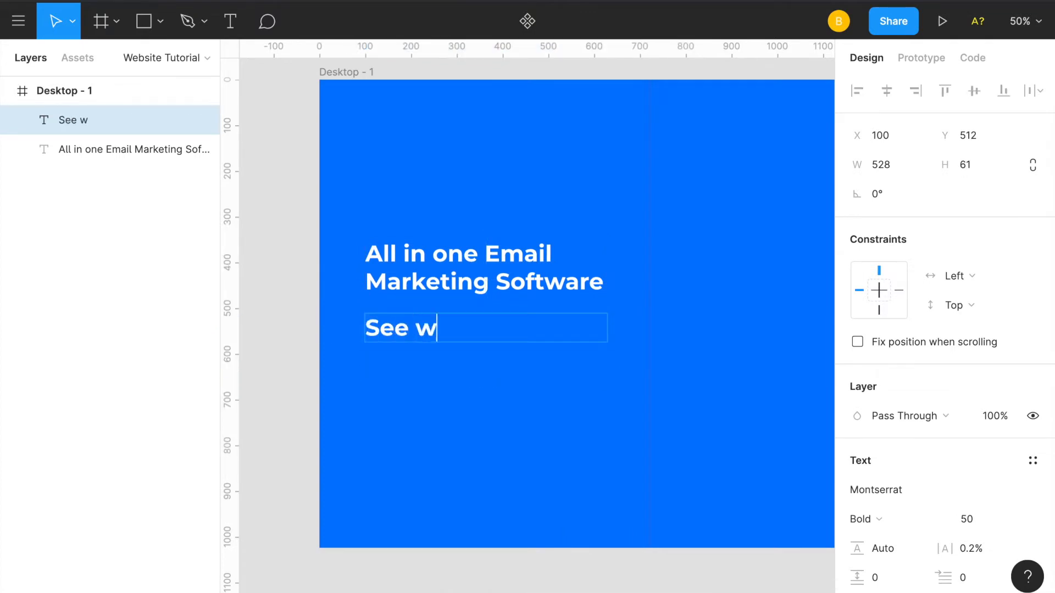
type("hy 100,00")
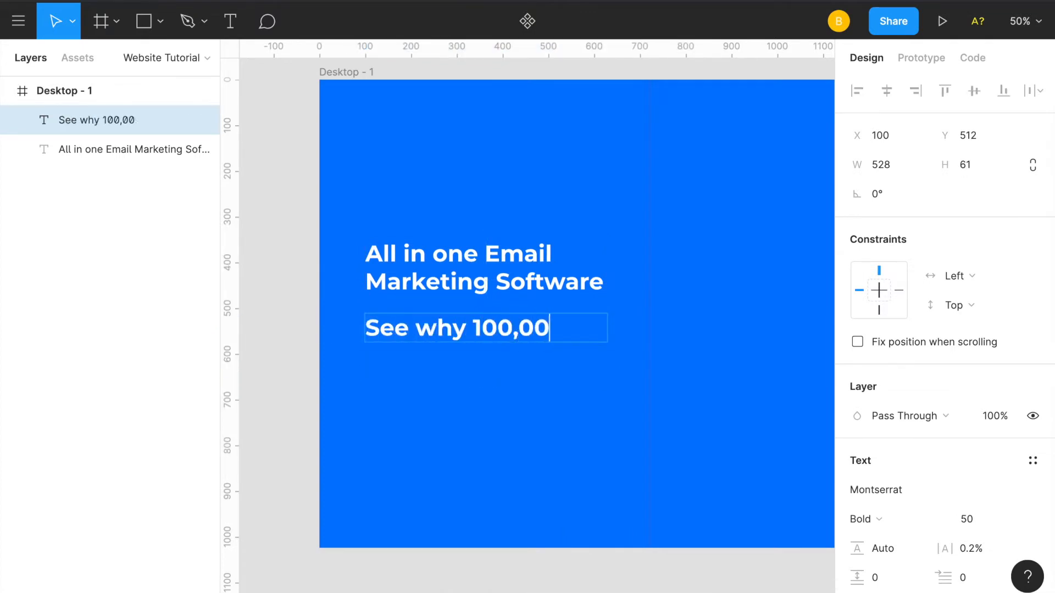
type("0 customers love")
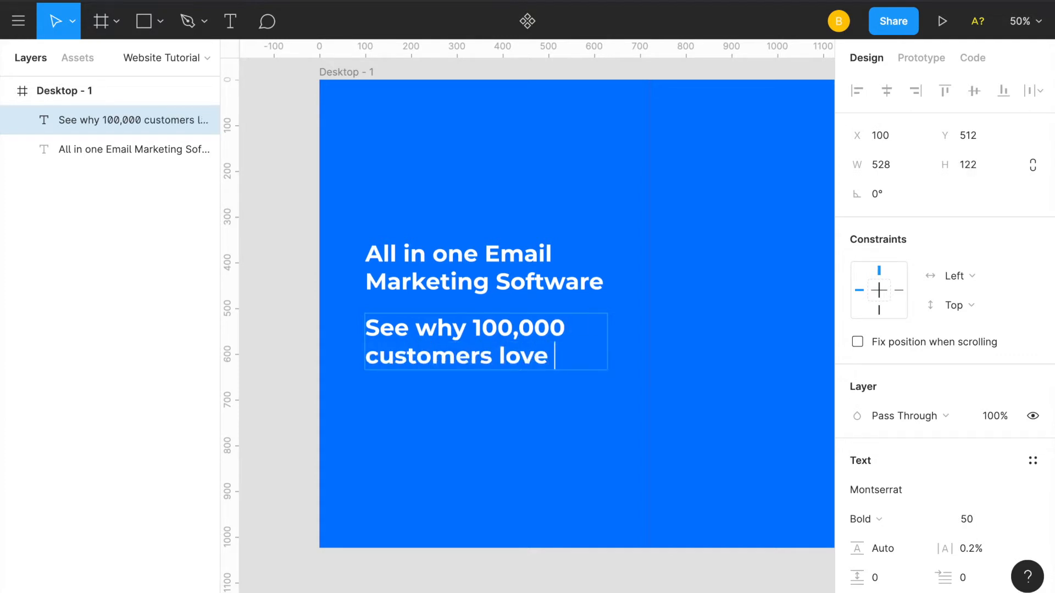
type("us")
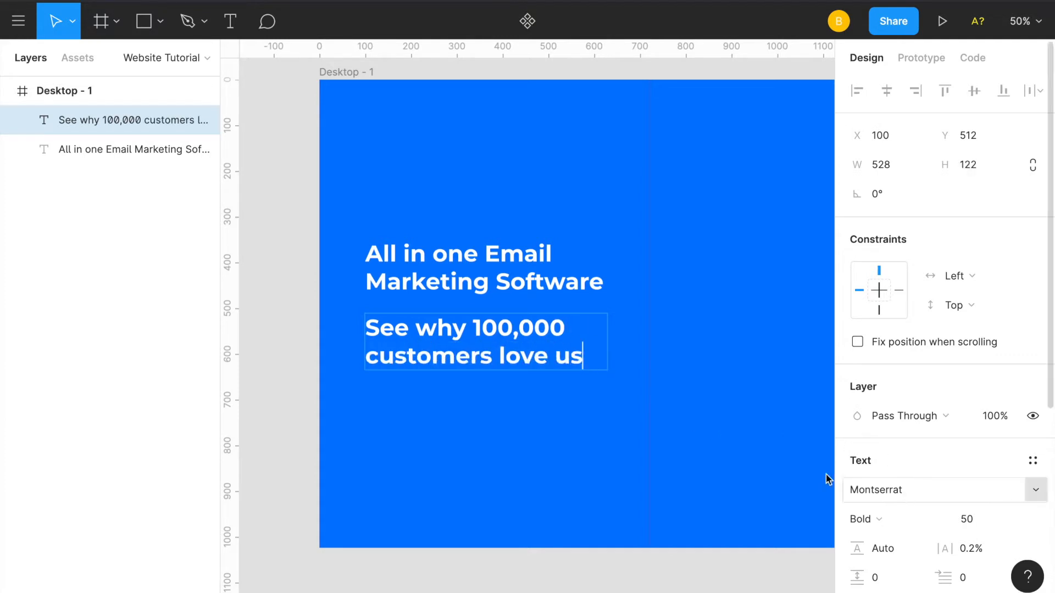
- Set the subheading's font size to 26 and reselect it to check
left_click(866, 519)
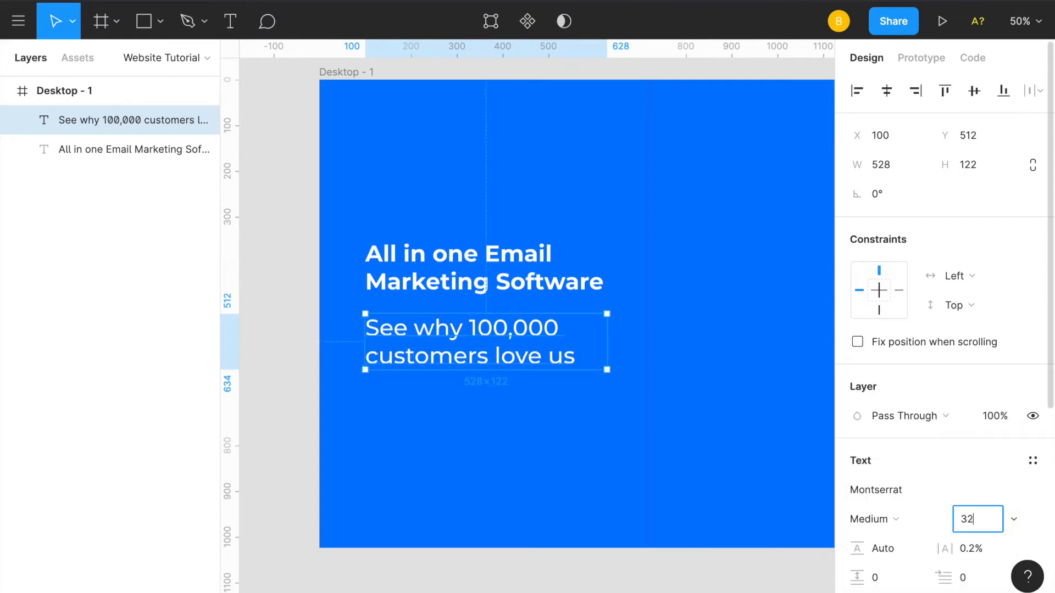
type("22")
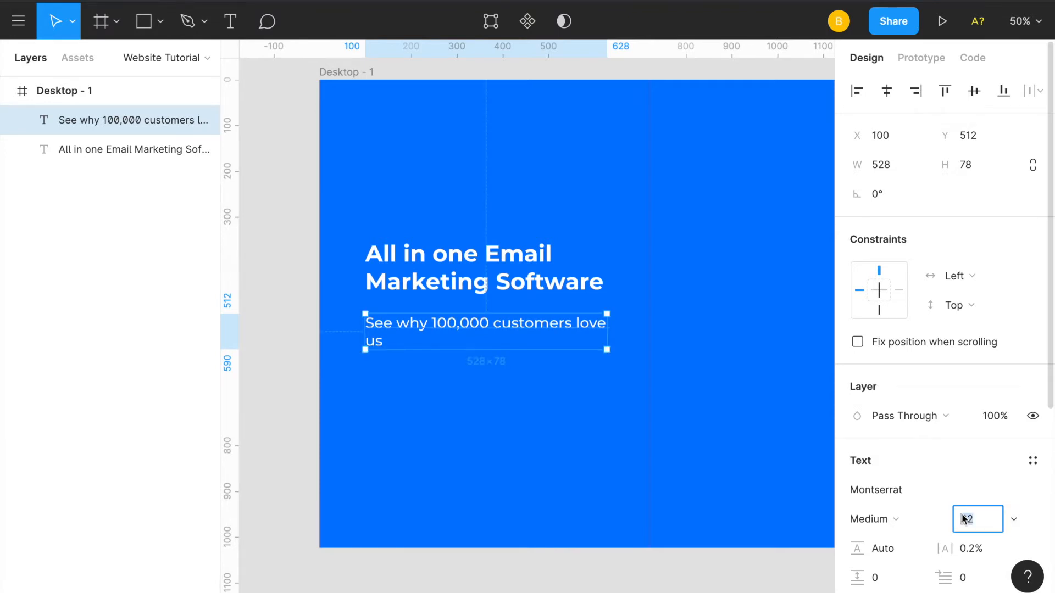
type("26")
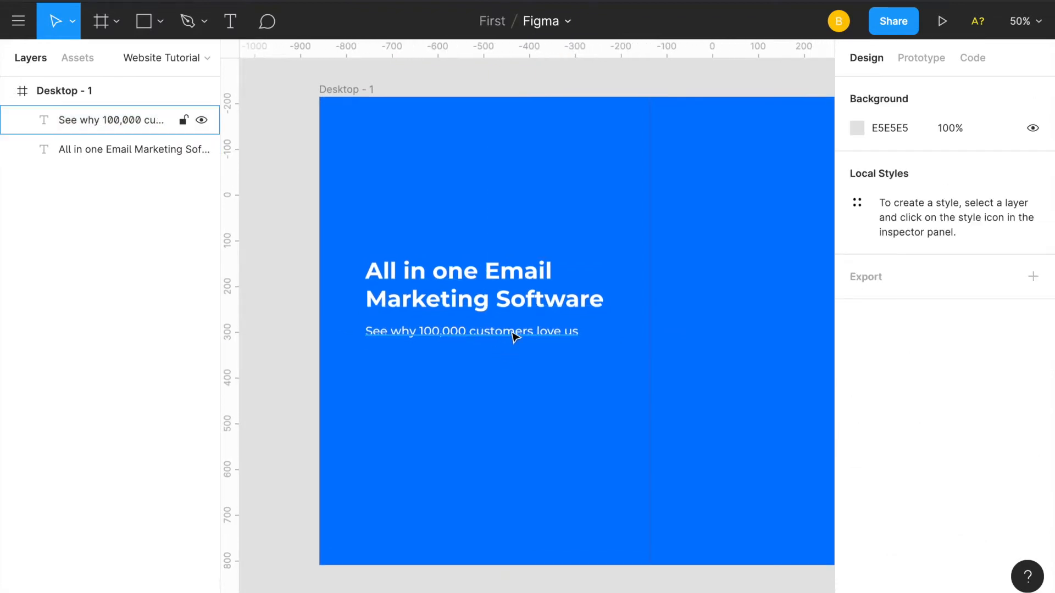
left_click(473, 330)
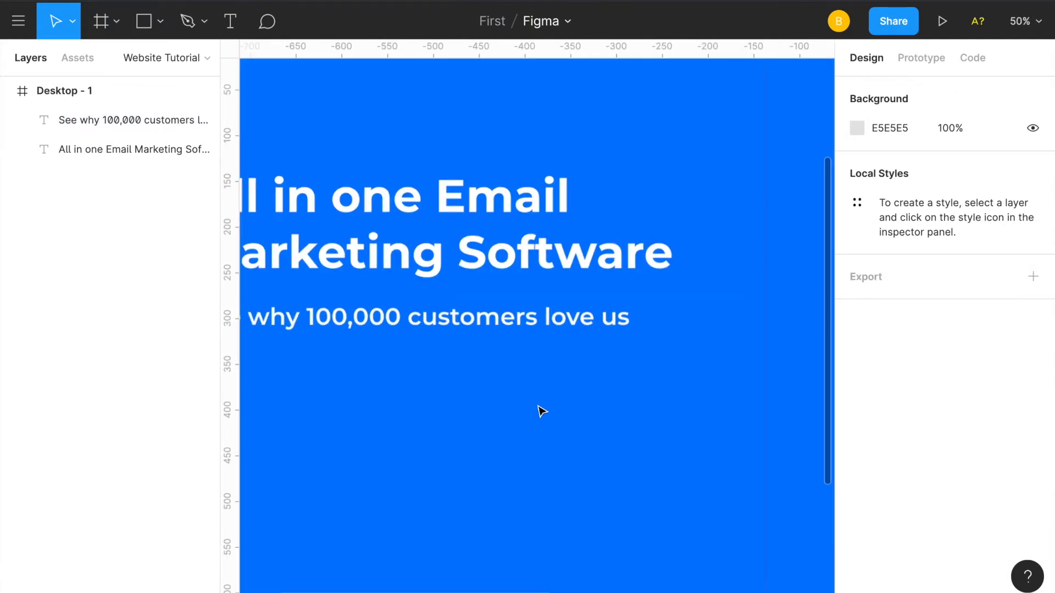
left_click(132, 119)
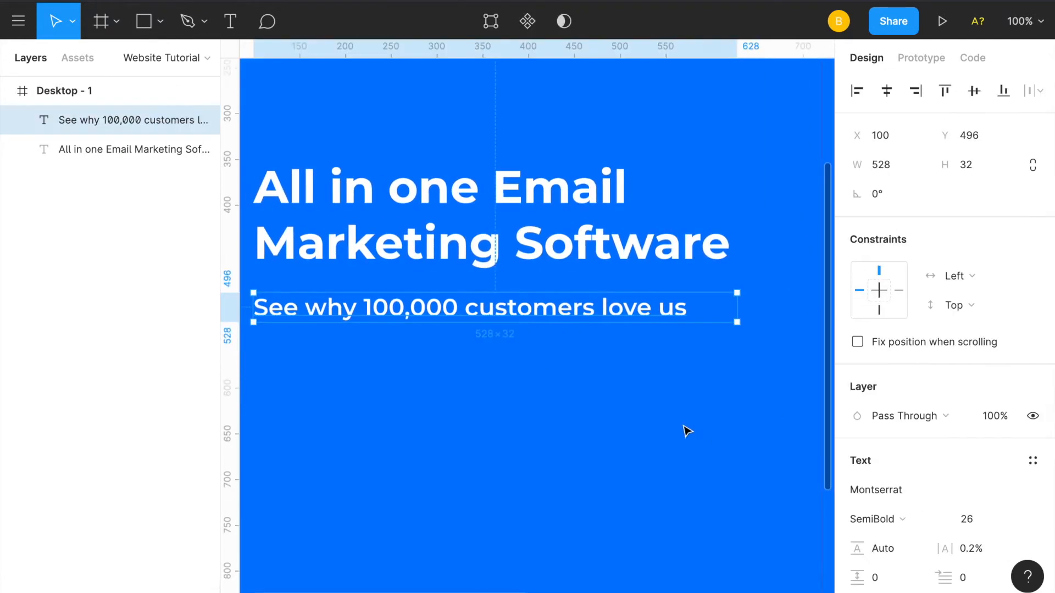
left_click(872, 518)
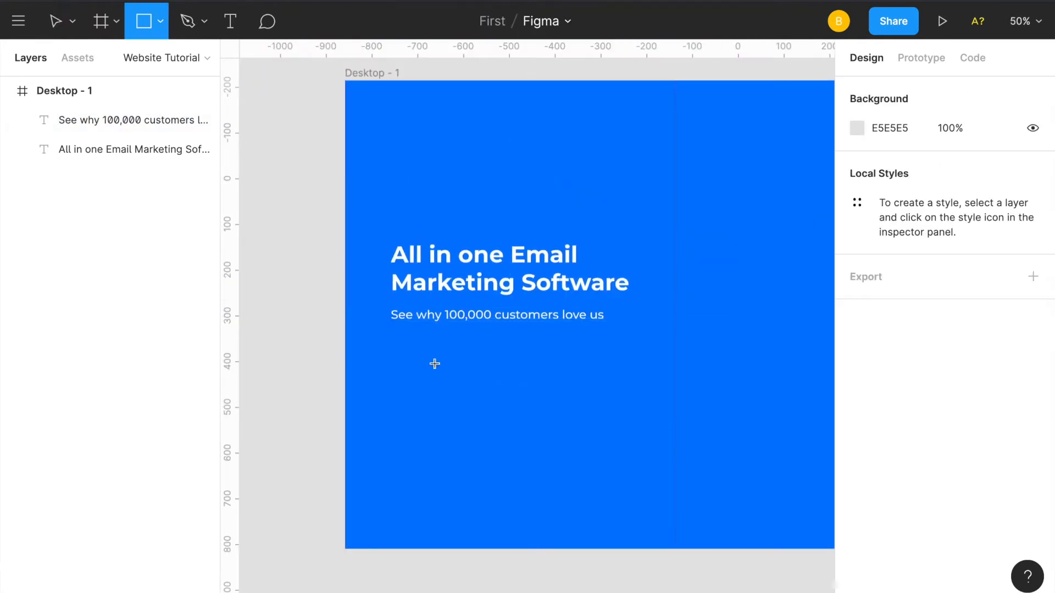
mouse_move(392, 338)
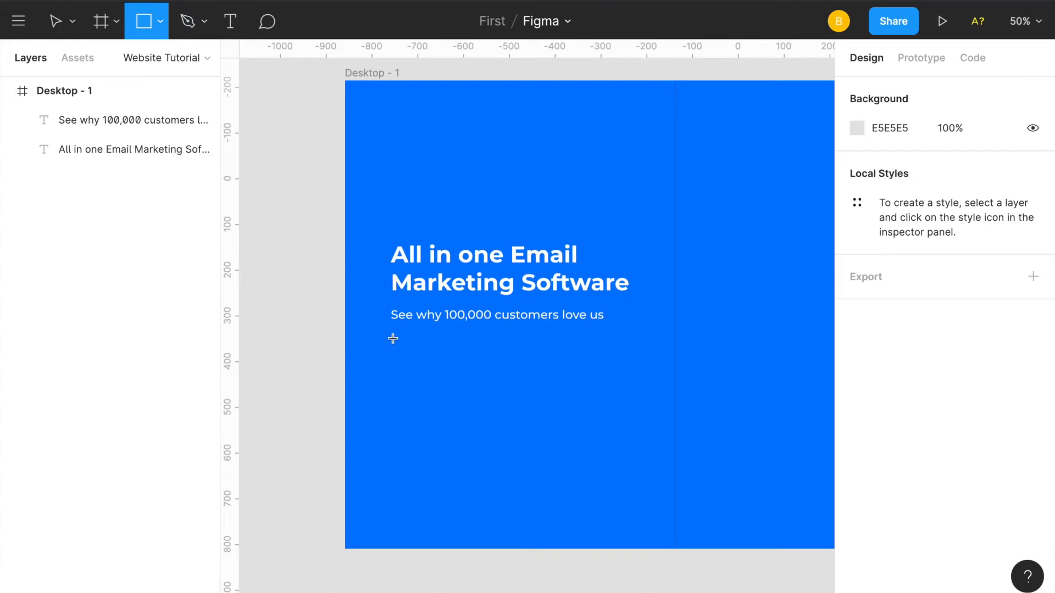
- Draw a 220×60 rectangle below the subheading
left_click_drag(391, 338, 486, 366)
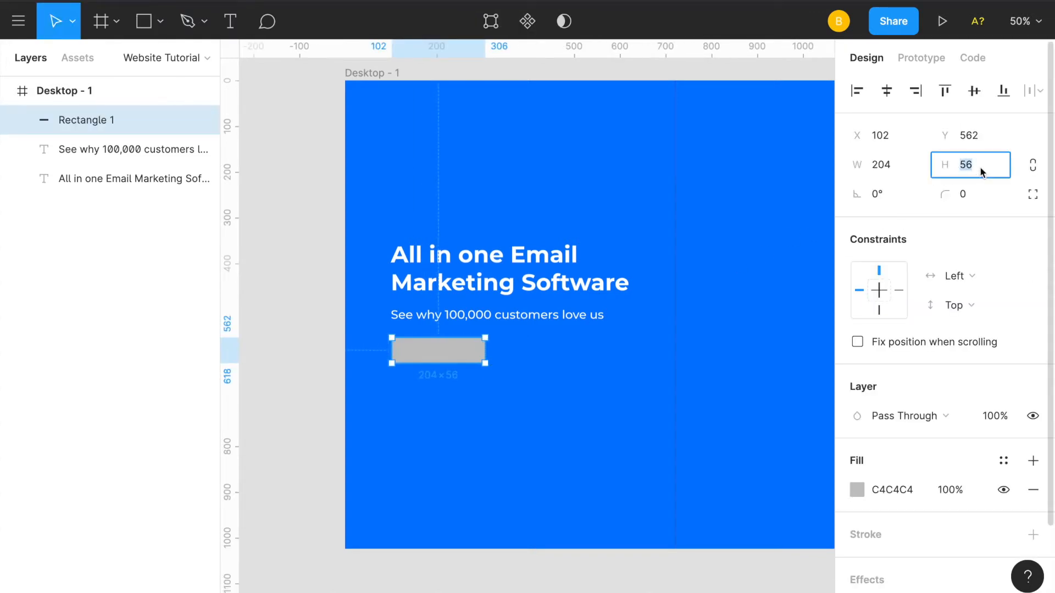
type("60")
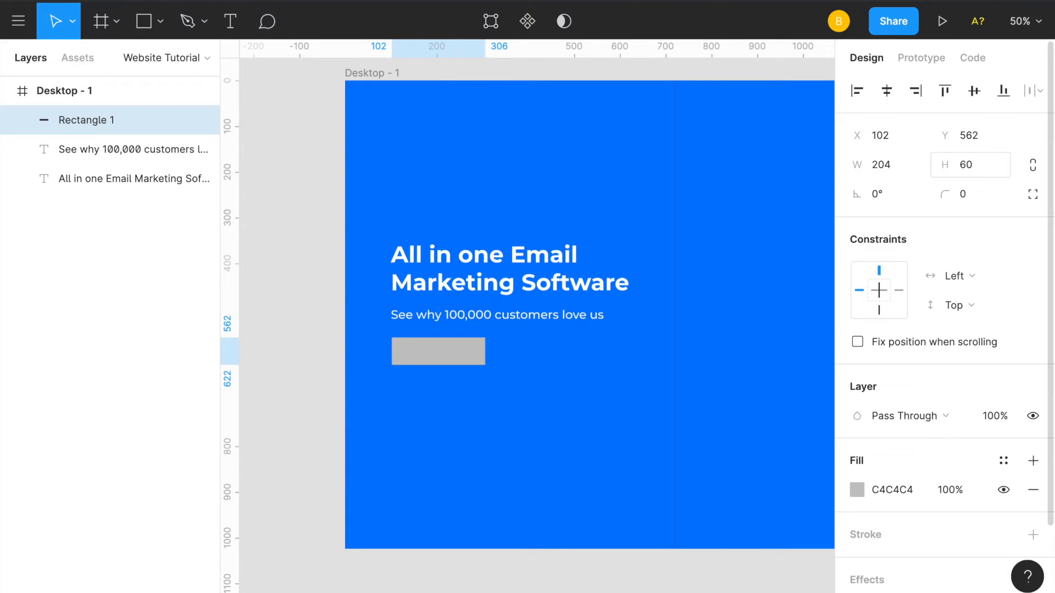
type("220")
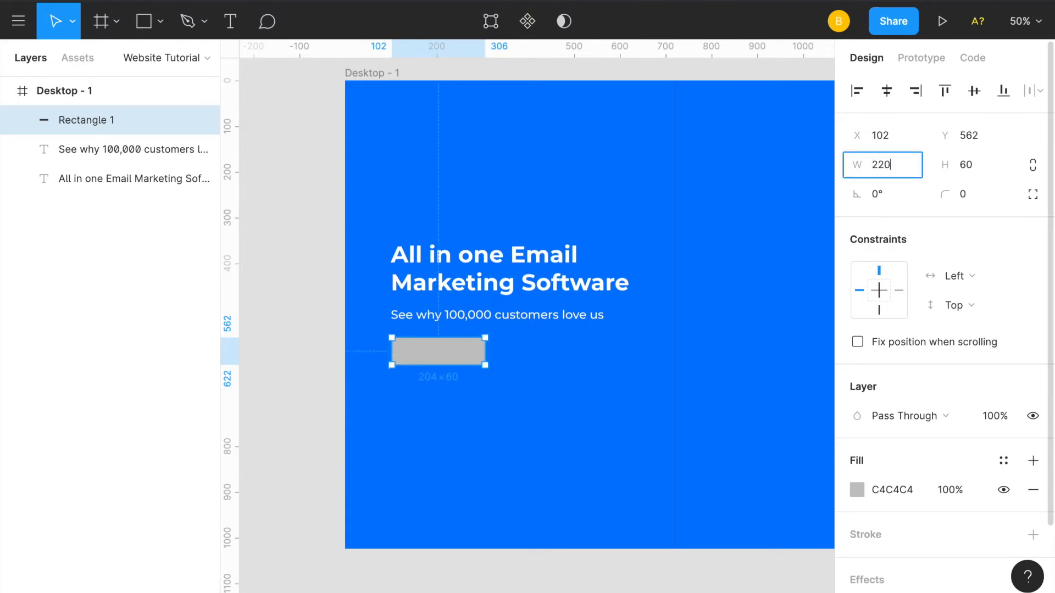
type("220")
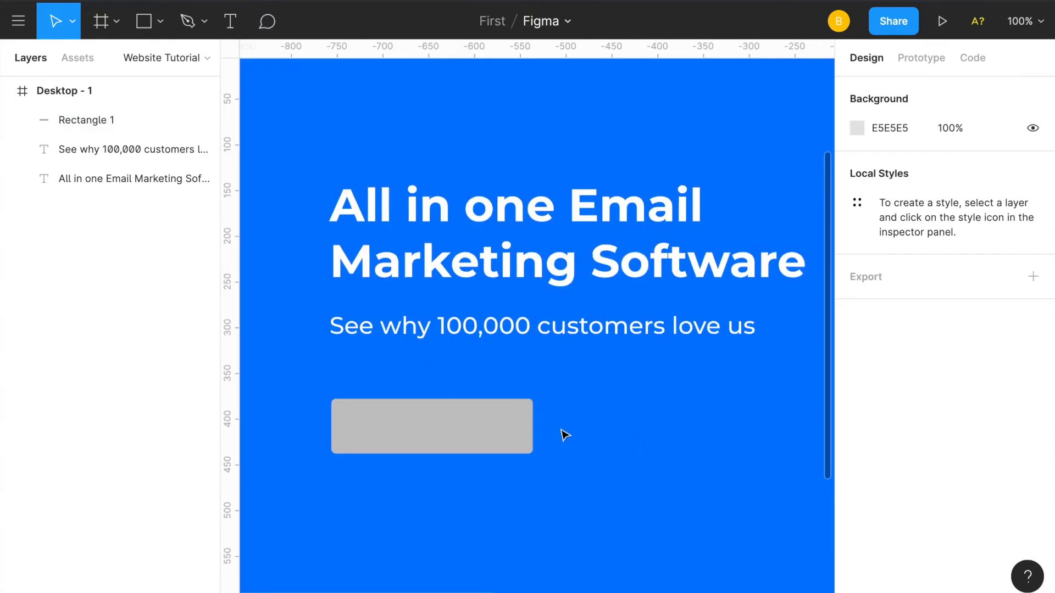
- Fill the button rectangle with bright yellow FFBC11
left_click(431, 426)
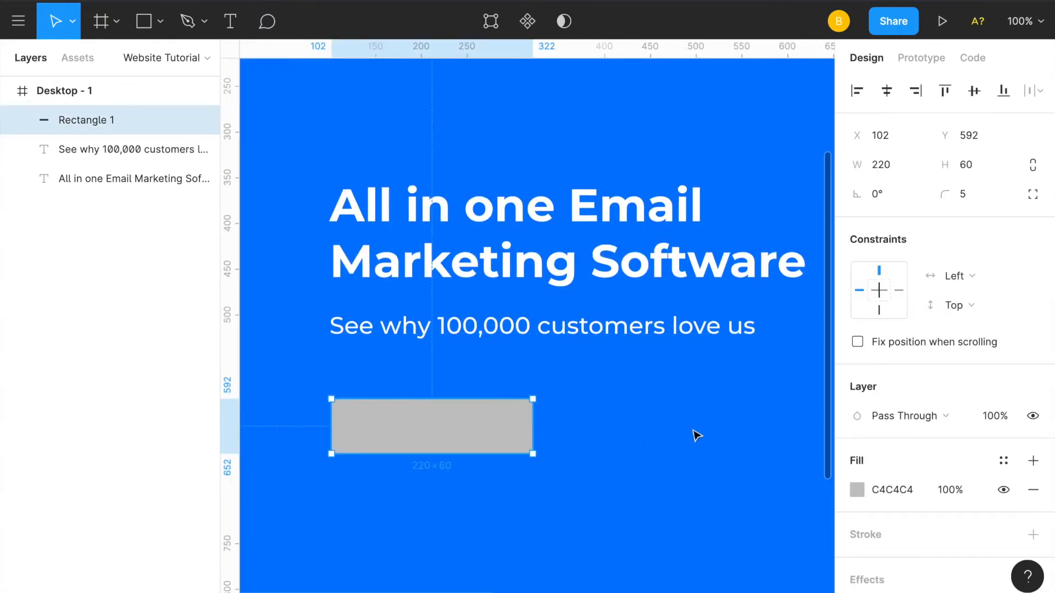
left_click(857, 489)
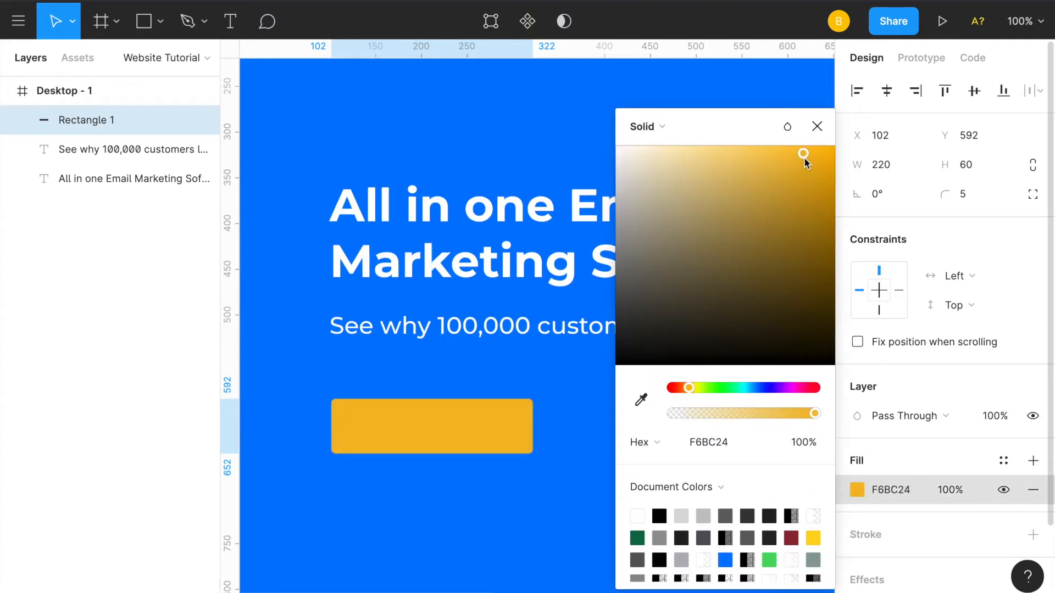
left_click_drag(803, 155, 820, 146)
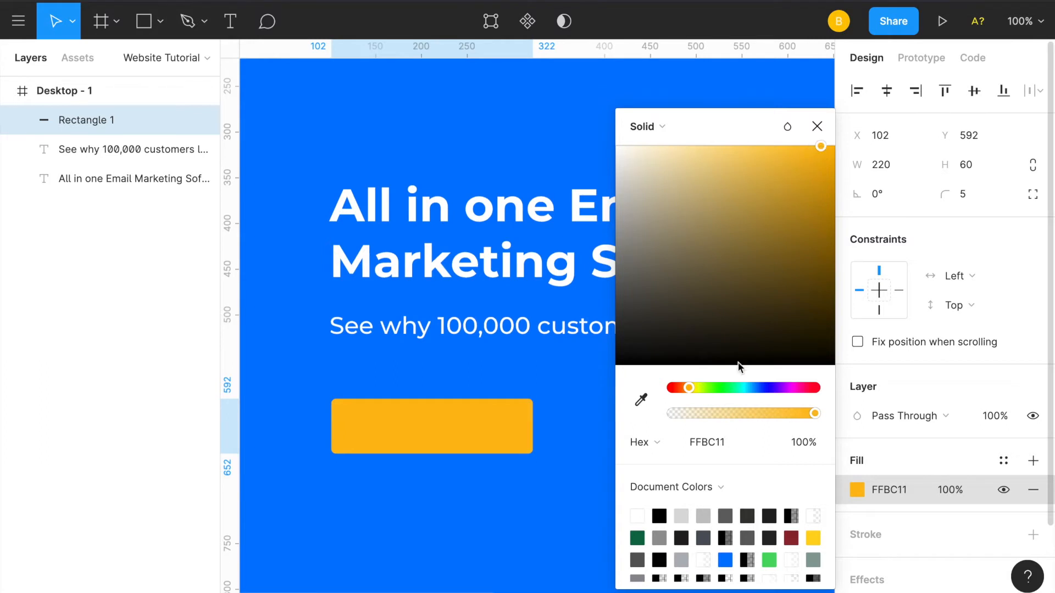
left_click(730, 441)
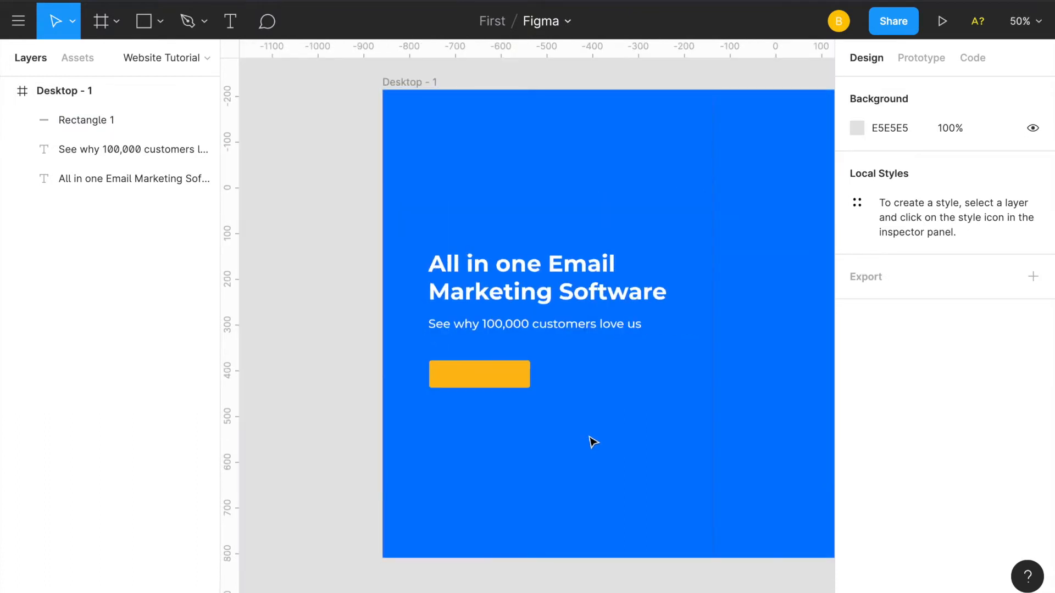
- Add a 'Sign Up' text label for the yellow button
left_click(230, 21)
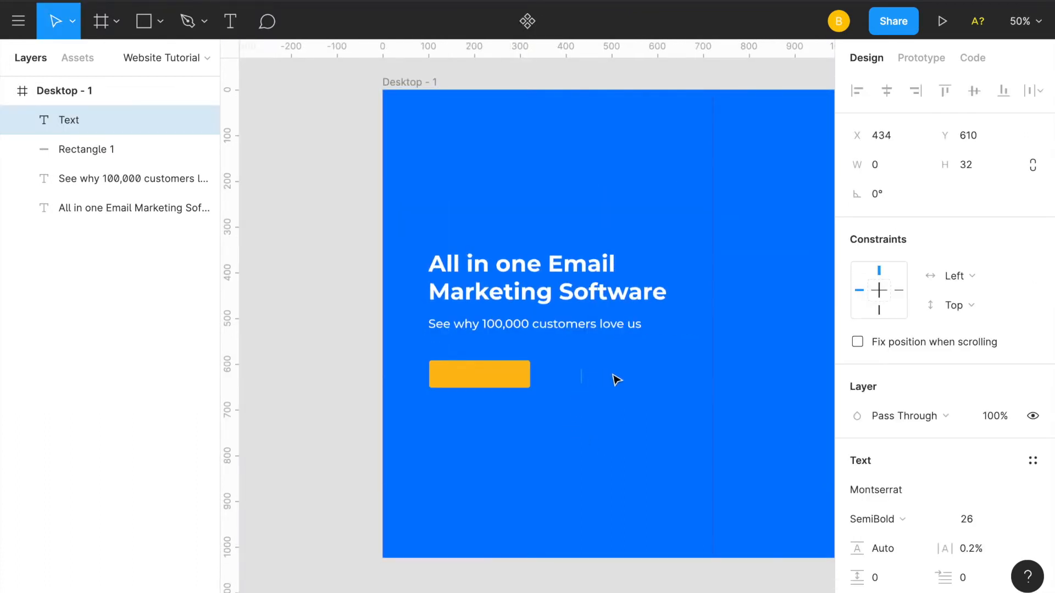
type("Sign Up")
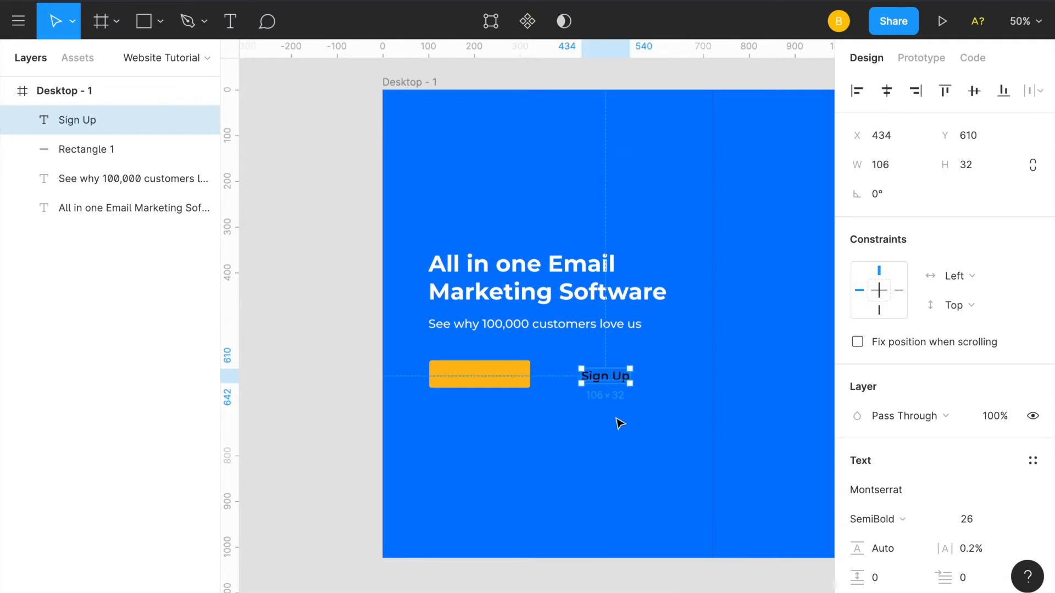
scroll("down", 3)
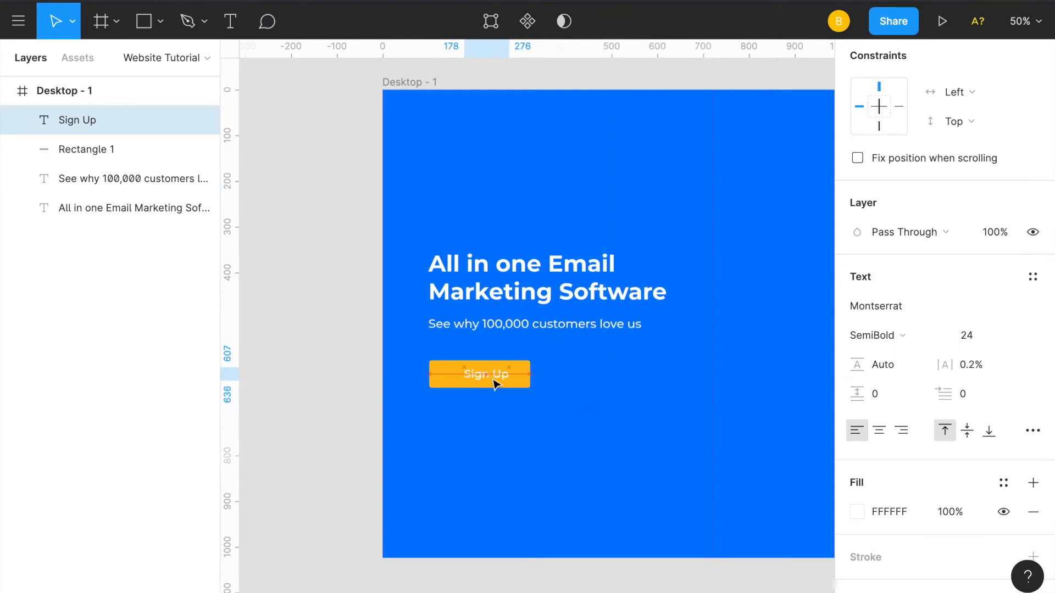
left_click(480, 374)
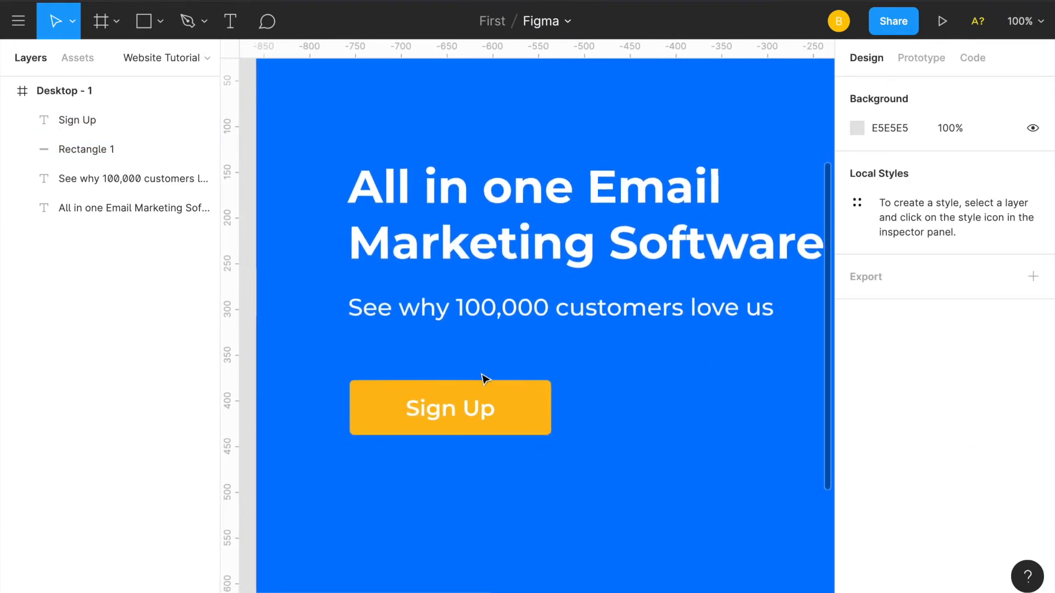
- Make the Sign Up label Bold and deepen the button fill to F6B60E
left_click(450, 404)
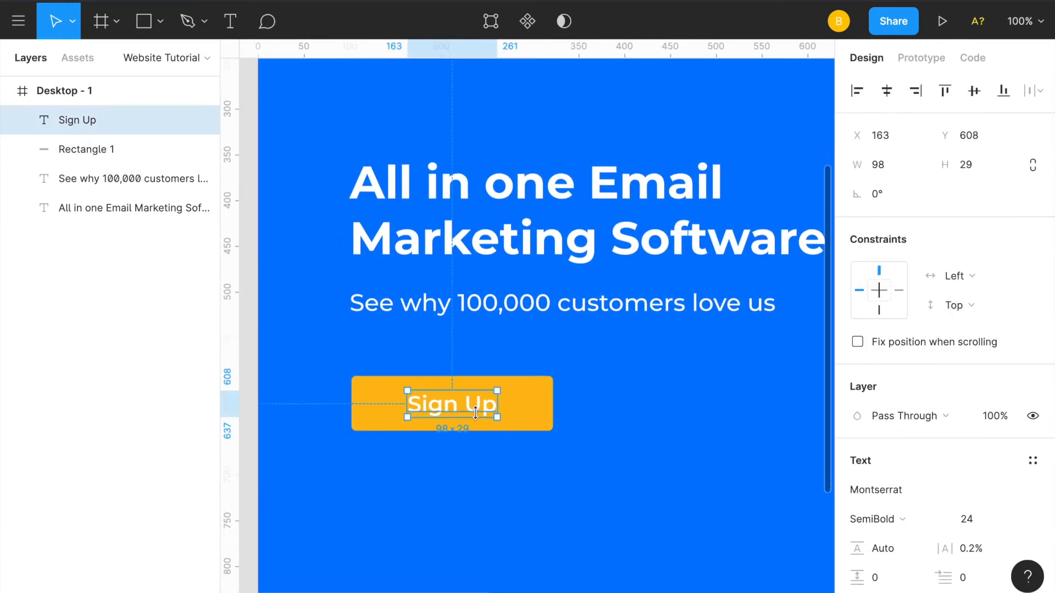
left_click(873, 519)
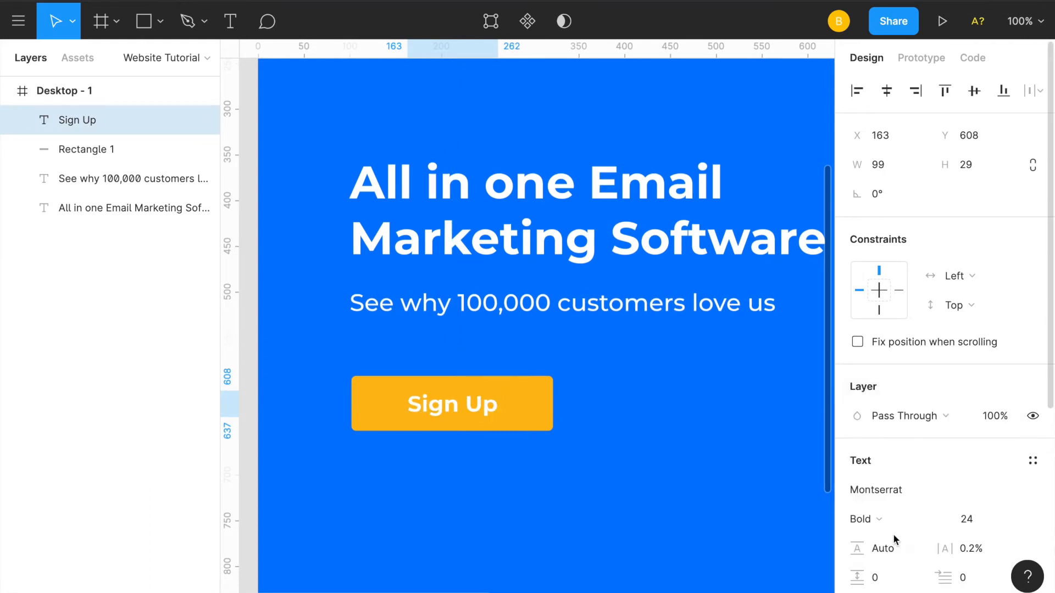
left_click(865, 519)
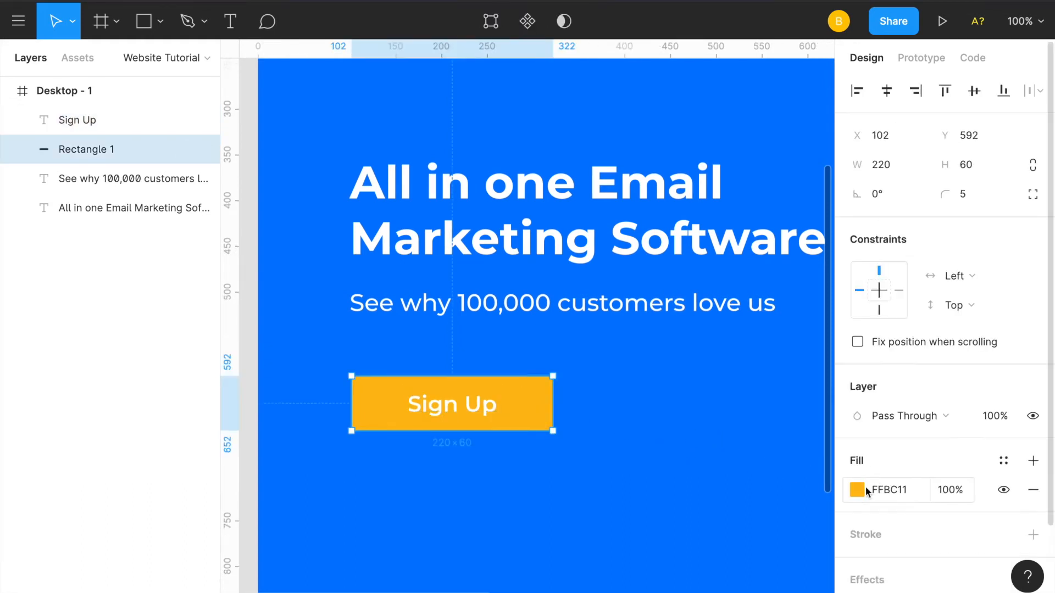
left_click(865, 490)
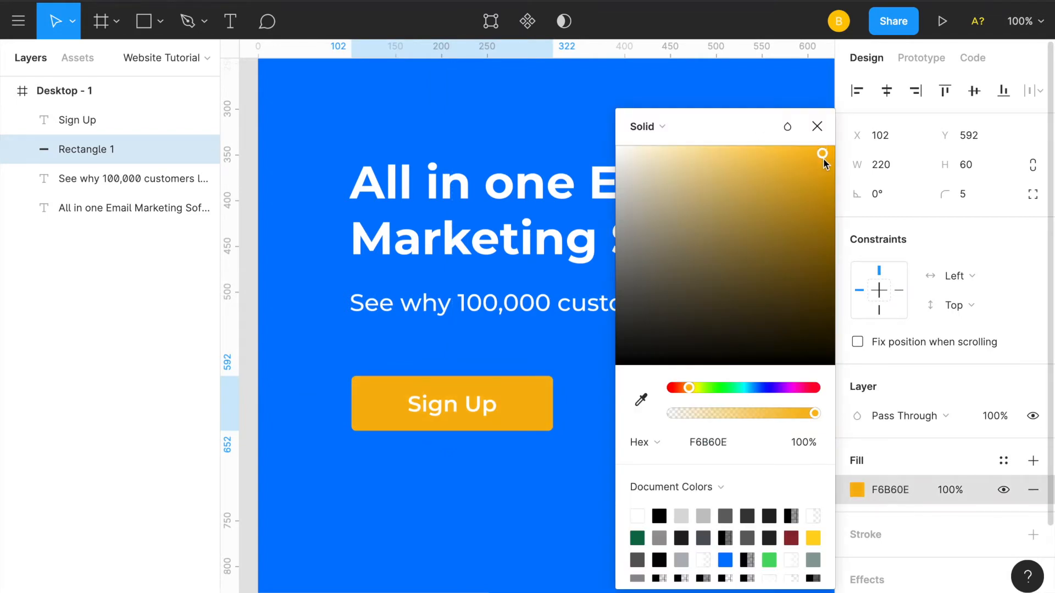
left_click_drag(821, 154, 827, 153)
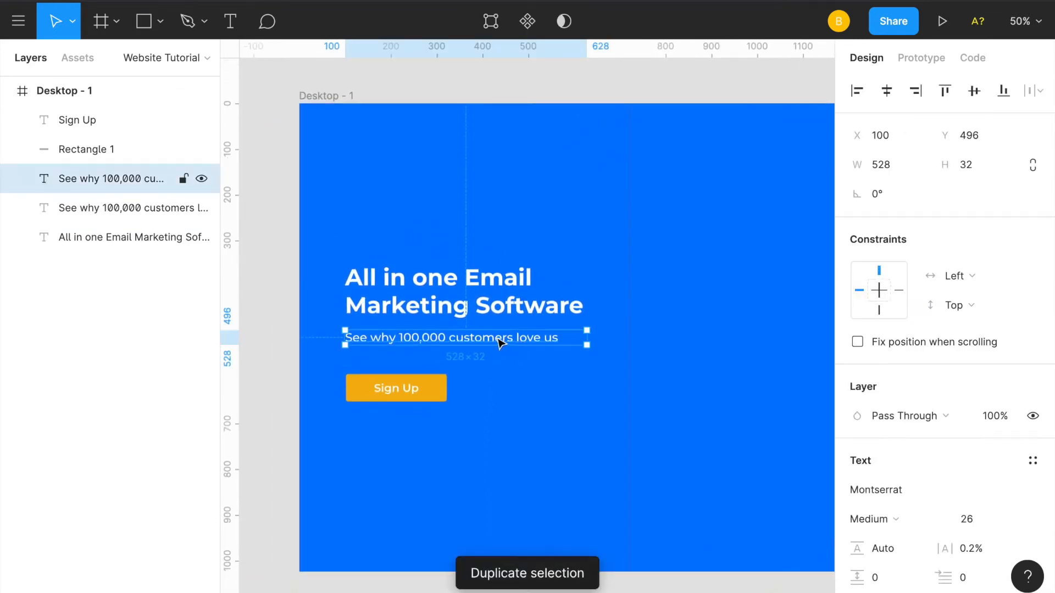
- Move the duplicated subheading to the top right and retype it as 'Home'
left_click_drag(464, 338, 615, 194)
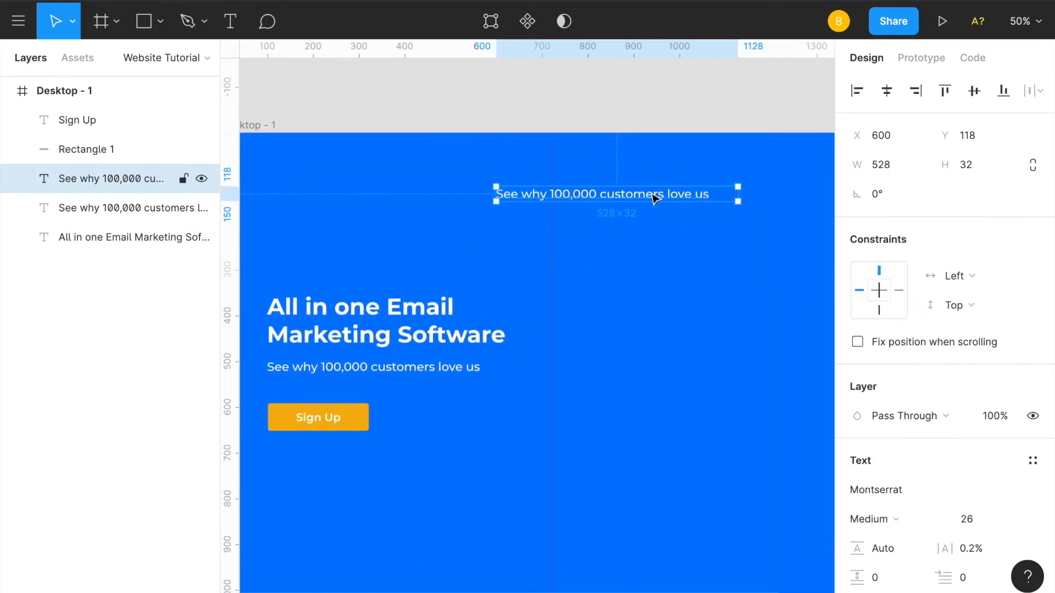
type("Home")
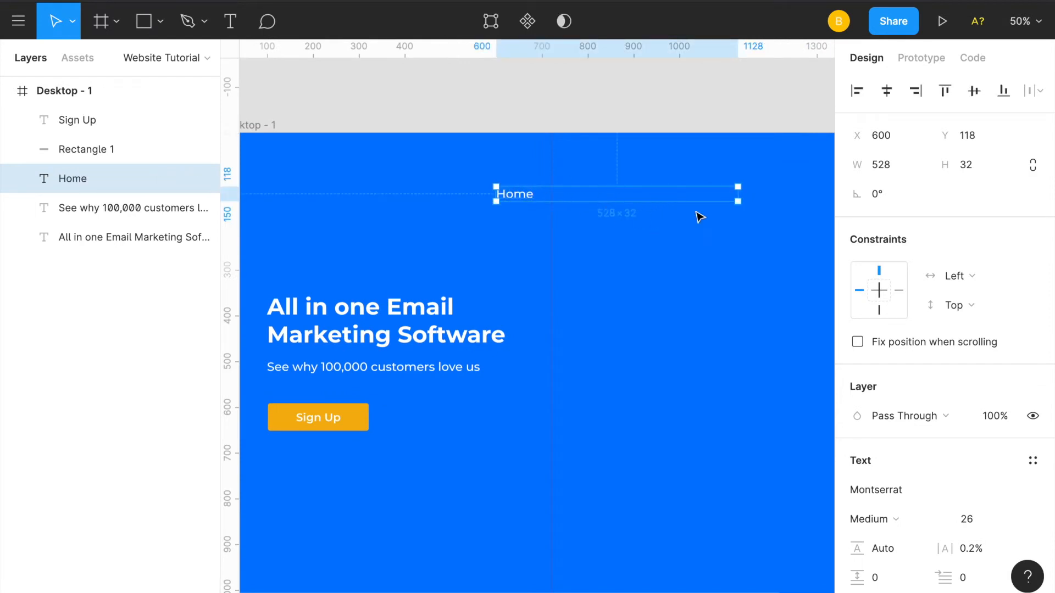
mouse_move(608, 203)
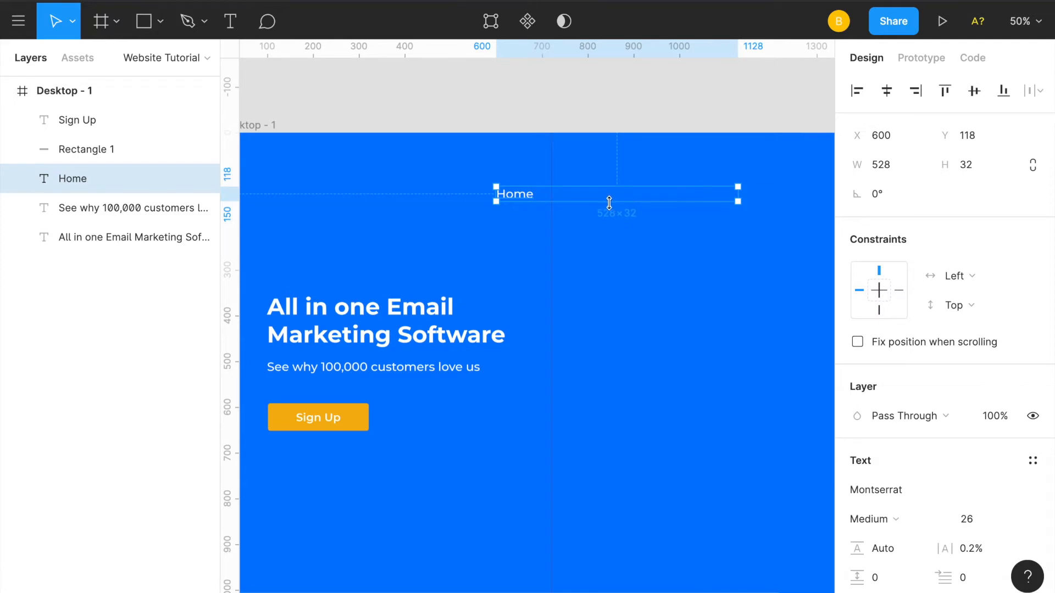
left_click_drag(737, 194, 515, 204)
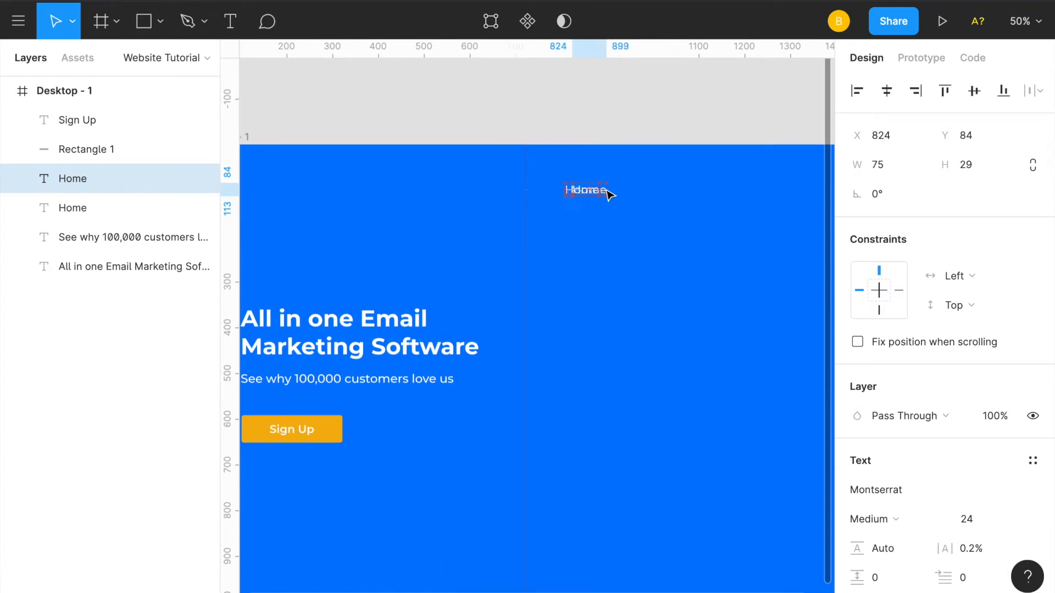
- Add copies of Home to its right, retyped as Pricing, Features and Login
left_click_drag(588, 189, 638, 190)
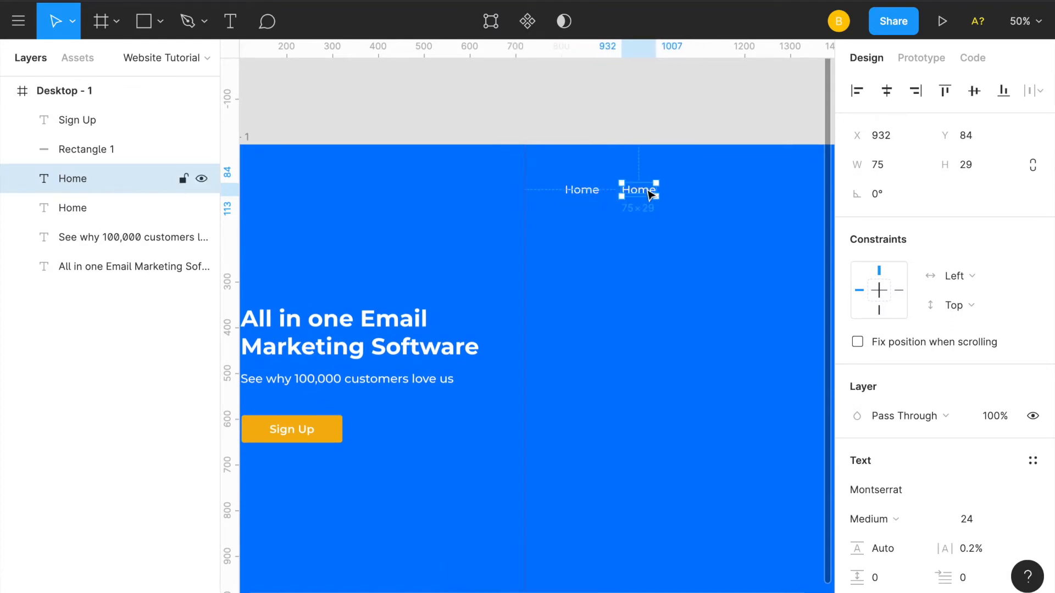
left_click_drag(637, 189, 696, 189)
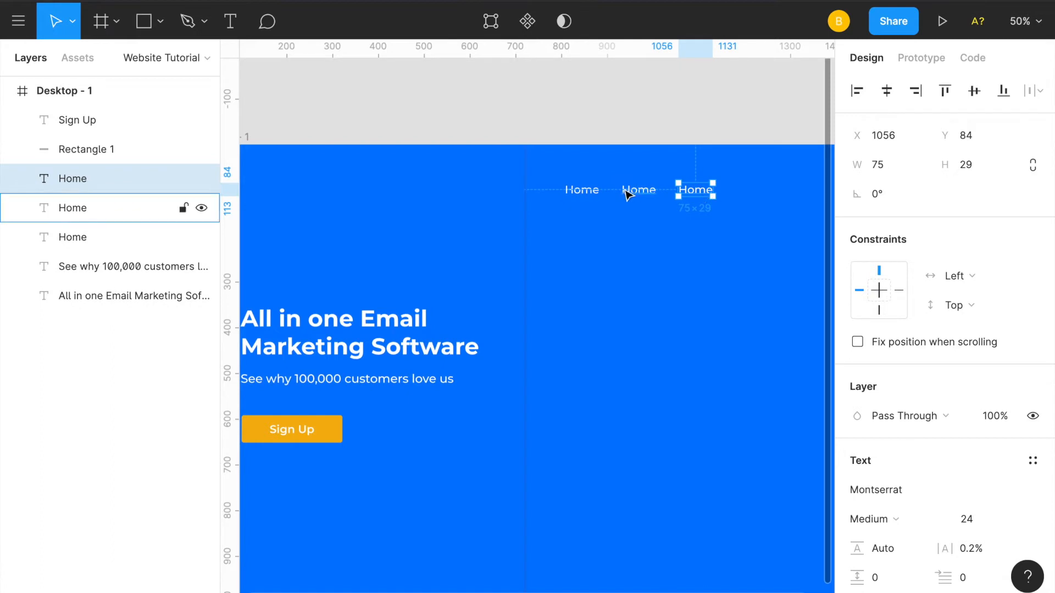
type("Pricing")
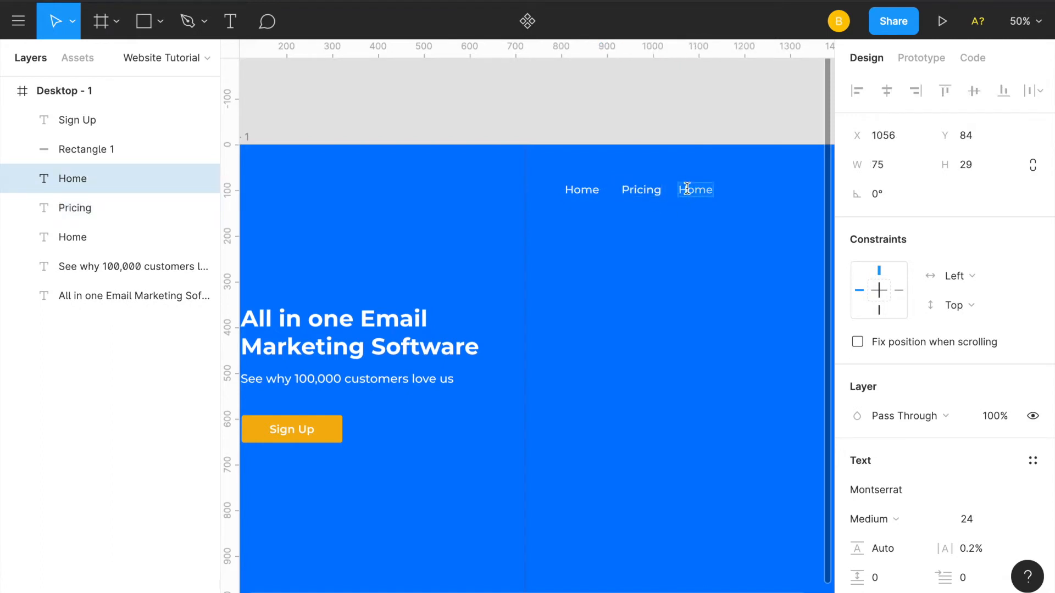
type("Features")
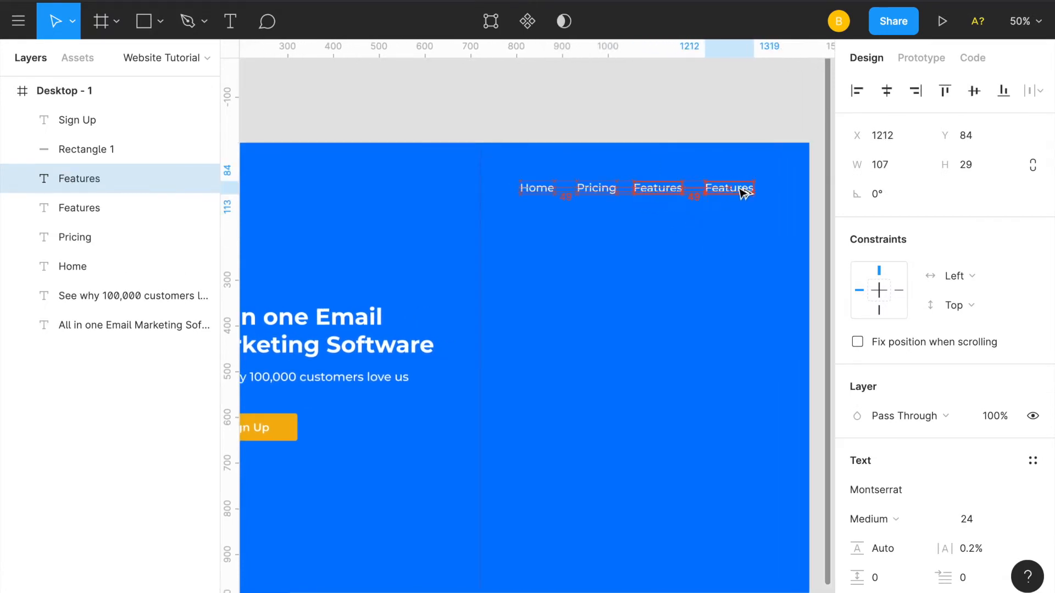
type("Login")
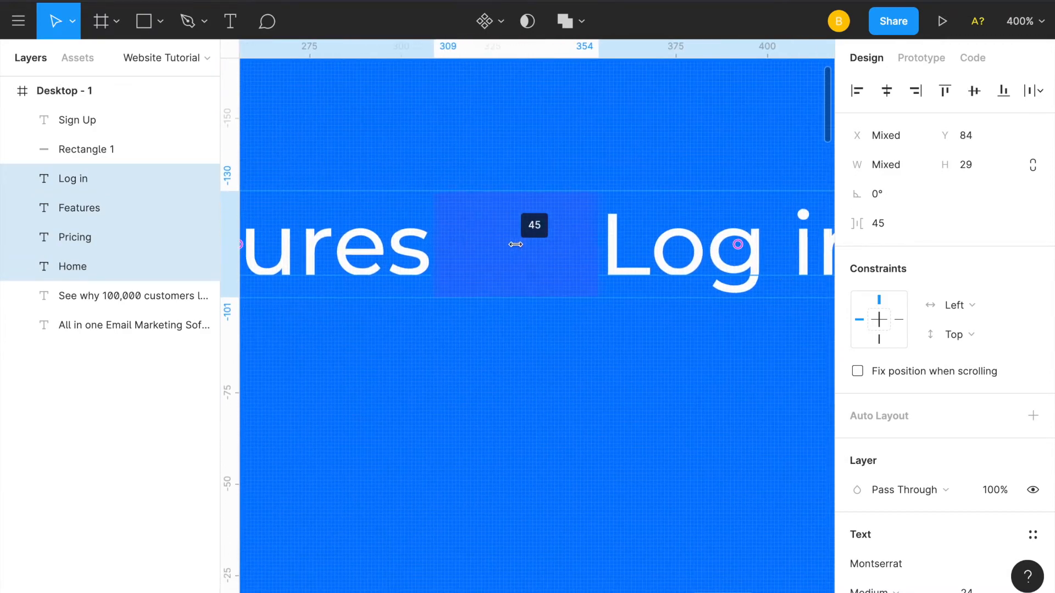
- Widen the gaps between Home, Pricing, Features and Log in, and group them as 'Menu'
left_click_drag(515, 244, 526, 244)
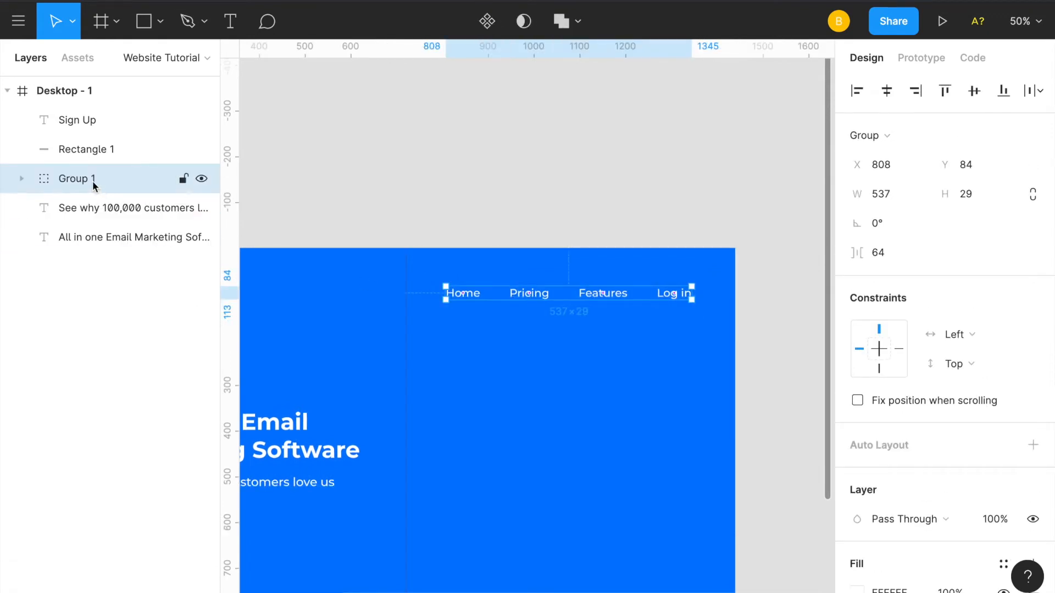
type("Menu")
type("Sign Up Button")
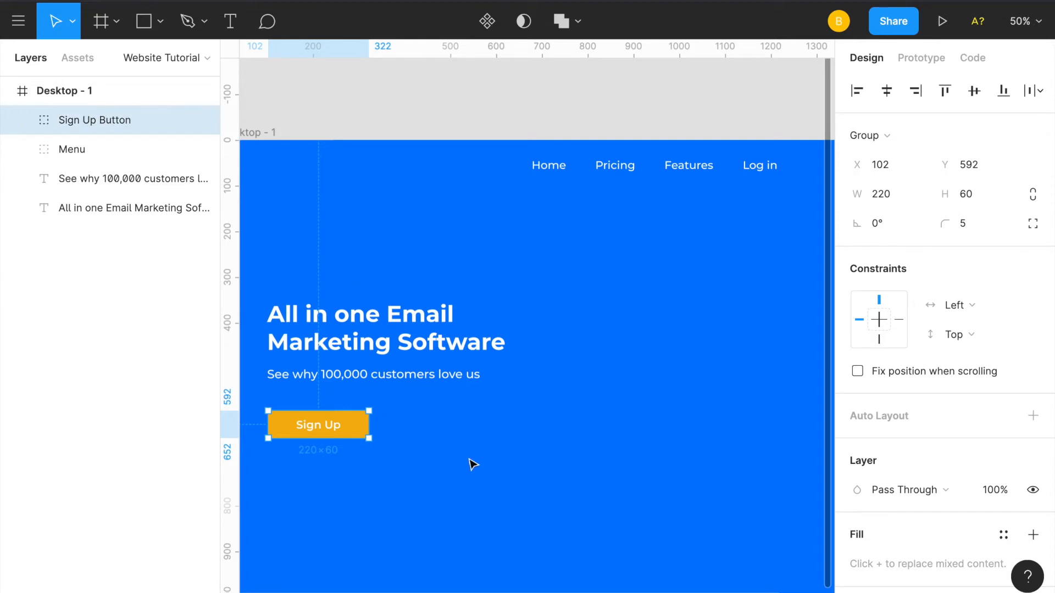
- Place a copy of the Sign Up button beside Log in and set its height to 60
left_click_drag(317, 425, 500, 381)
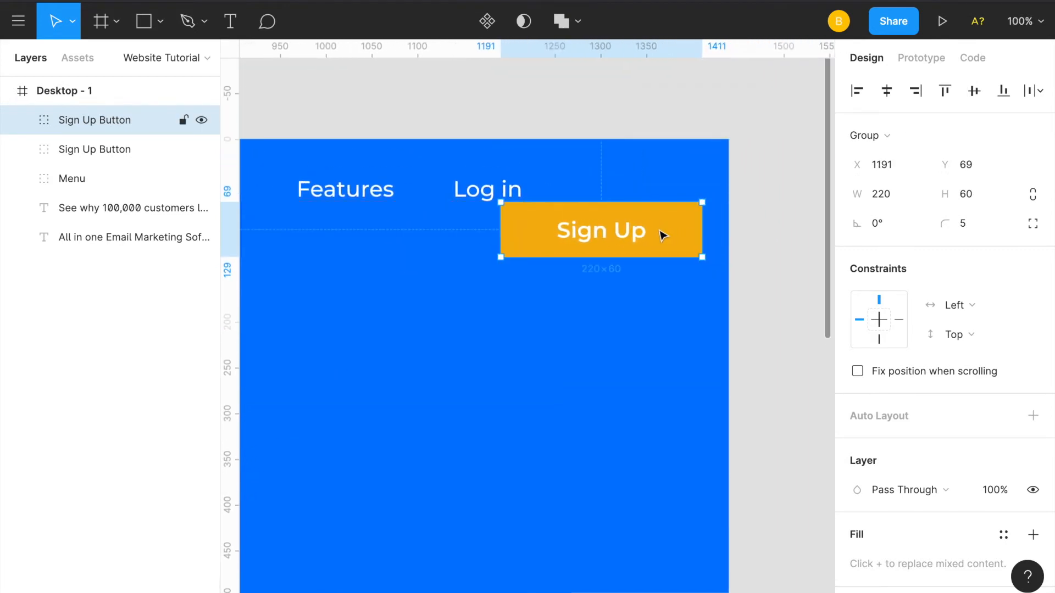
mouse_move(690, 252)
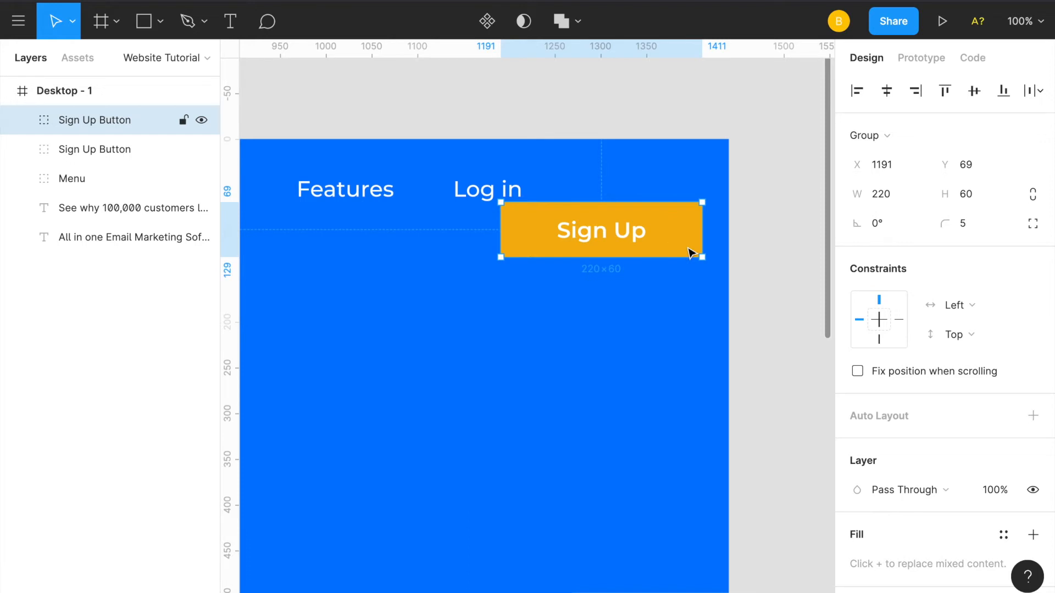
left_click(881, 193)
type("180")
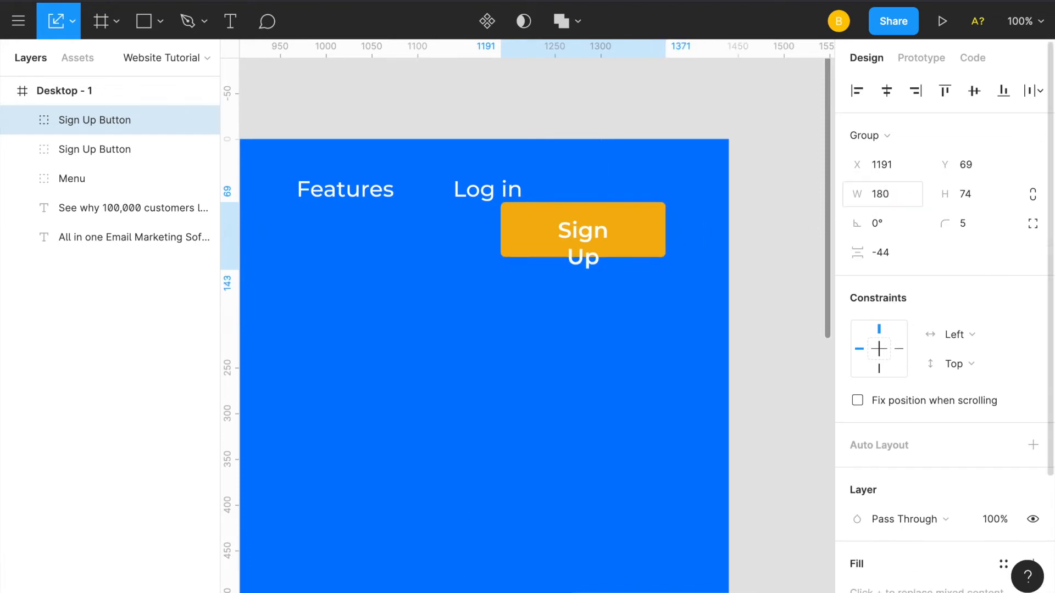
left_click(969, 194)
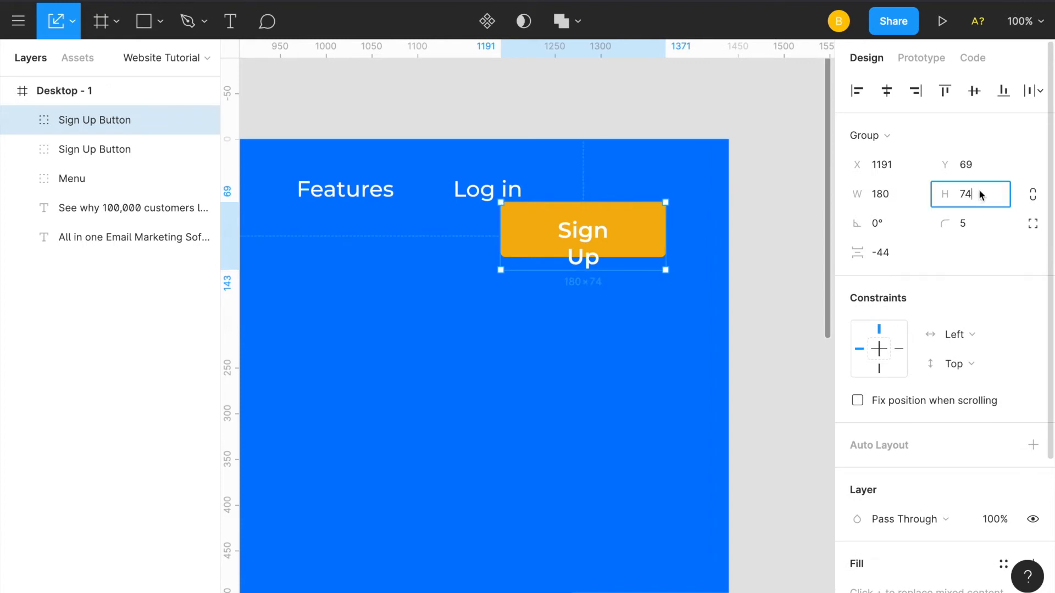
type("60")
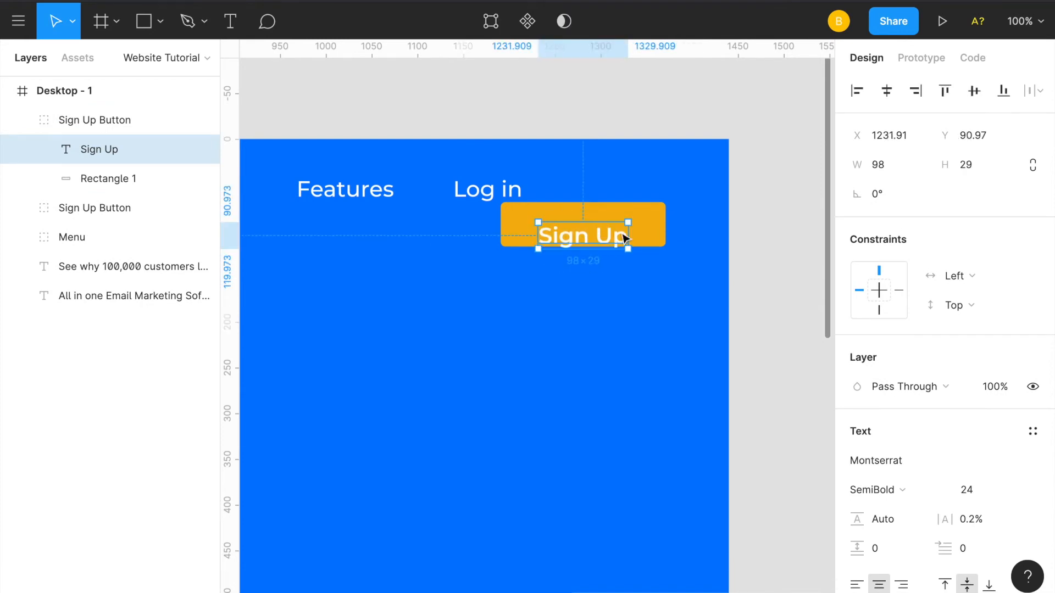
- Reduce the copied button's label to 20 pt and shrink the button around it
left_click(977, 489)
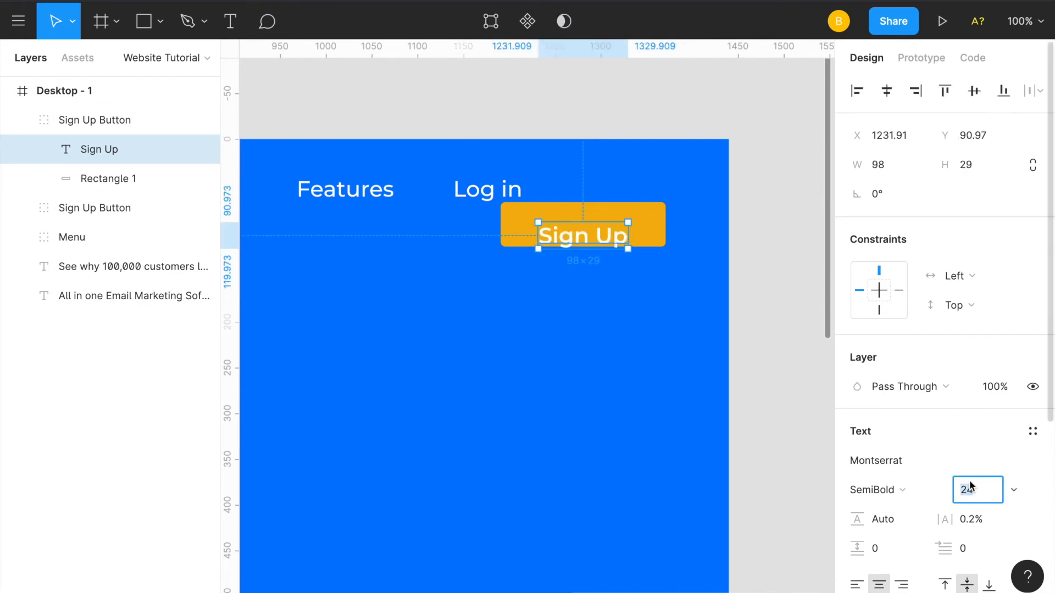
type("20")
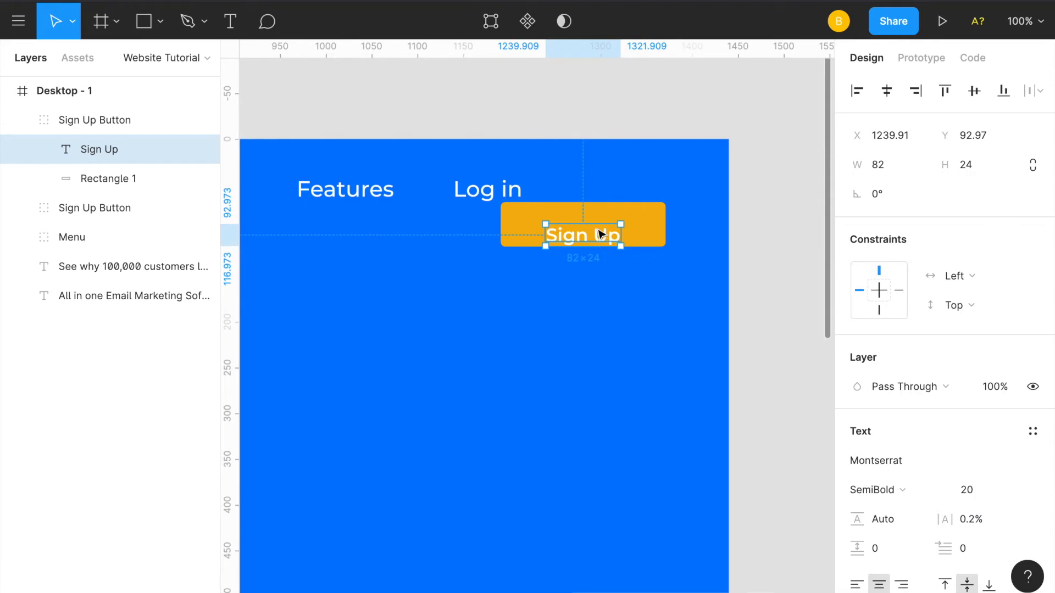
left_click_drag(583, 235, 583, 224)
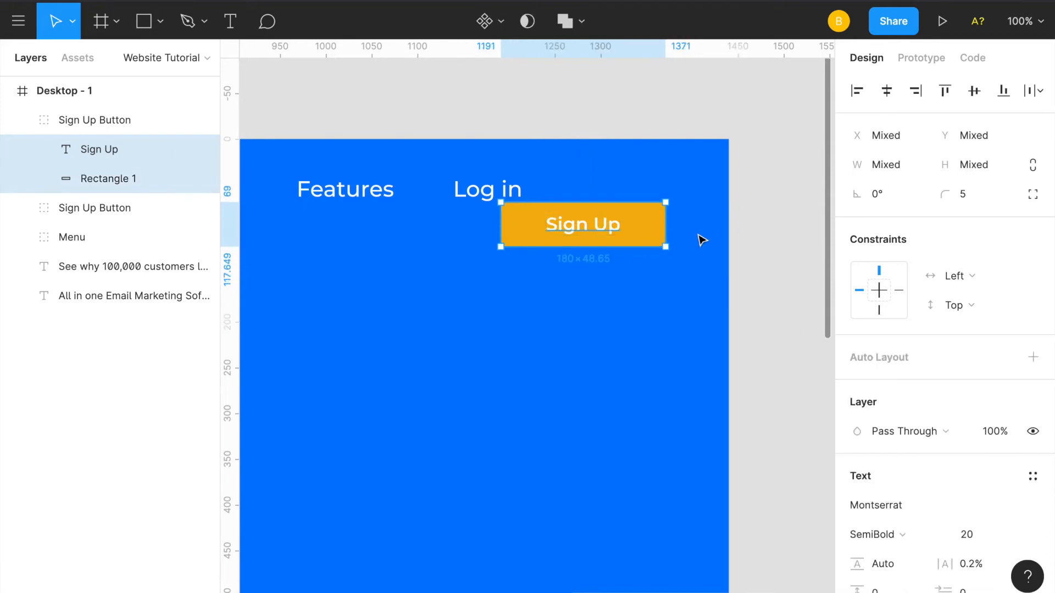
left_click_drag(582, 224, 620, 210)
type("LOGO")
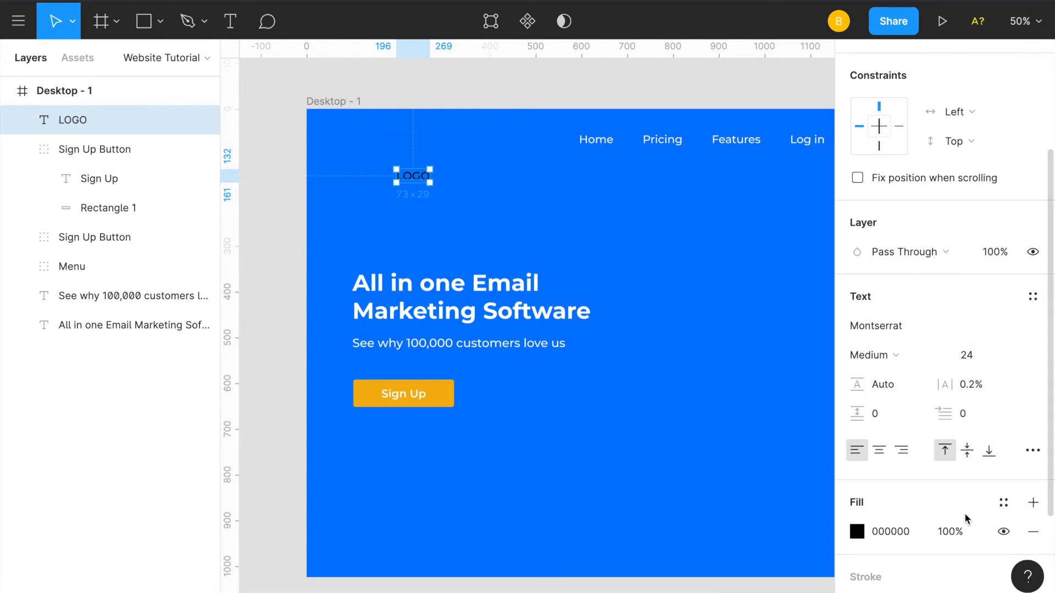
- Make the LOGO text white and line it up with the navigation bar
left_click(857, 531)
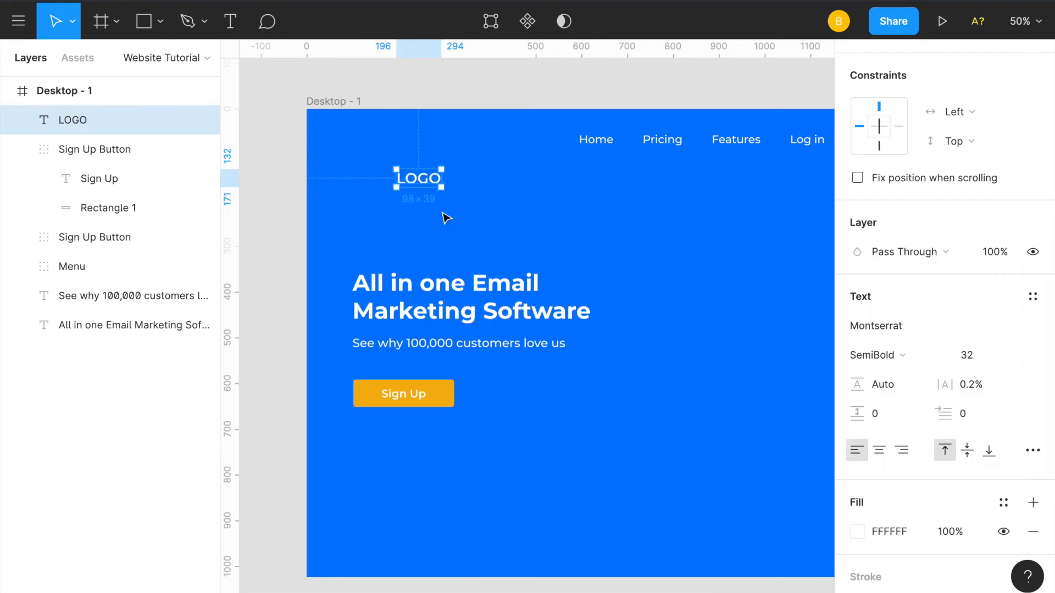
left_click_drag(418, 178, 353, 139)
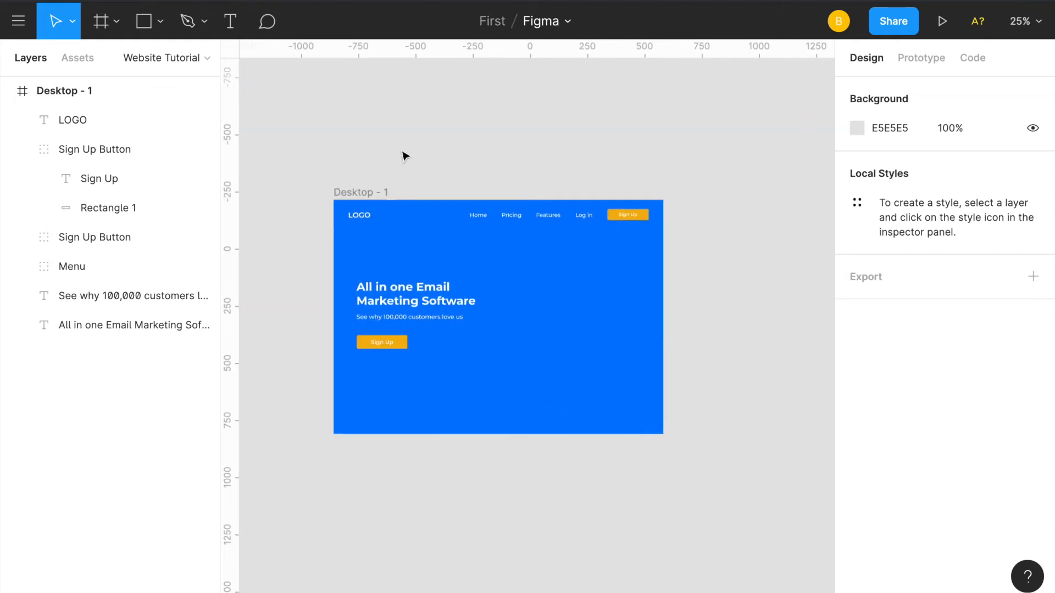
mouse_move(572, 316)
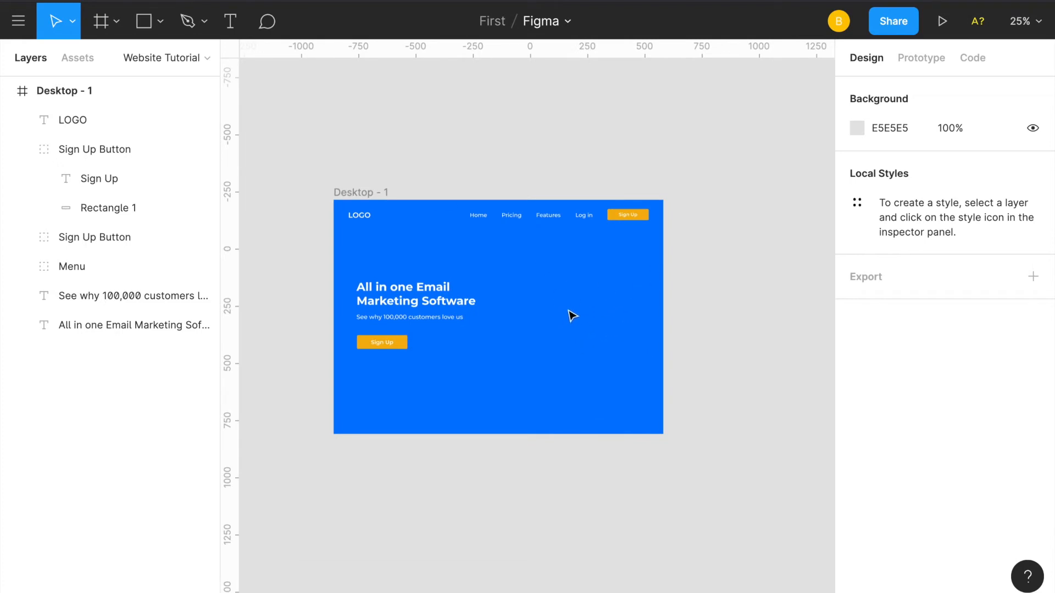
mouse_move(445, 500)
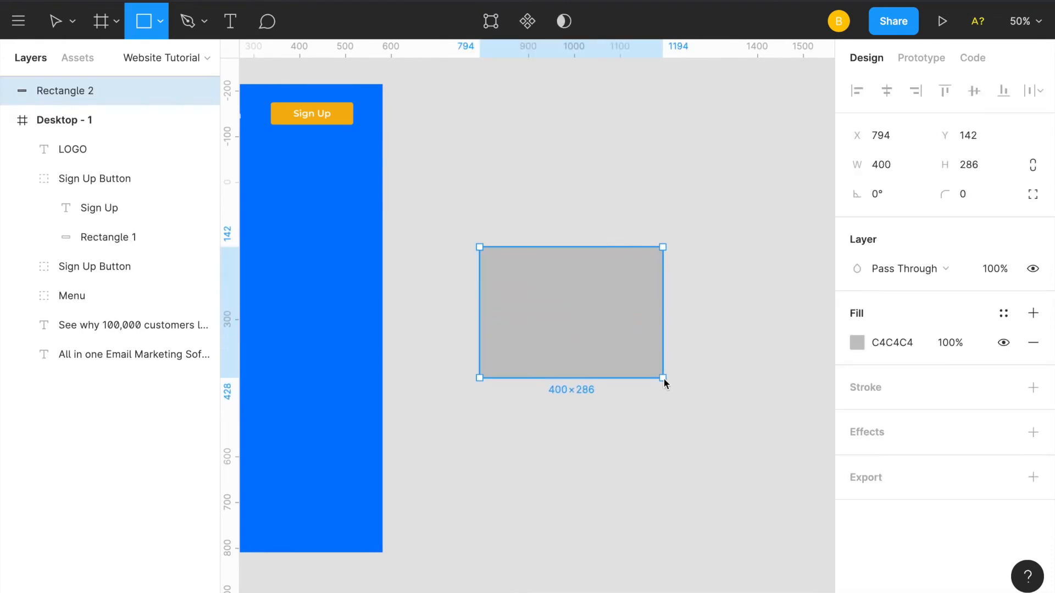
- Size the new rectangle beside the landing page to 400 × 300
left_click_drag(662, 377, 670, 377)
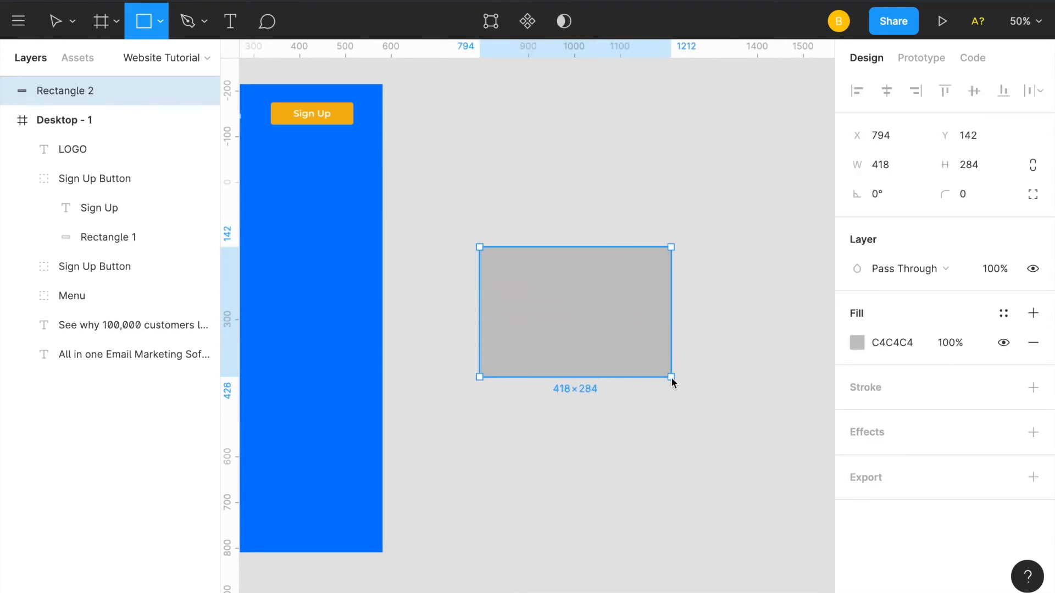
left_click_drag(670, 377, 671, 435)
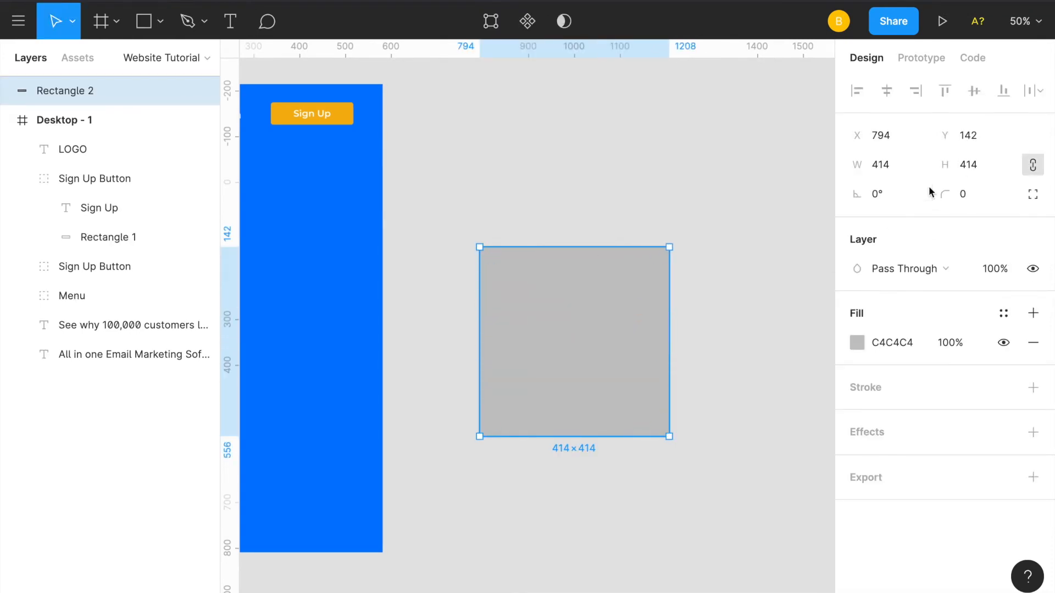
type("400")
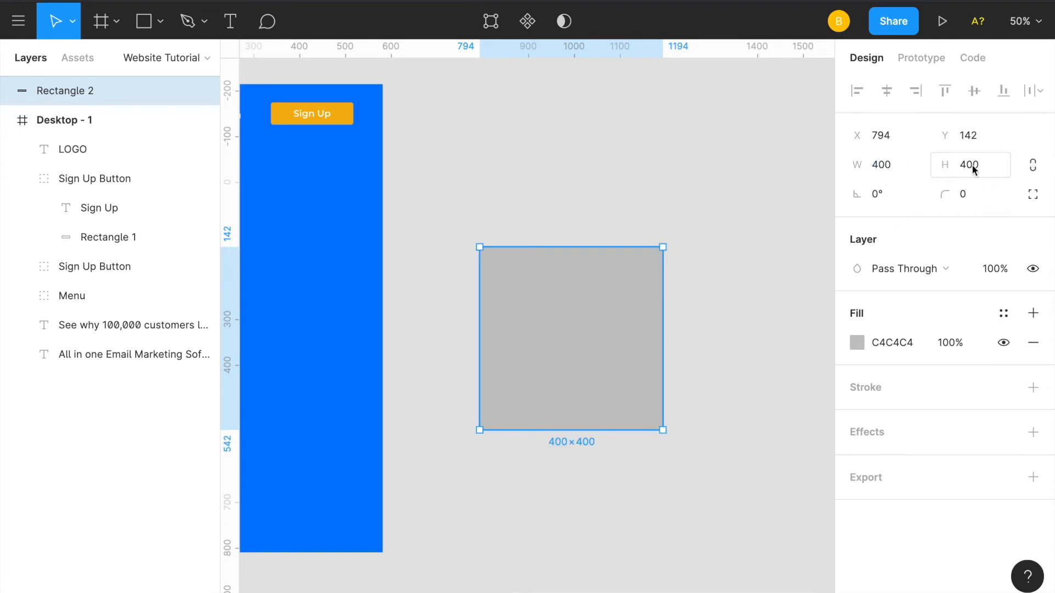
left_click(970, 165)
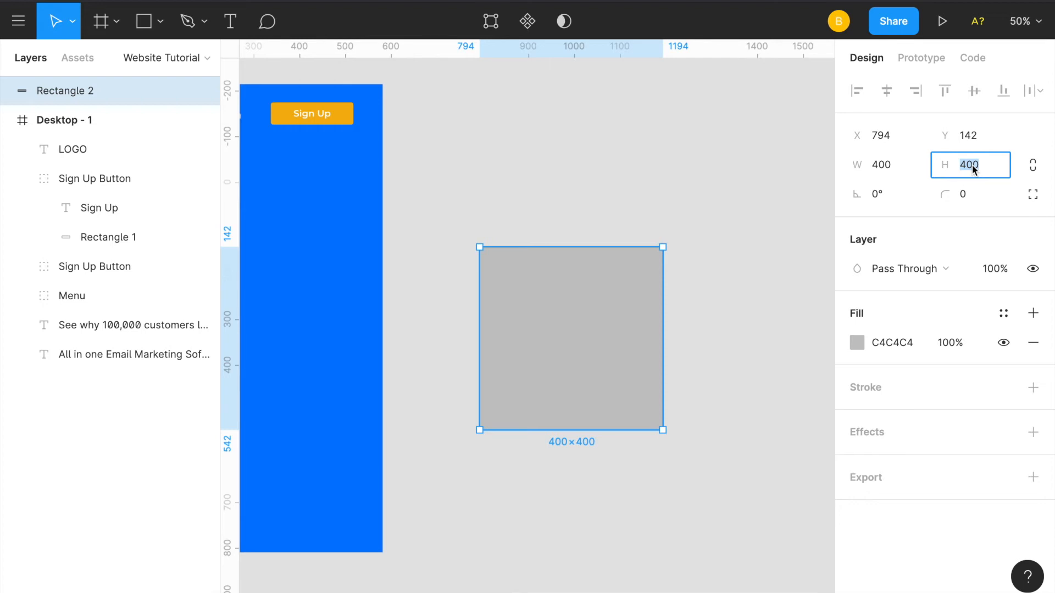
type("300")
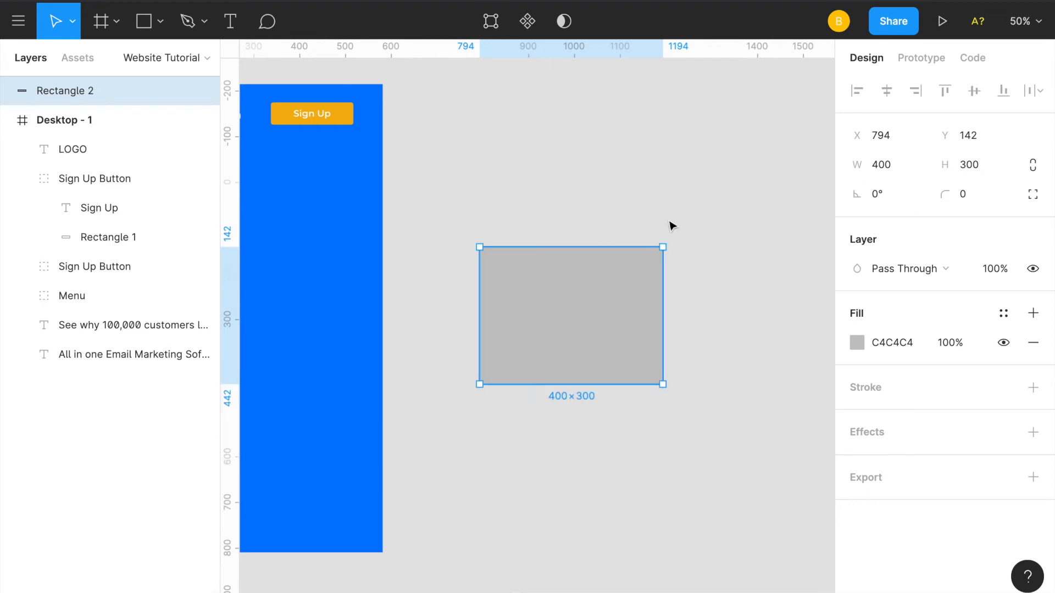
left_click(892, 342)
type("FFFFFF")
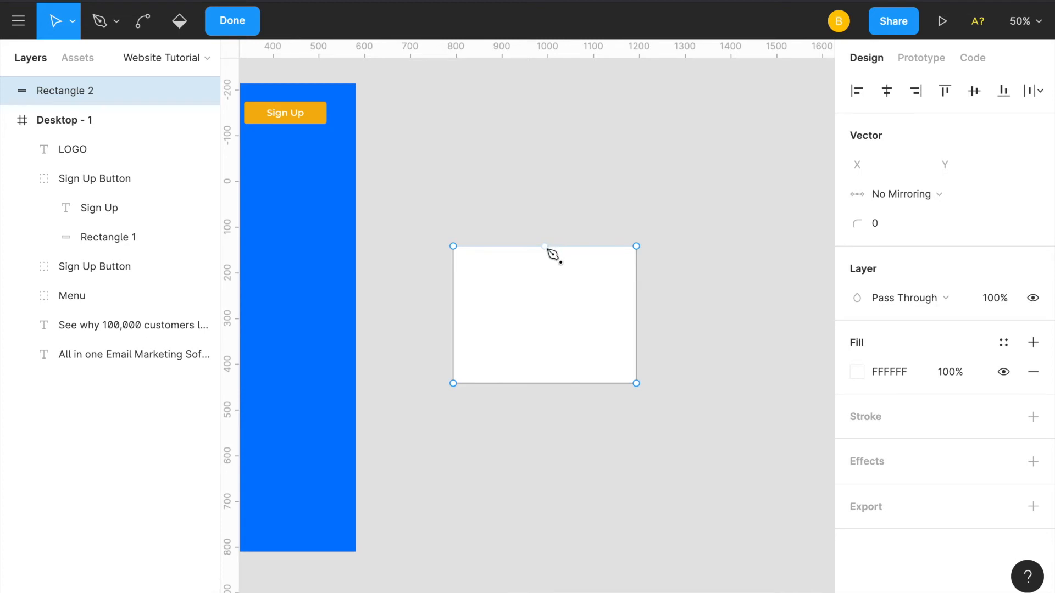
mouse_move(454, 246)
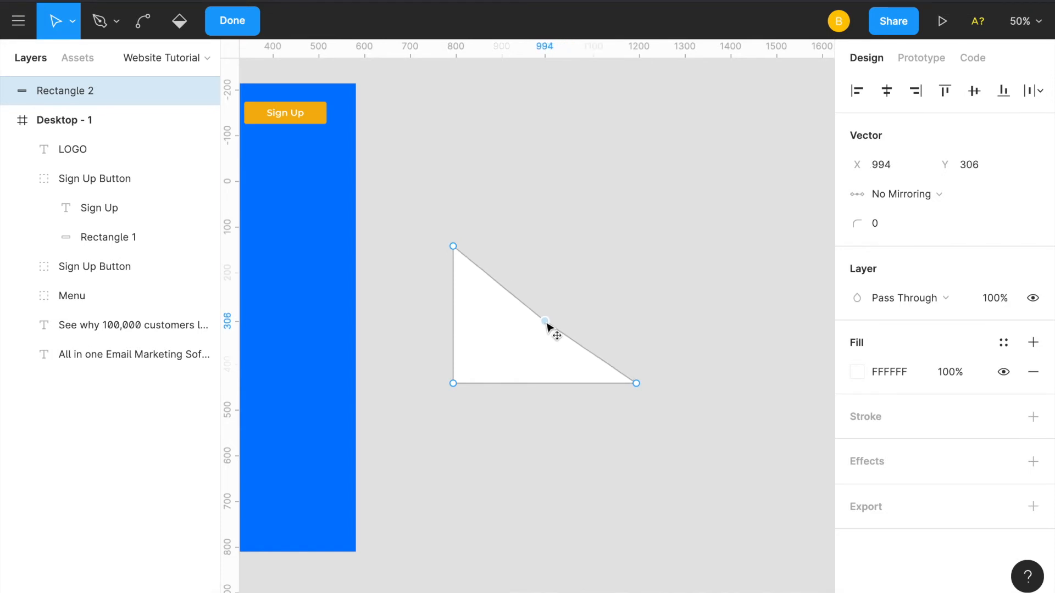
- Straighten the triangle's diagonal edge and enter its dimension and corner values (350, 20, 10)
left_click_drag(545, 320, 521, 317)
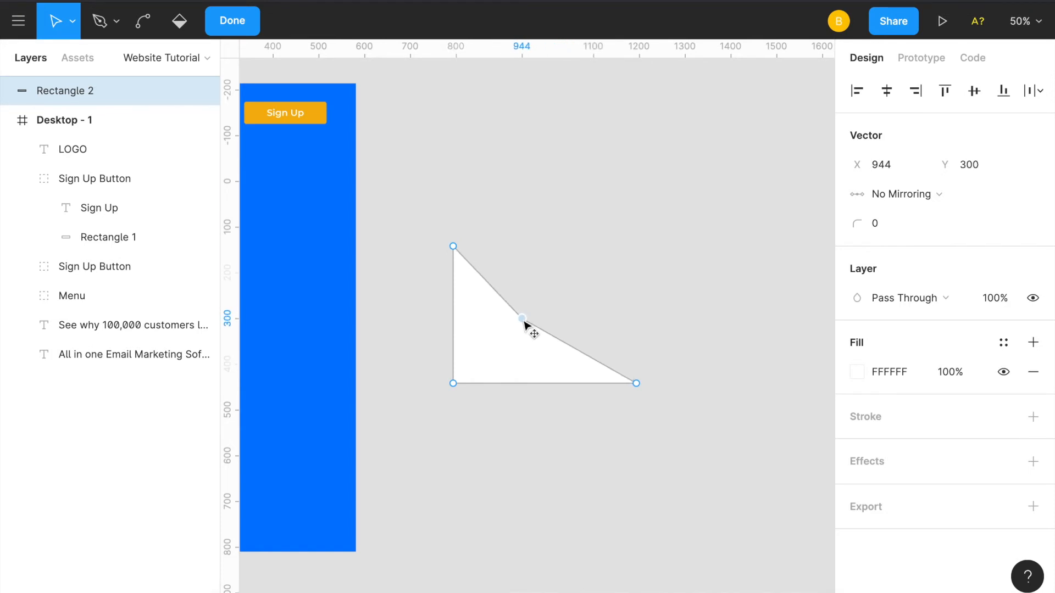
left_click_drag(521, 318, 539, 309)
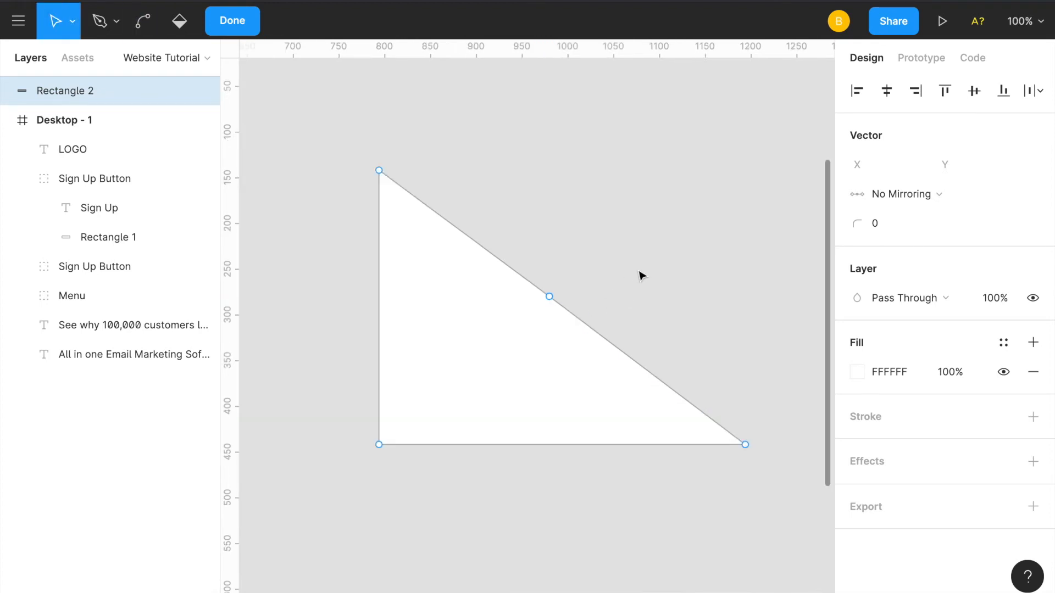
left_click(232, 20)
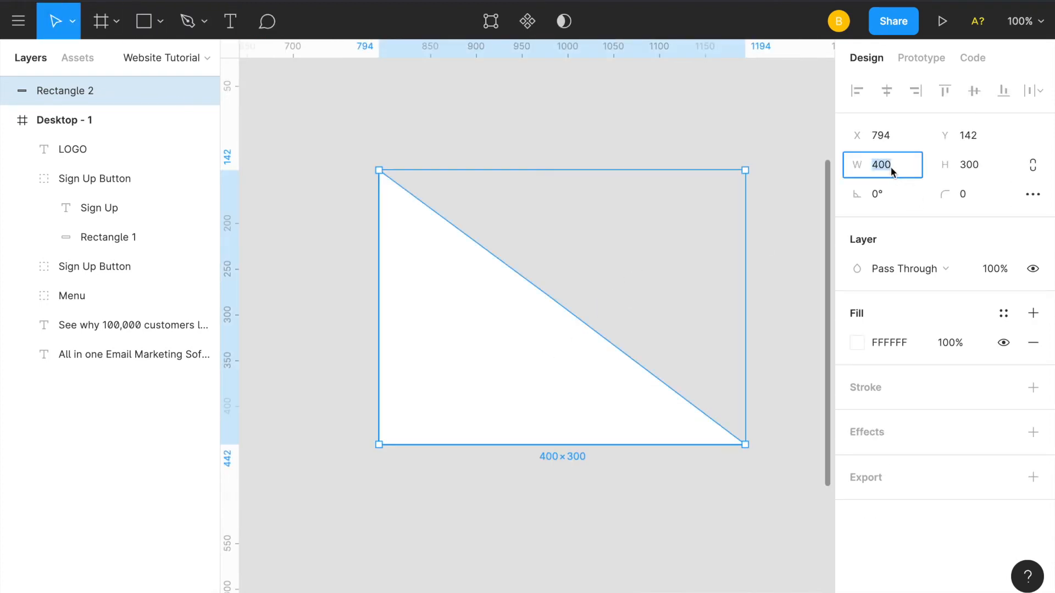
type("350")
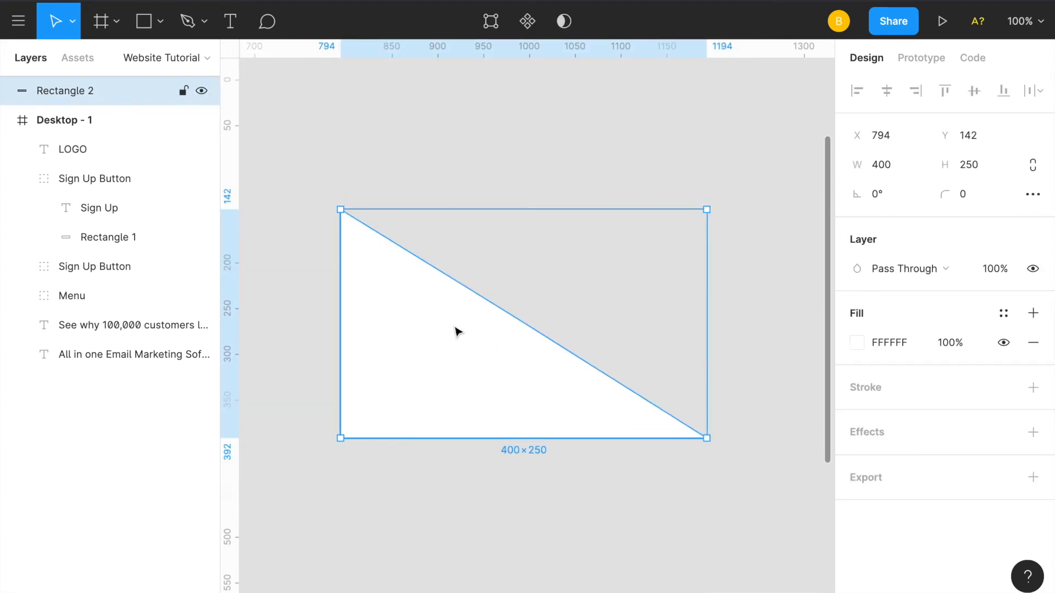
type("20")
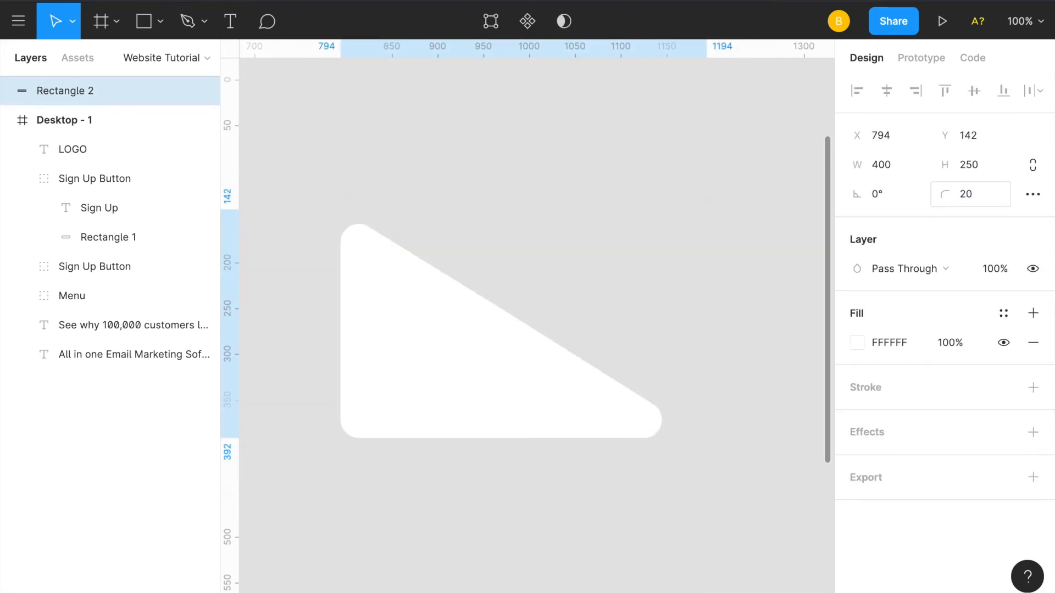
type("10")
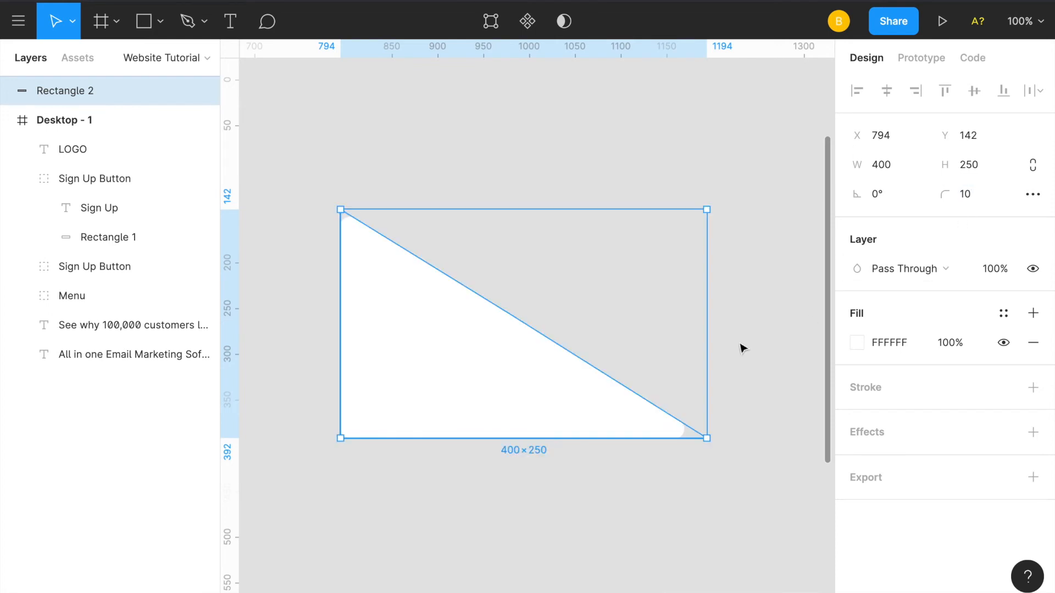
mouse_move(434, 370)
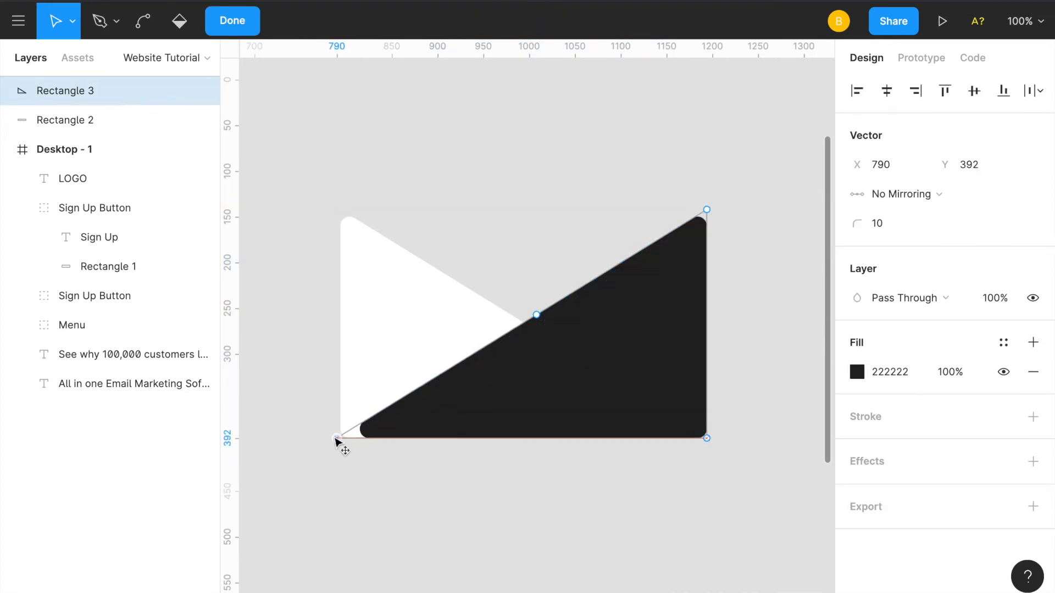
- Stretch the mirrored triangle's bottom-left corner outward and give it a yellow FFDC44 fill
left_click_drag(338, 438, 317, 438)
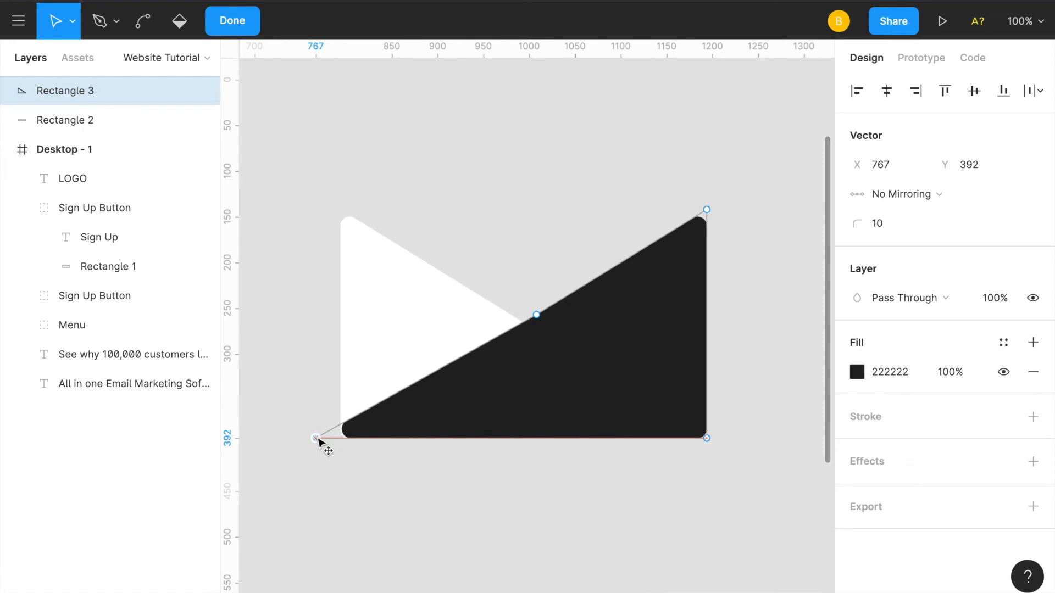
left_click(231, 21)
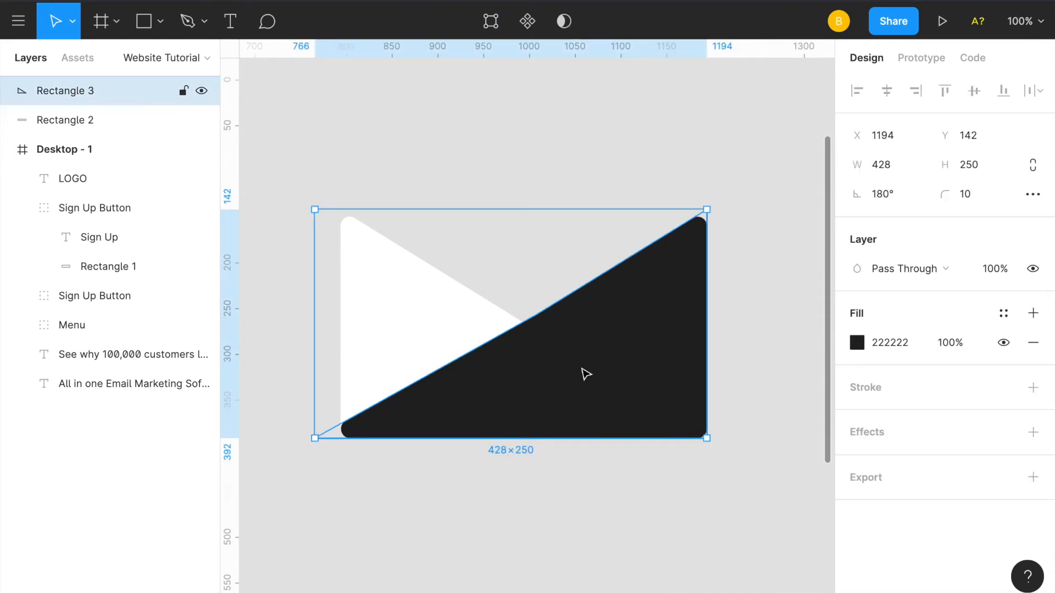
left_click(856, 343)
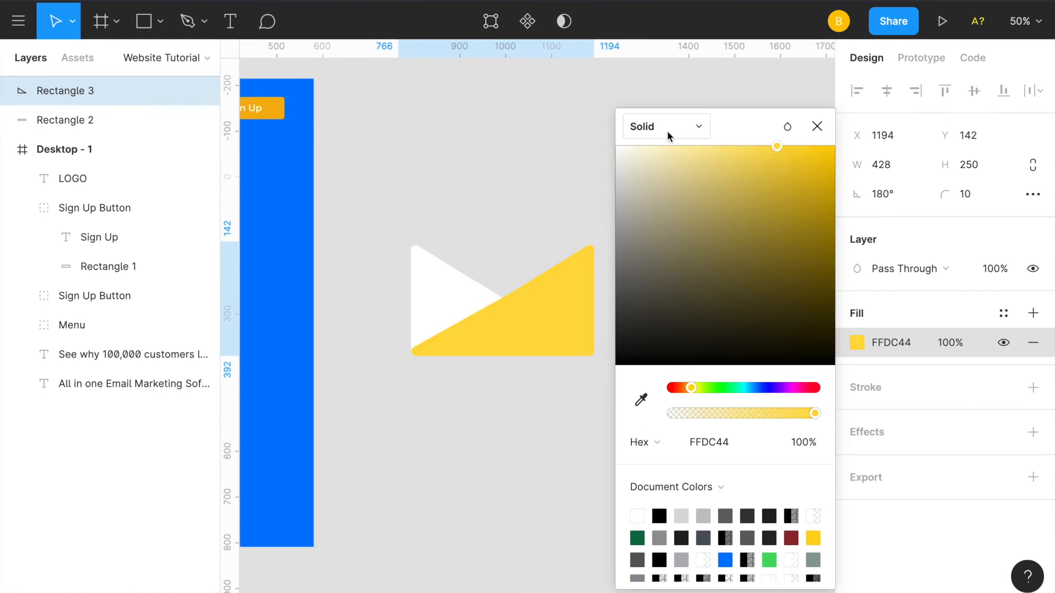
- Switch the lower fold to a linear gradient, angle it, and shift a stop toward orange
left_click(665, 126)
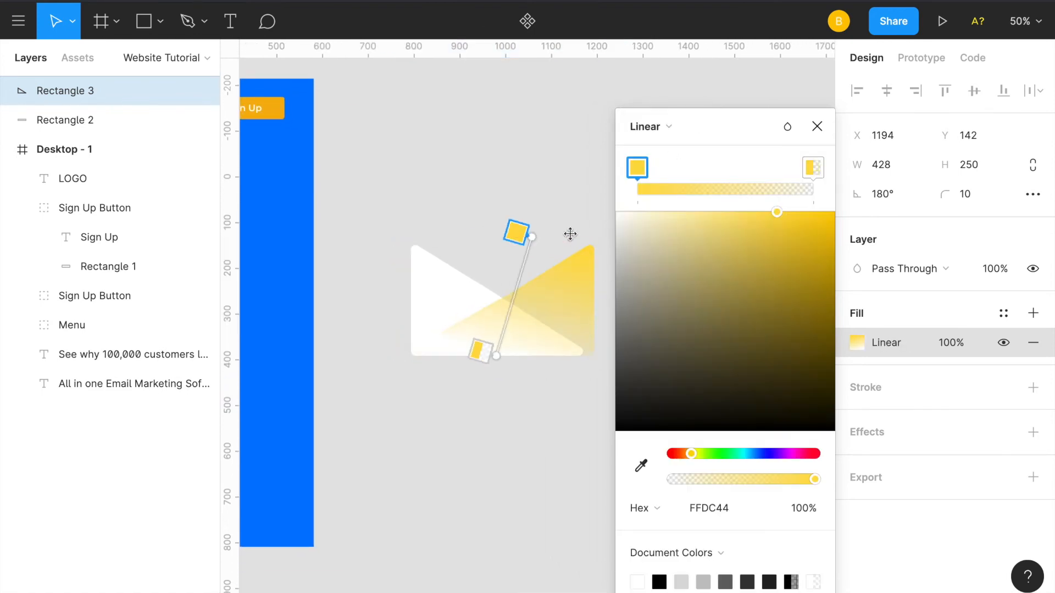
left_click_drag(515, 233, 573, 222)
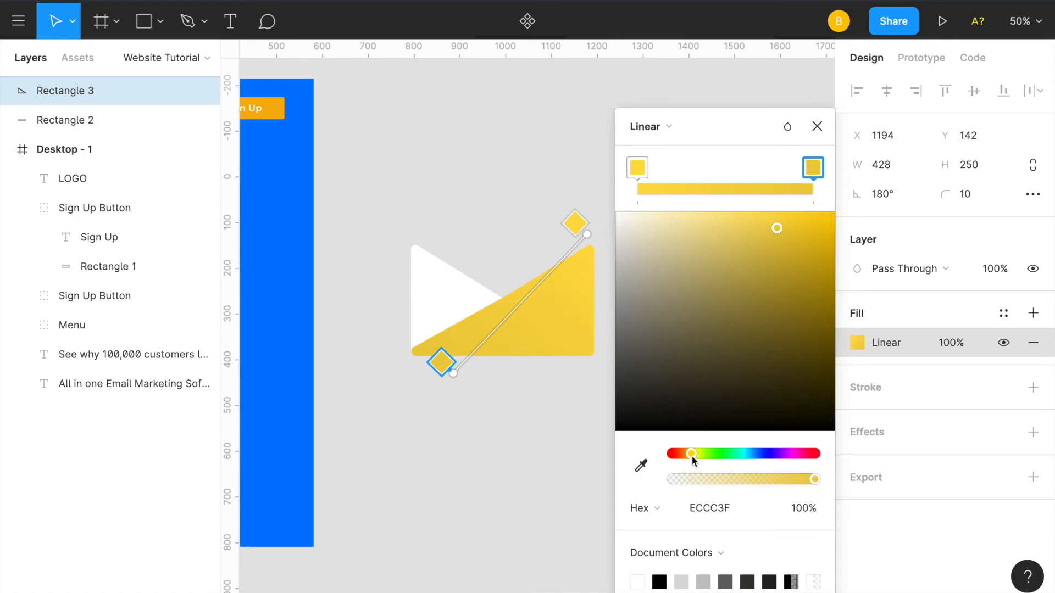
left_click_drag(695, 453, 687, 453)
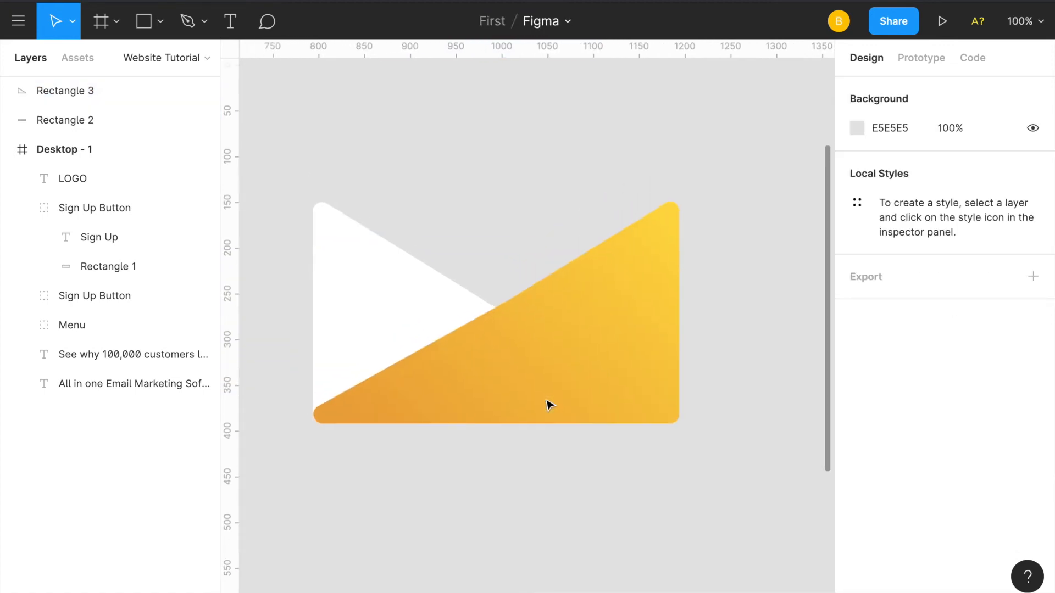
left_click(66, 120)
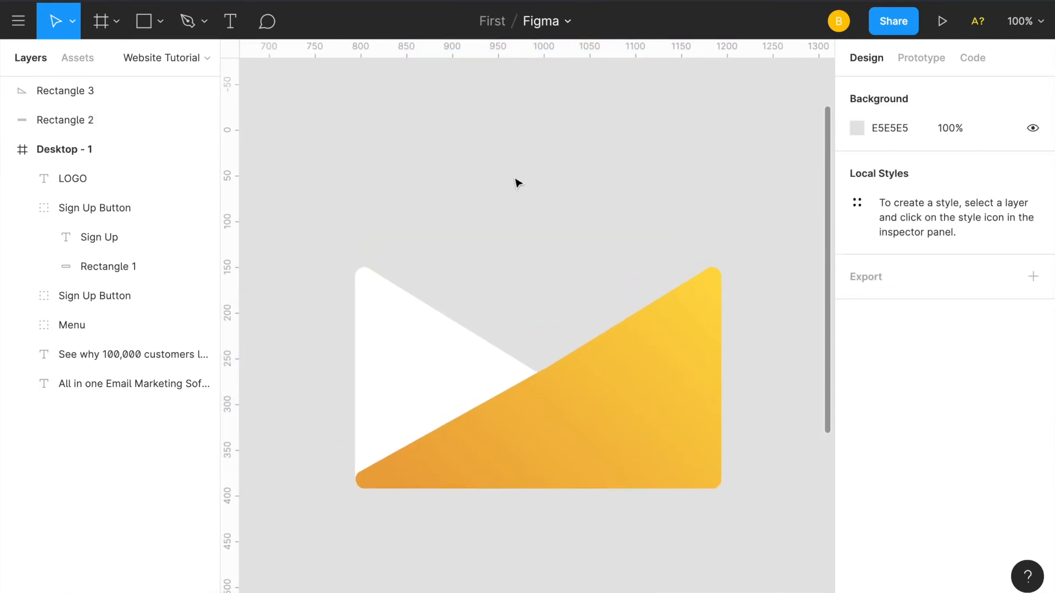
- Draw a rectangle over the envelope, snapping it to the top edge and full height
left_click(142, 21)
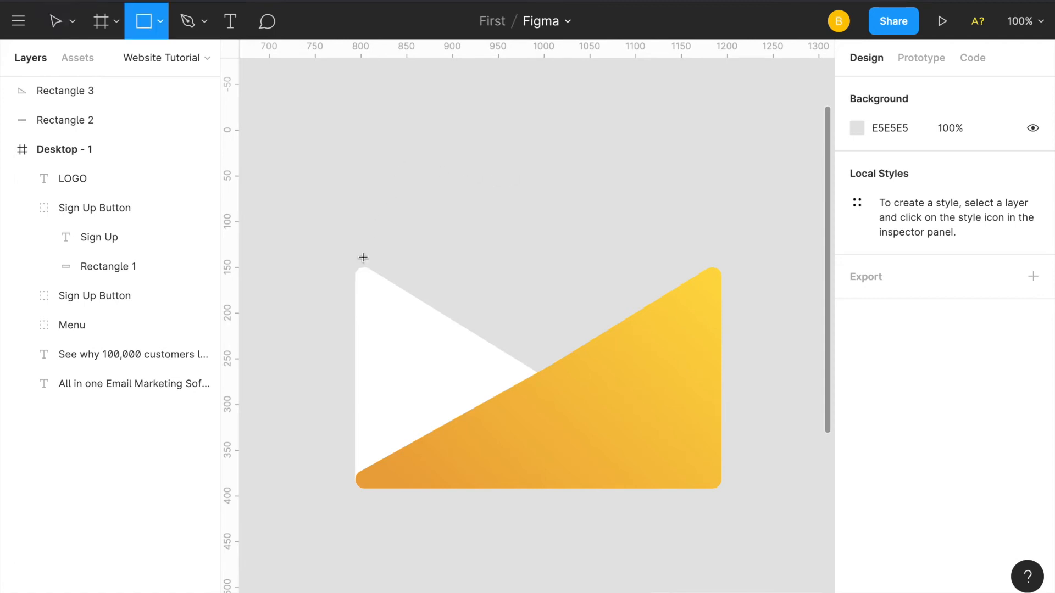
left_click_drag(354, 142, 716, 282)
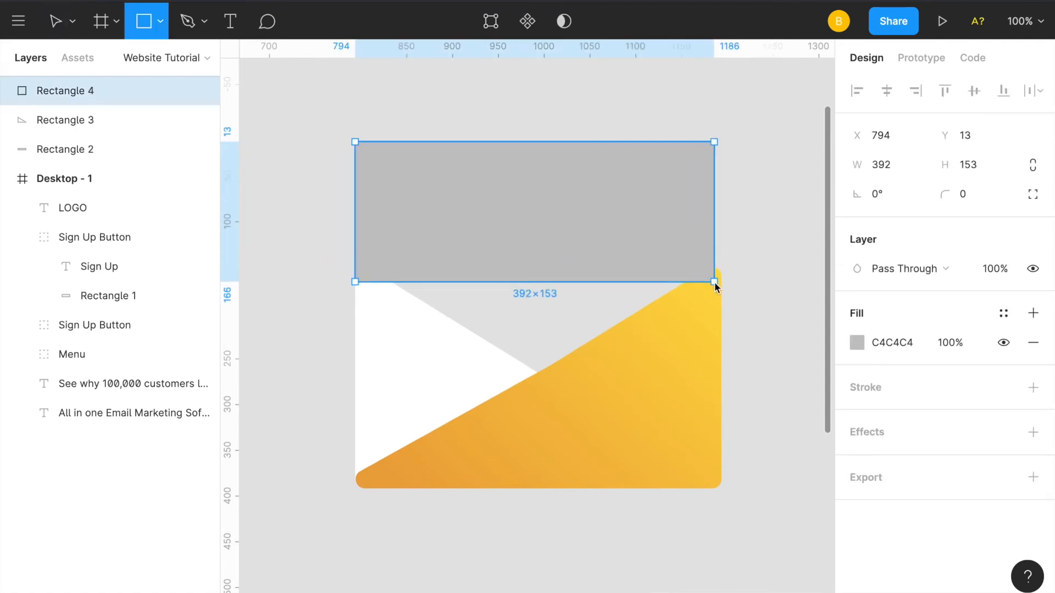
left_click_drag(716, 281, 721, 279)
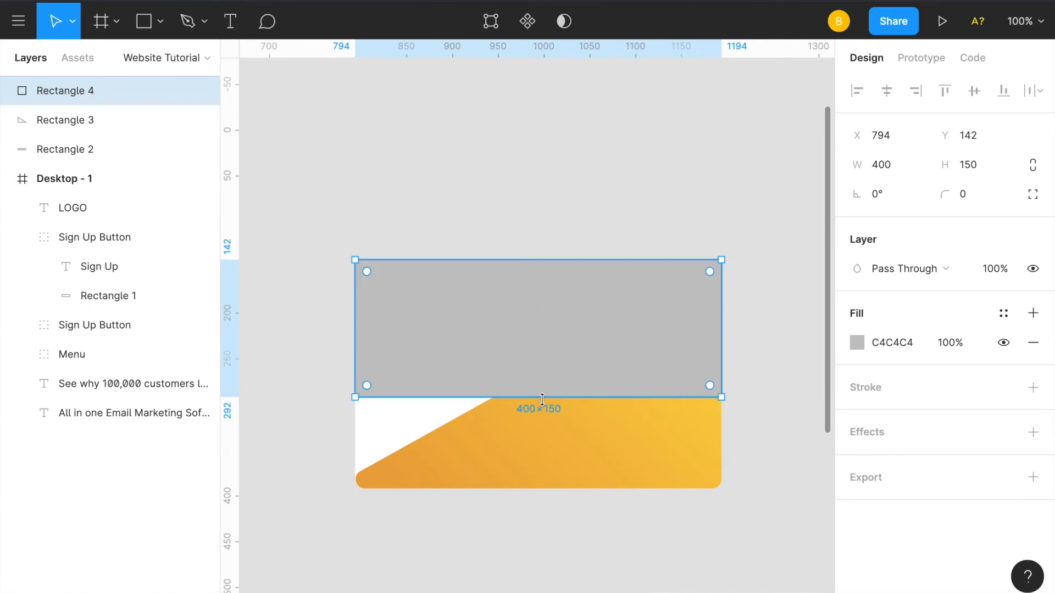
left_click_drag(538, 396, 538, 488)
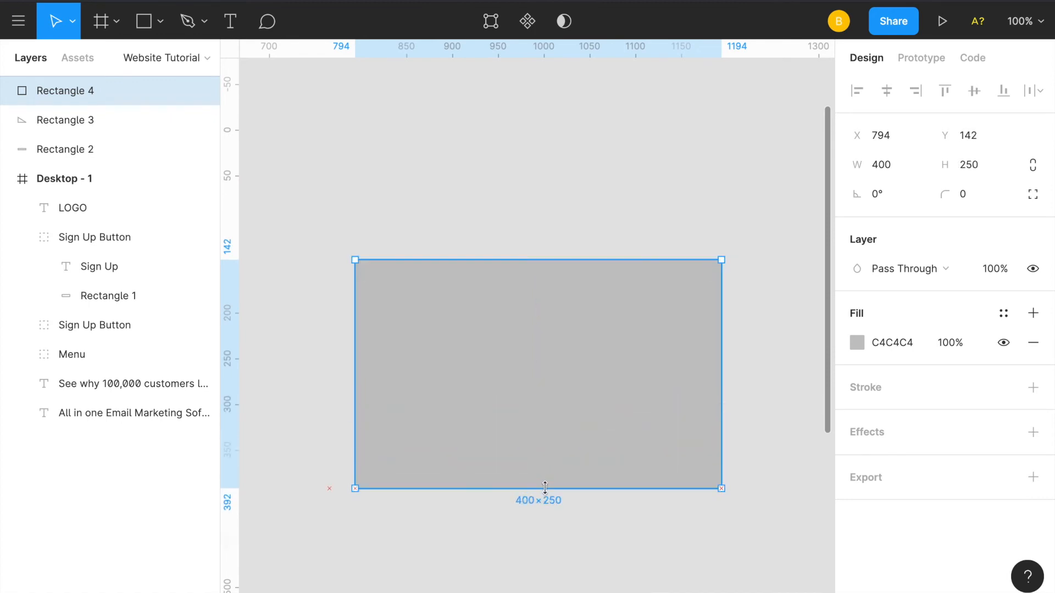
left_click(969, 194)
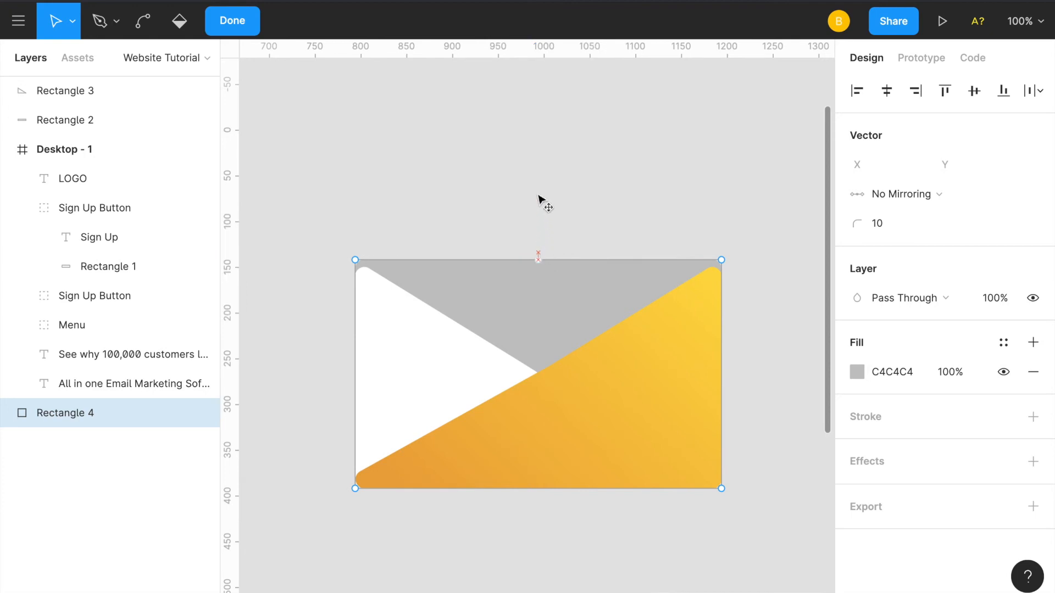
- Pull the rectangle's top midpoint into a peak above the envelope and round the corners to 15
left_click_drag(537, 259, 537, 167)
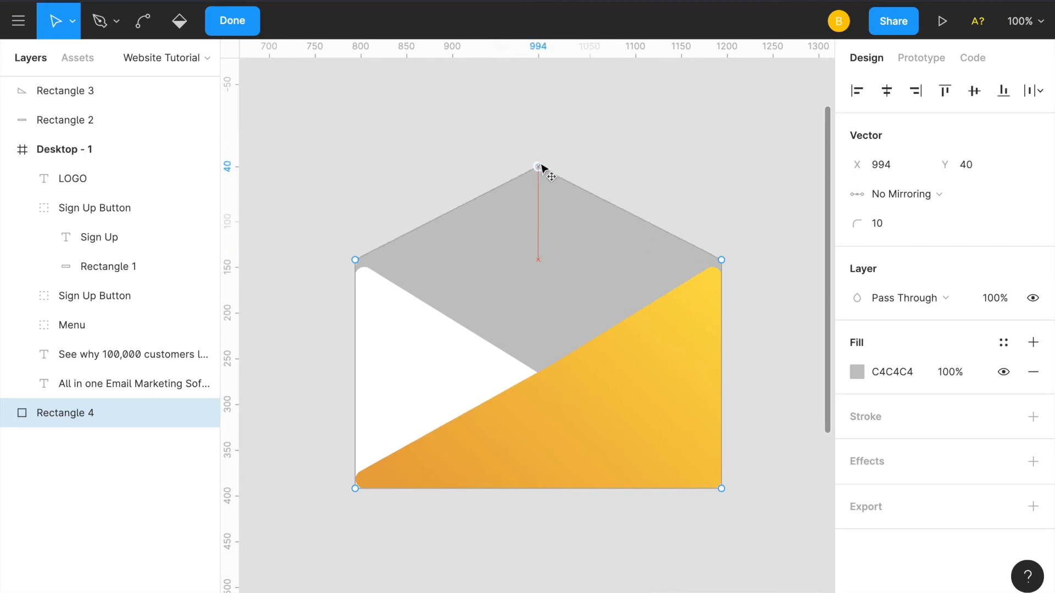
left_click_drag(537, 168, 538, 139)
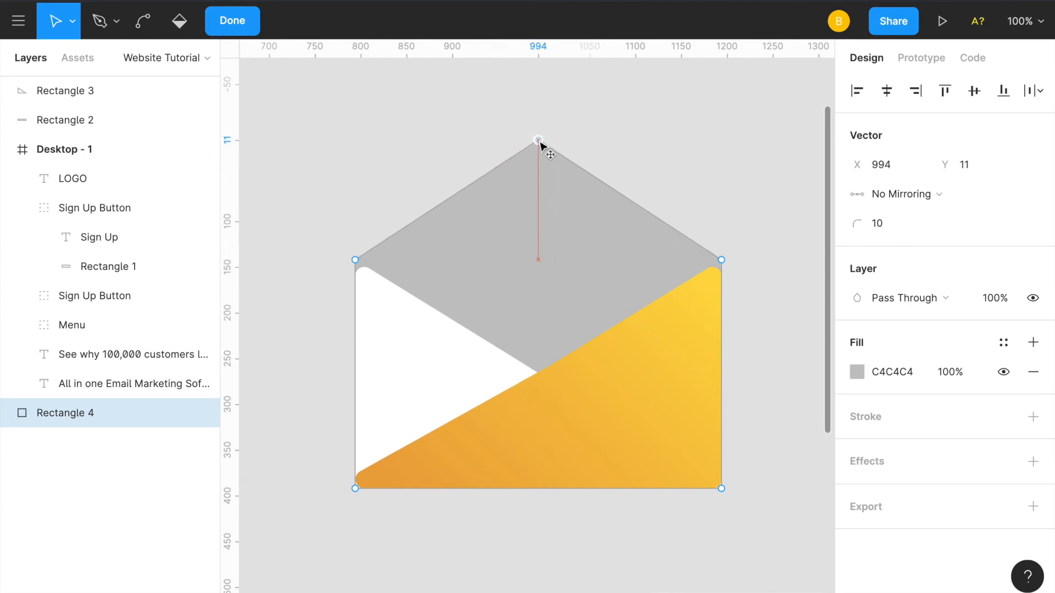
left_click_drag(538, 141, 538, 126)
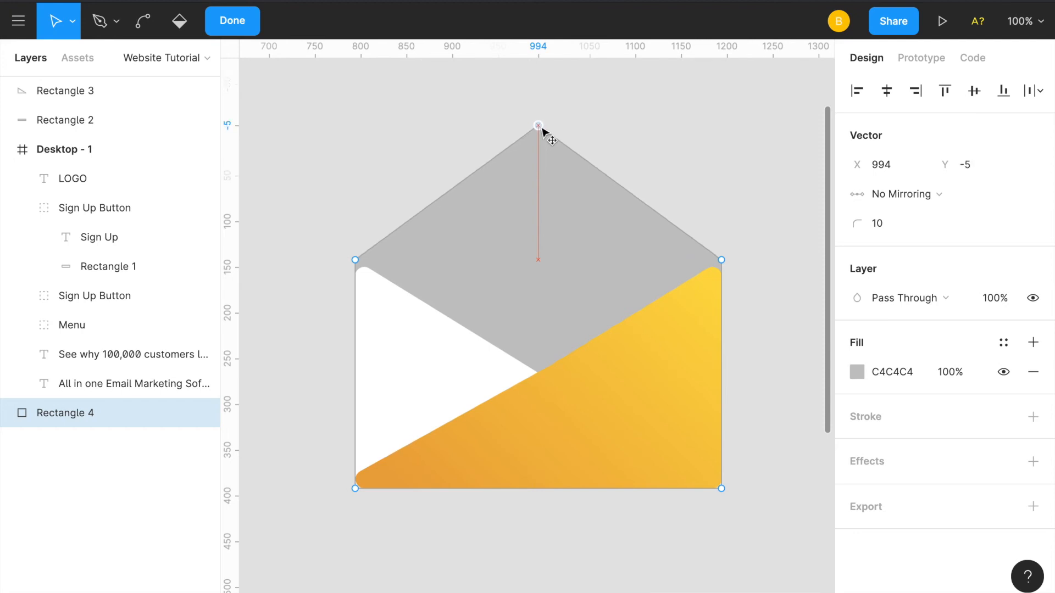
left_click(538, 125)
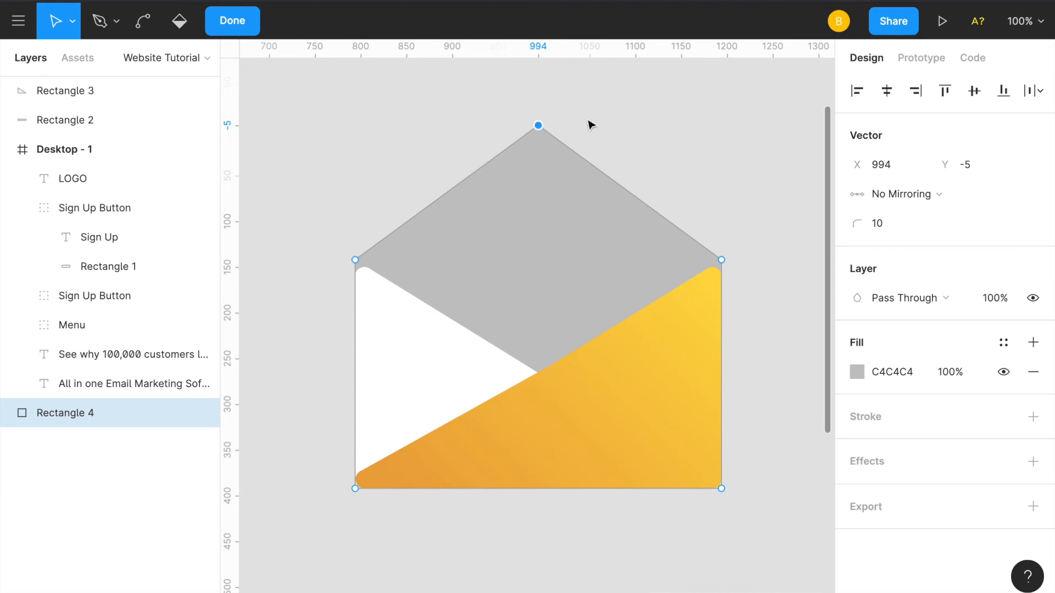
left_click(232, 21)
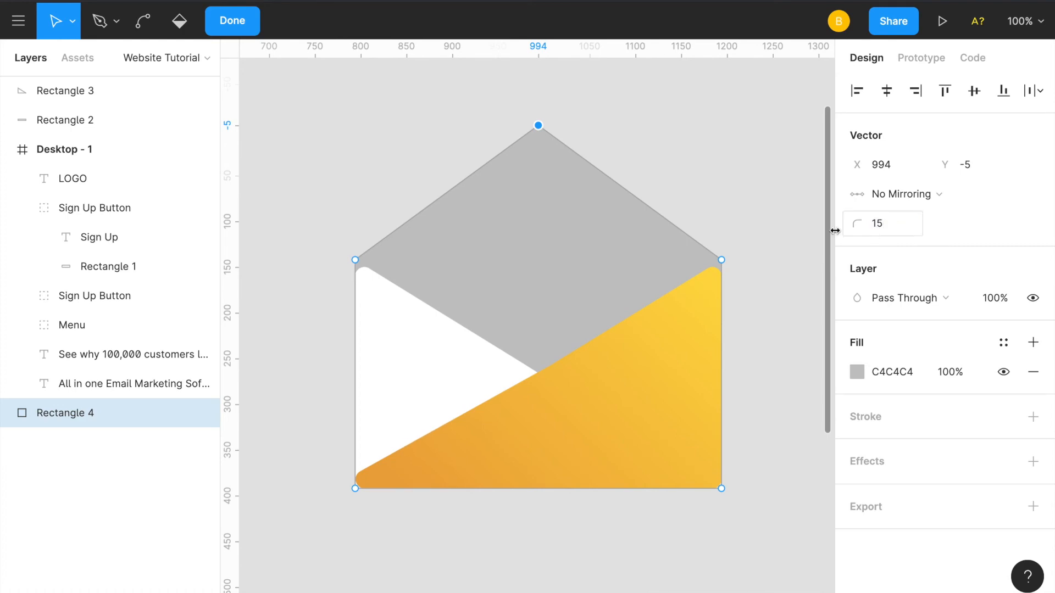
left_click(232, 21)
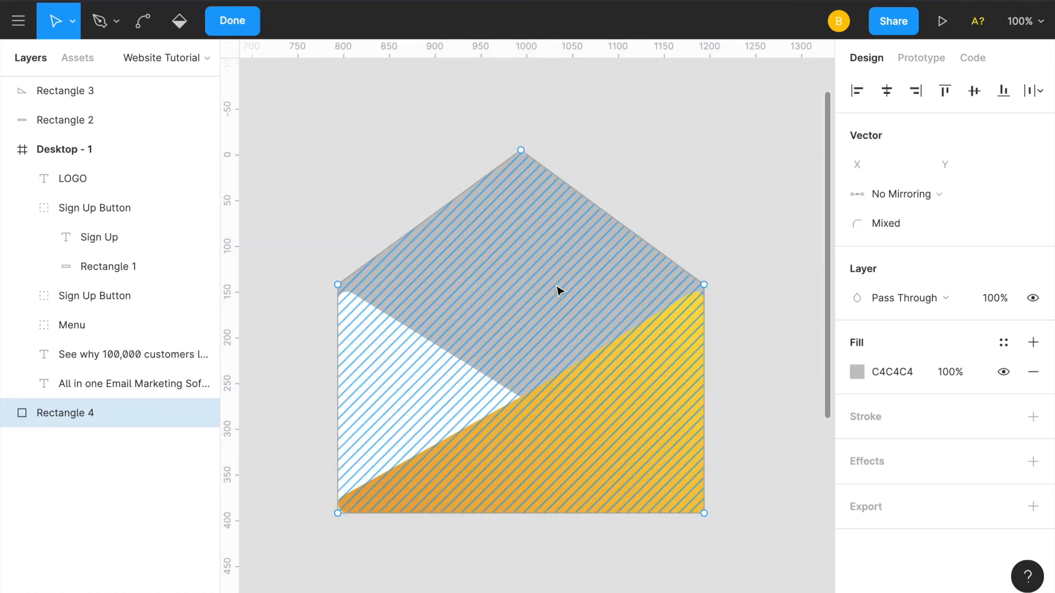
- Sample the orange fold's colour for the flap and tone it down to golden brown B18D48
left_click(232, 20)
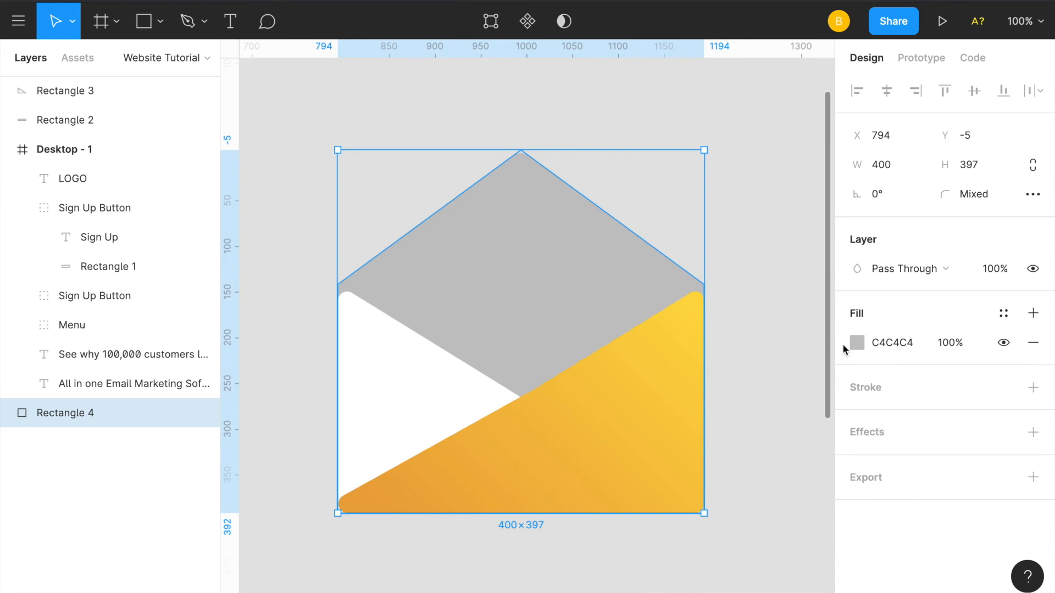
left_click(858, 342)
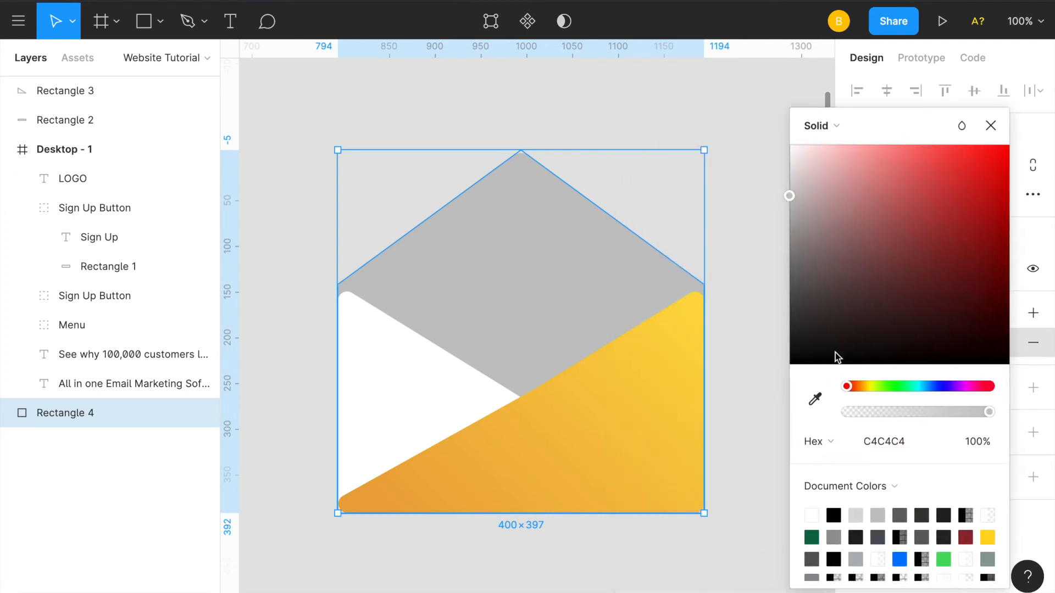
left_click(815, 398)
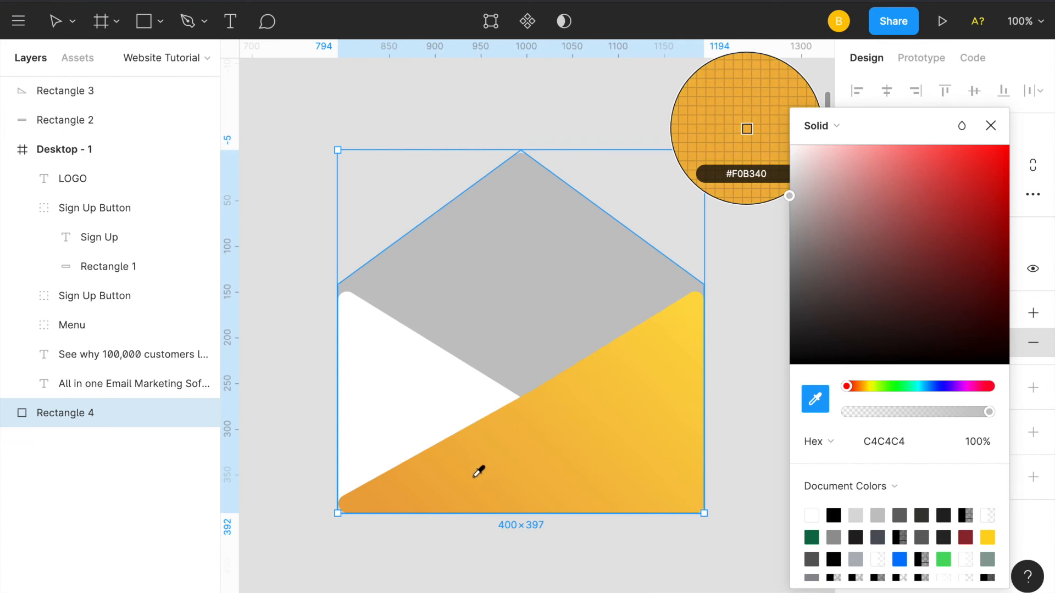
left_click_drag(789, 195, 980, 179)
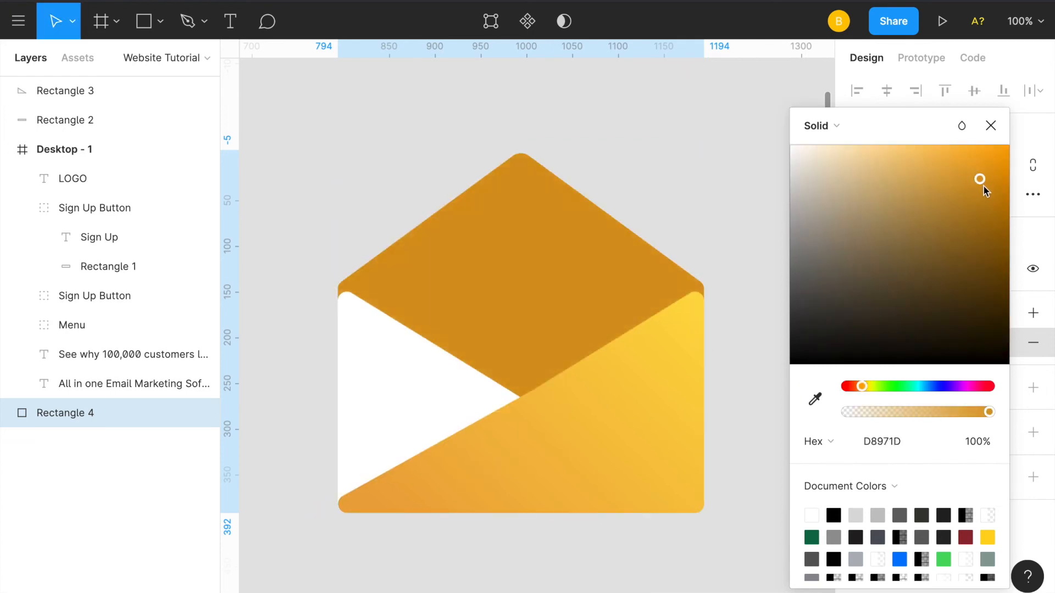
left_click_drag(979, 179, 991, 261)
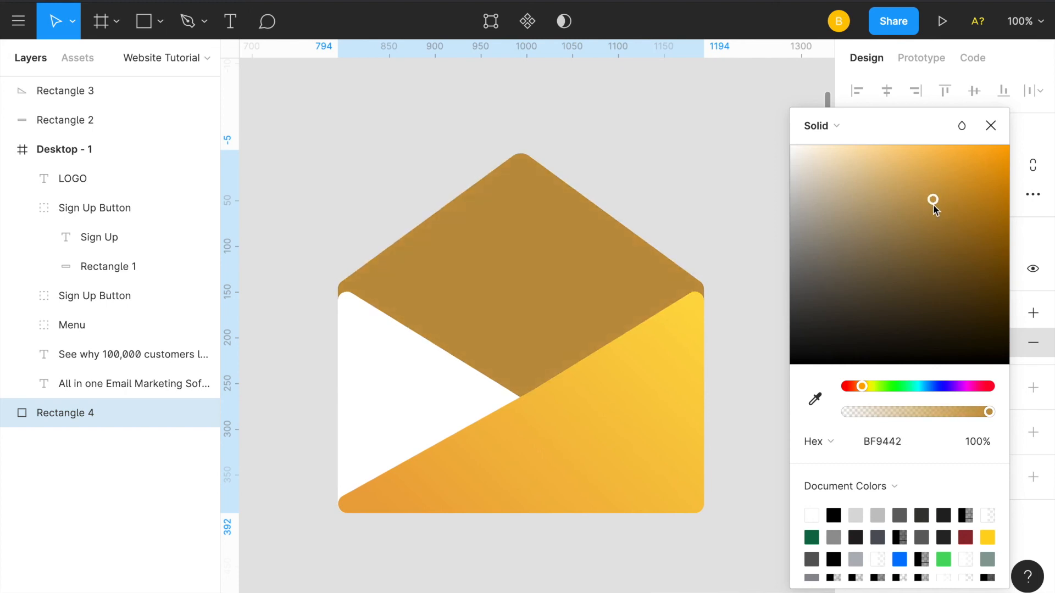
left_click_drag(933, 201, 920, 213)
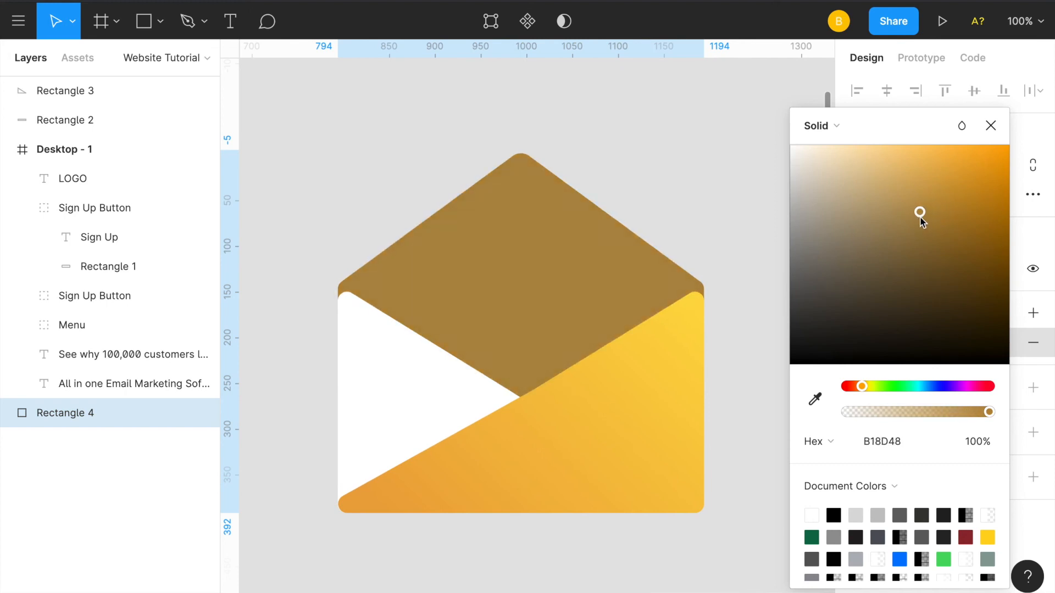
left_click_drag(920, 214, 923, 208)
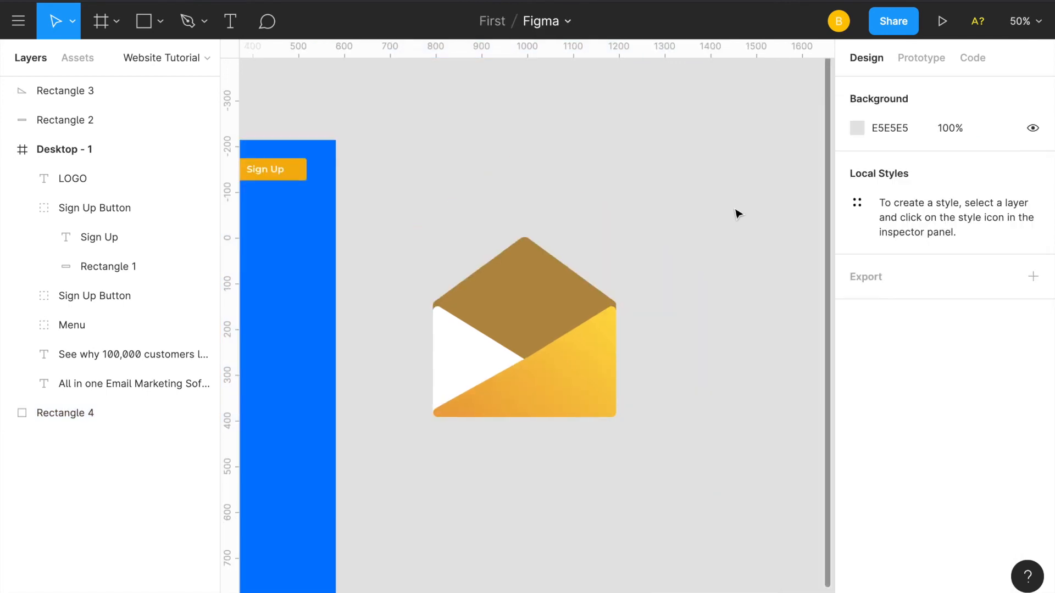
- Draw a white 253×356 letter sheet with radius 5, sent behind the front folds
left_click(143, 21)
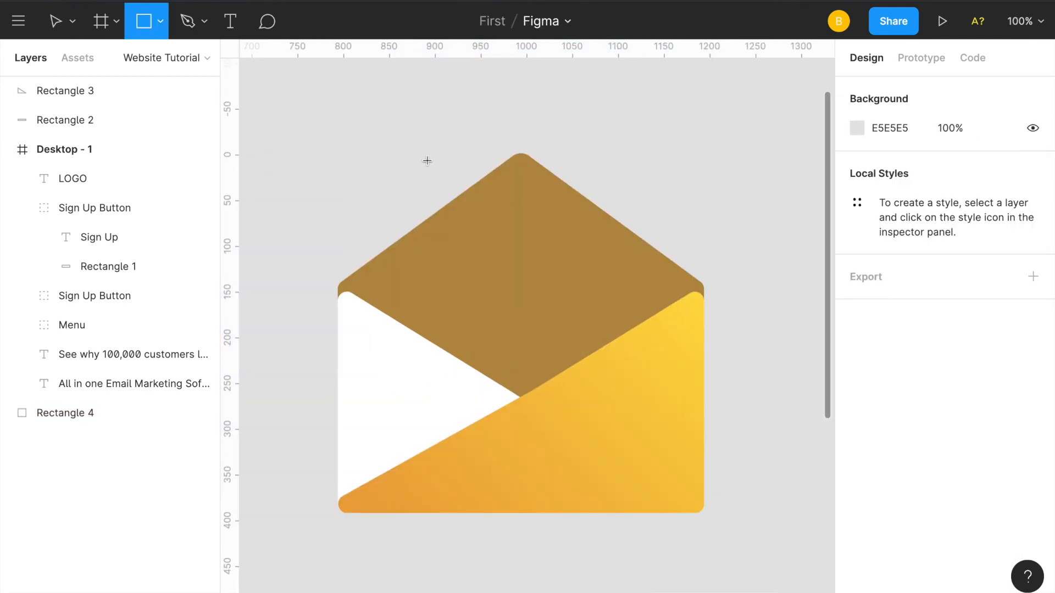
left_click_drag(414, 150, 593, 454)
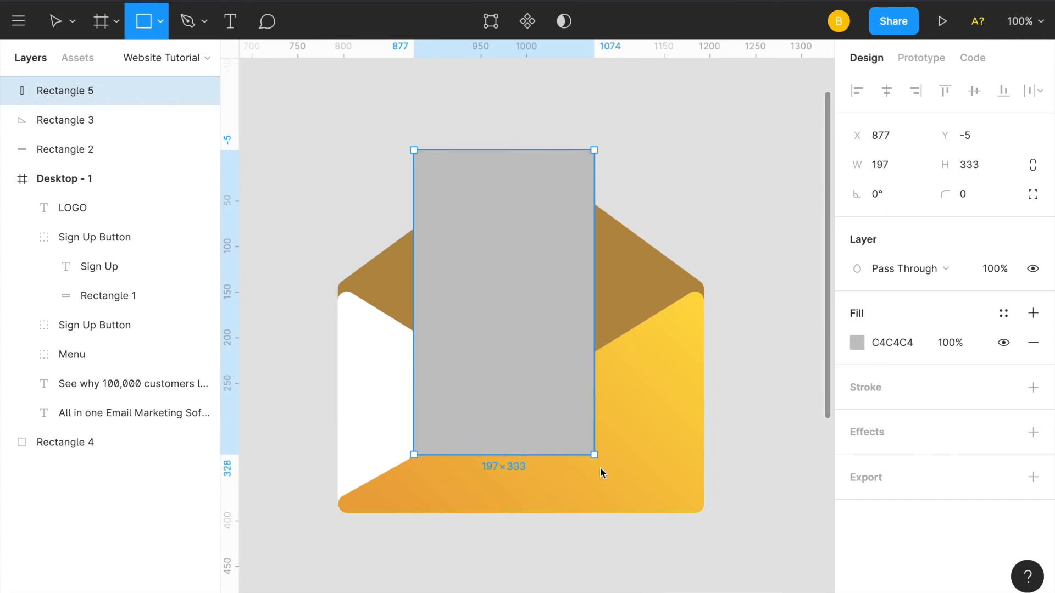
left_click_drag(594, 454, 646, 476)
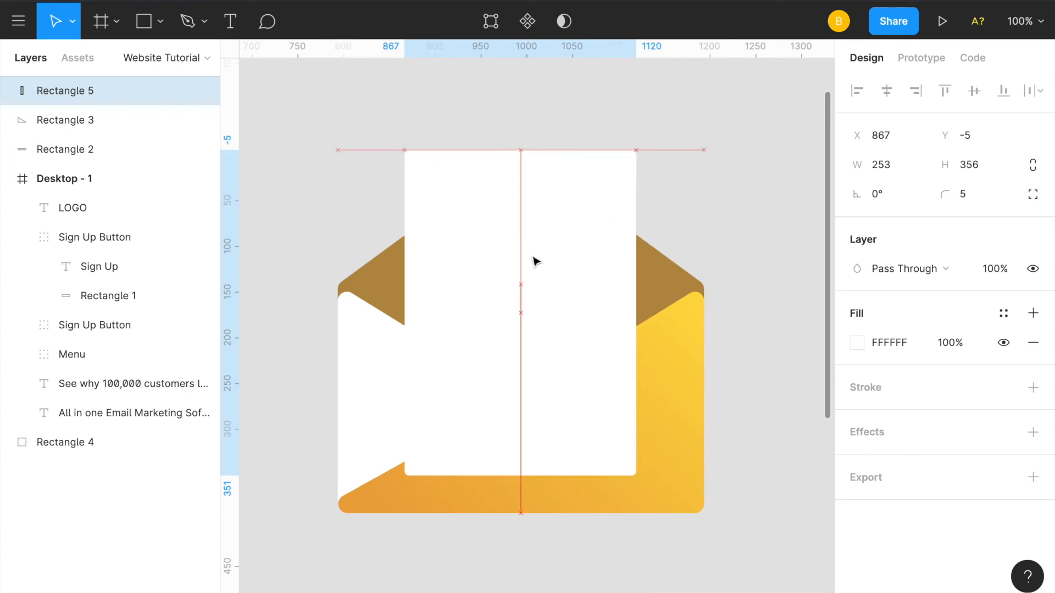
right_click(535, 261)
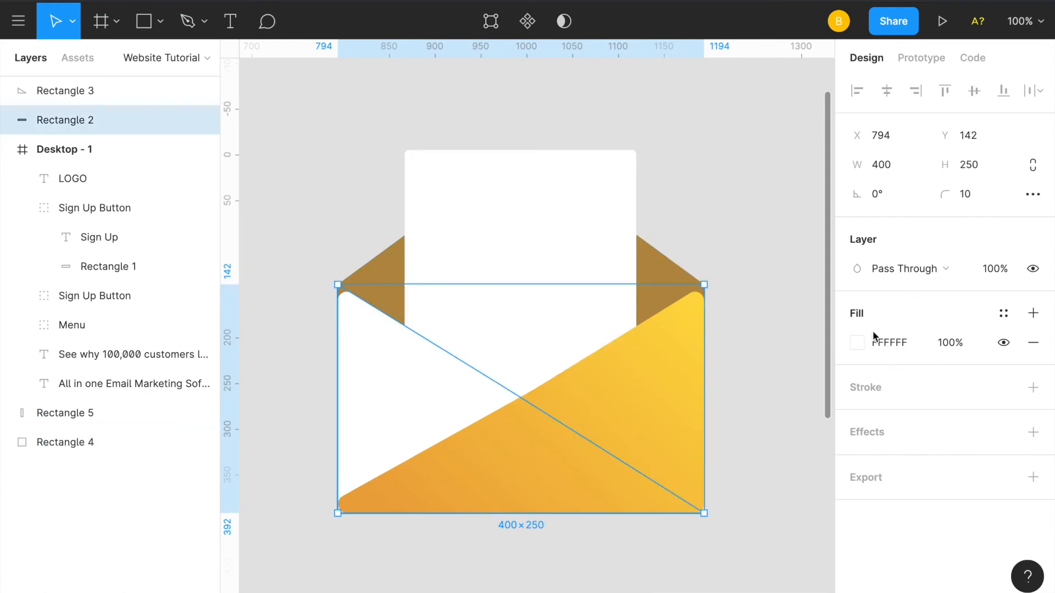
- Switch Rectangle 2's fill to a linear gradient with a deeper yellow end stop, repositioning its handles
left_click(857, 342)
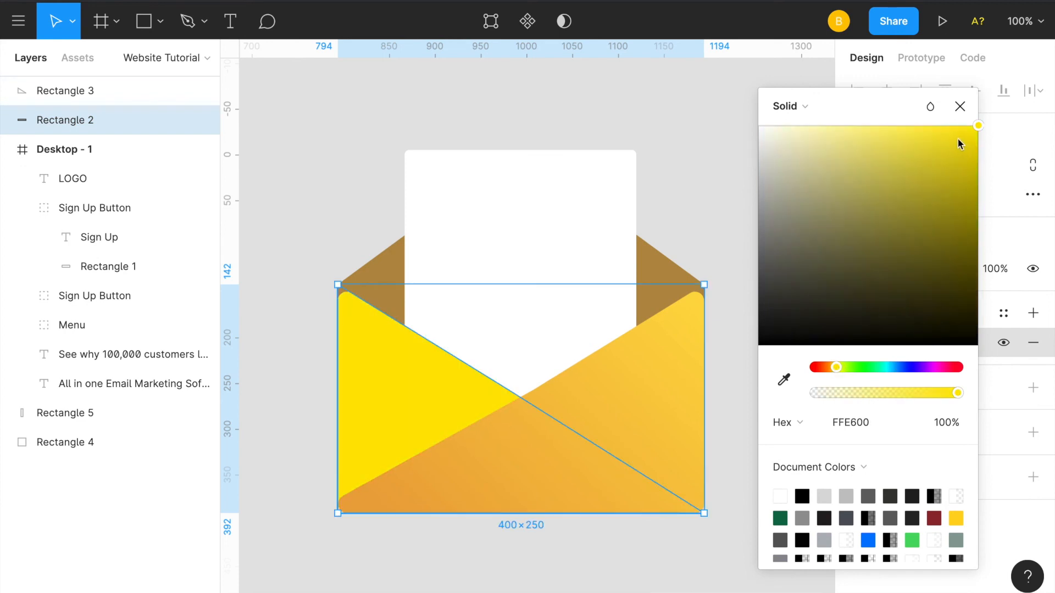
left_click(788, 106)
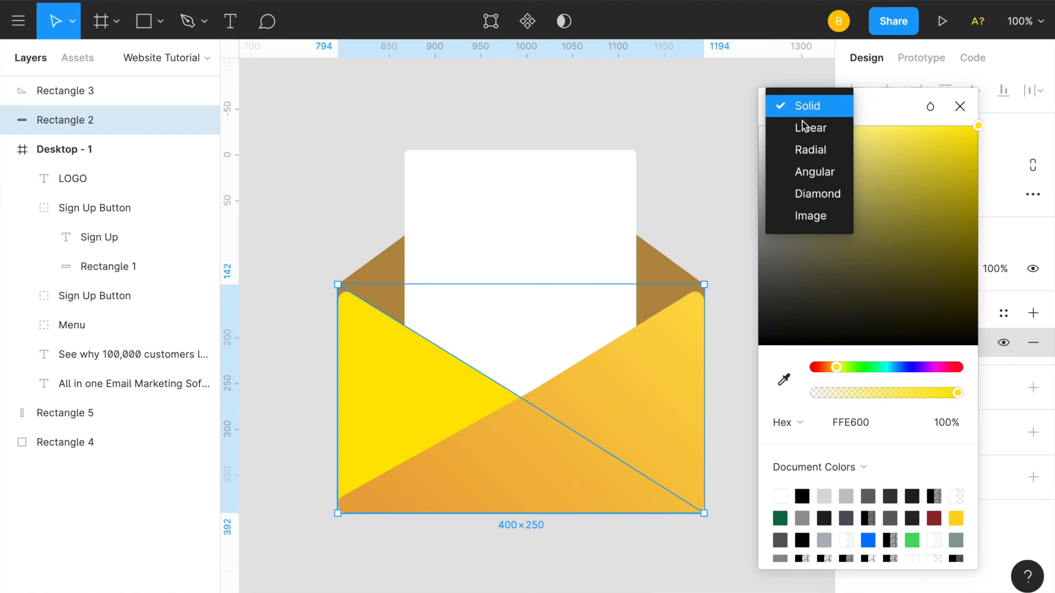
left_click(811, 127)
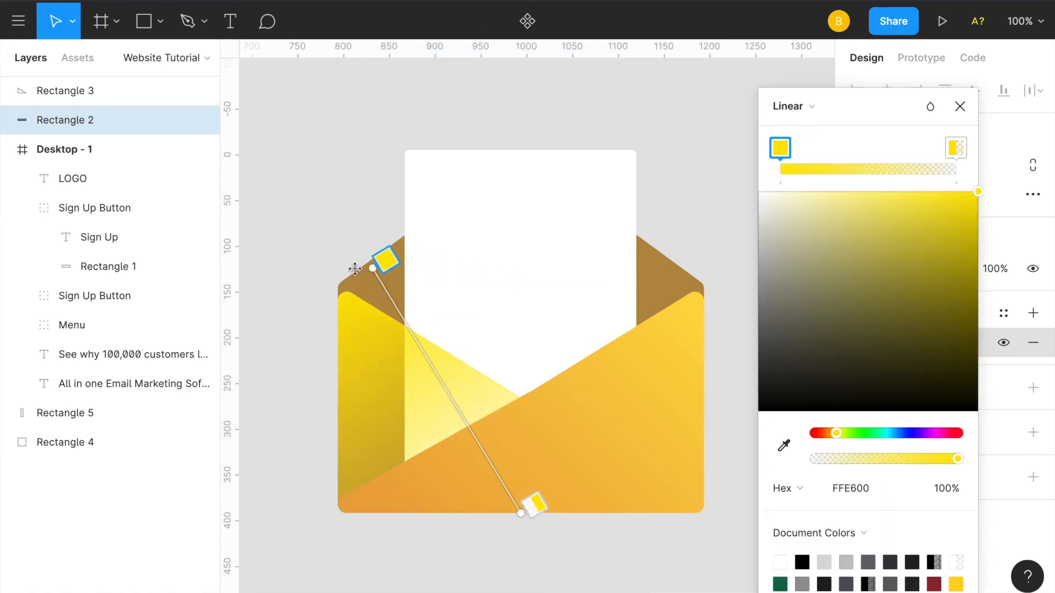
left_click_drag(957, 458, 927, 458)
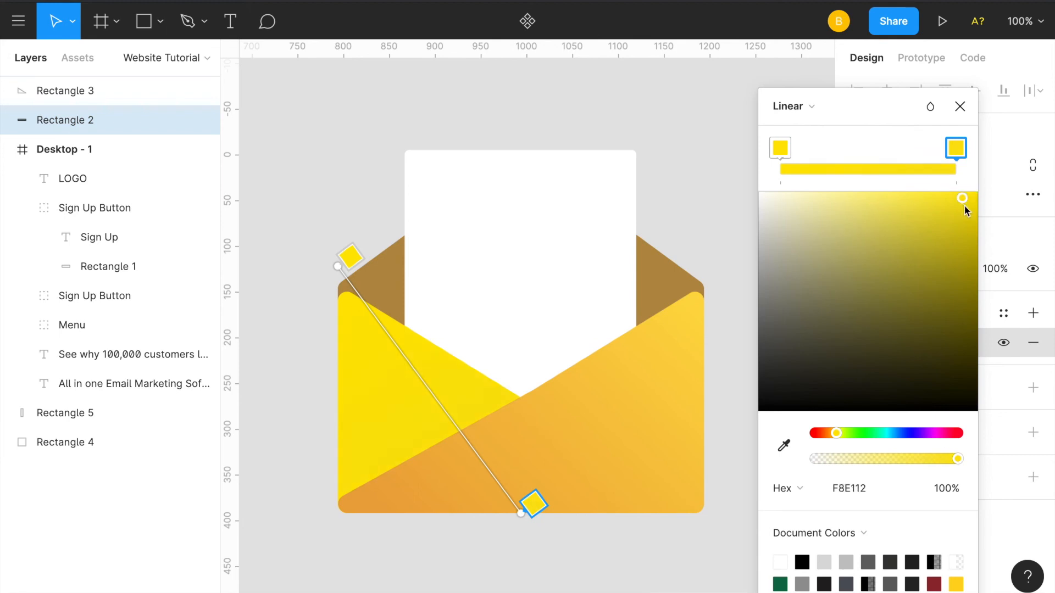
left_click_drag(962, 199, 949, 201)
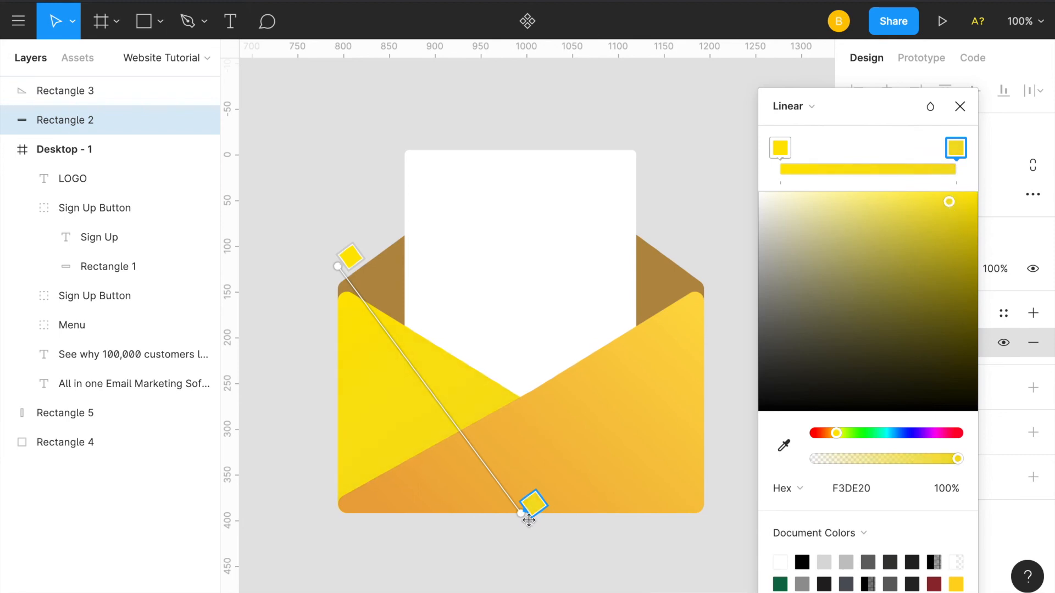
left_click_drag(532, 505, 505, 522)
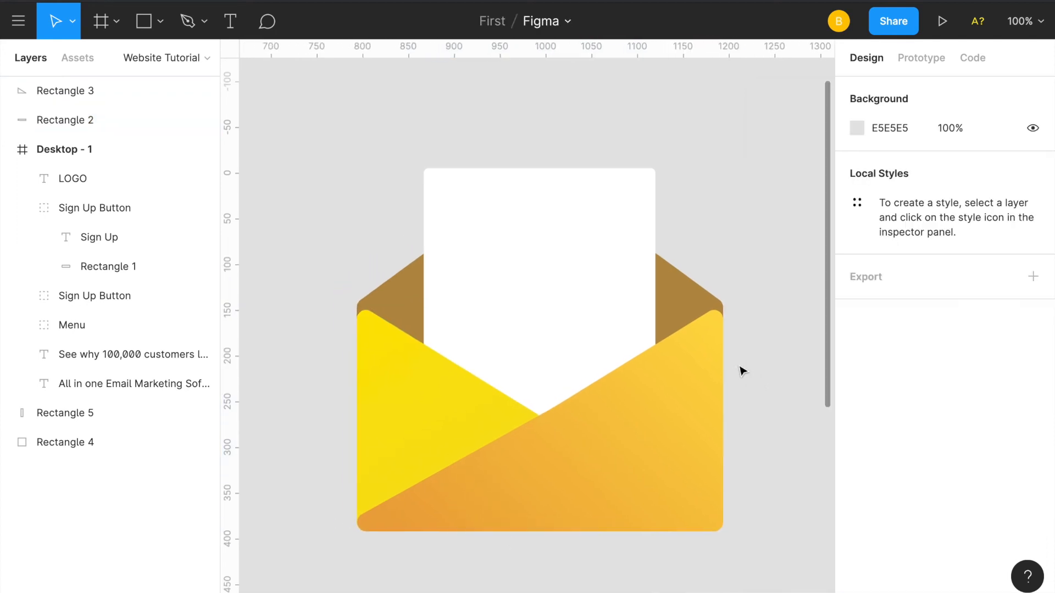
- Draw thin FFD51E bars of height 12 on the letter, stacked one below another
left_click(142, 21)
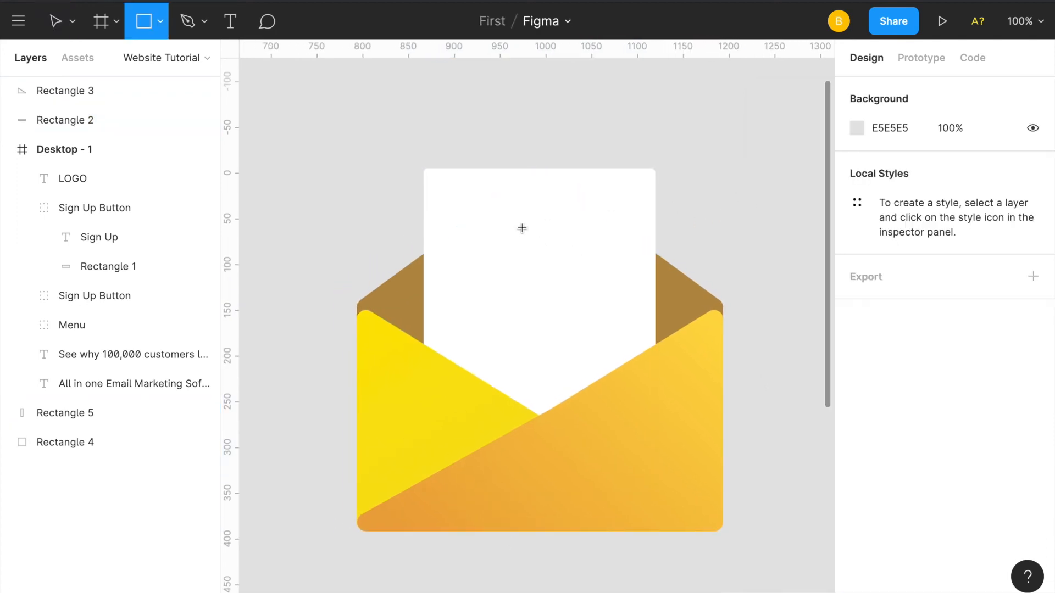
left_click_drag(488, 227, 603, 227)
type("12")
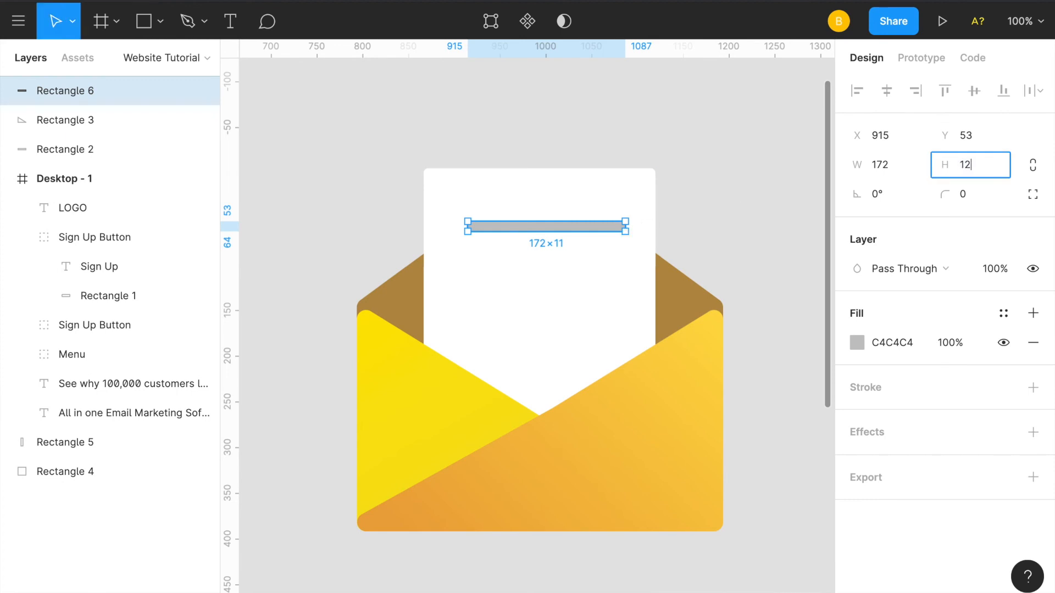
left_click(882, 165)
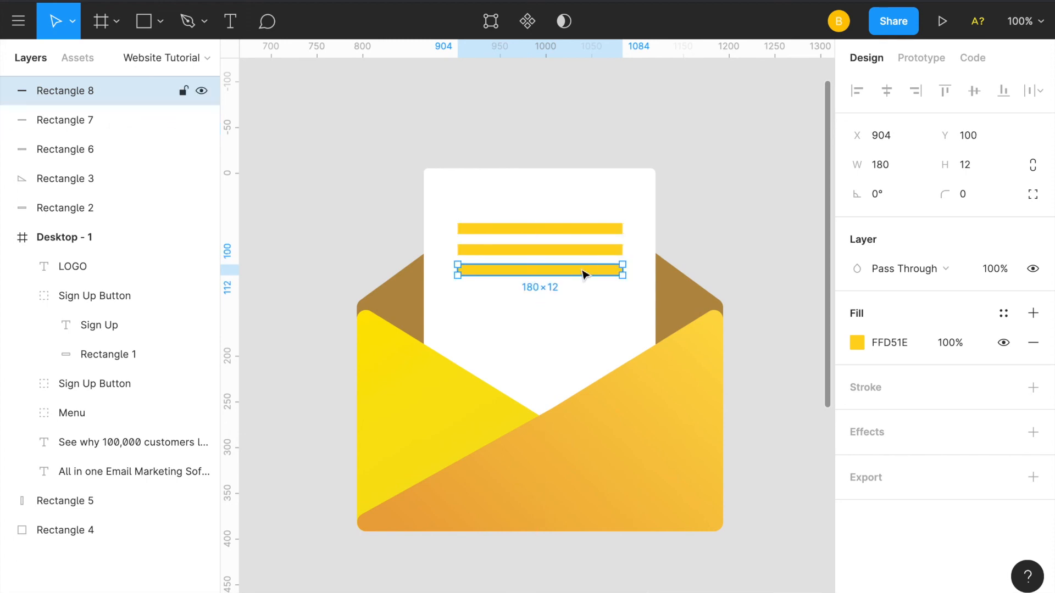
left_click_drag(538, 270, 539, 309)
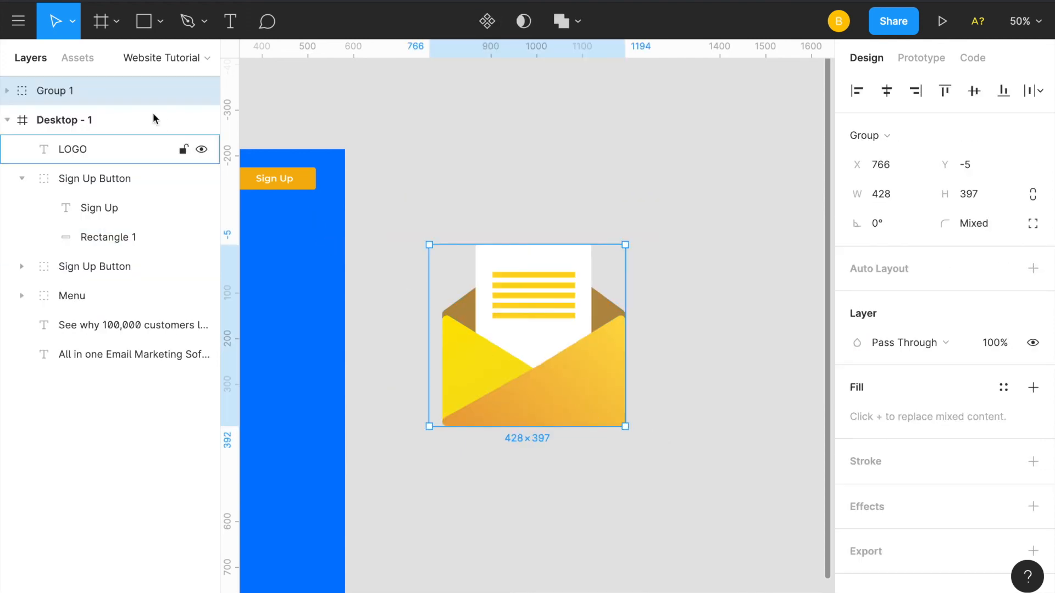
- Rename the envelope group 'Email Icon' and shift the back rectangle's fill toward warmer brown
type("Email")
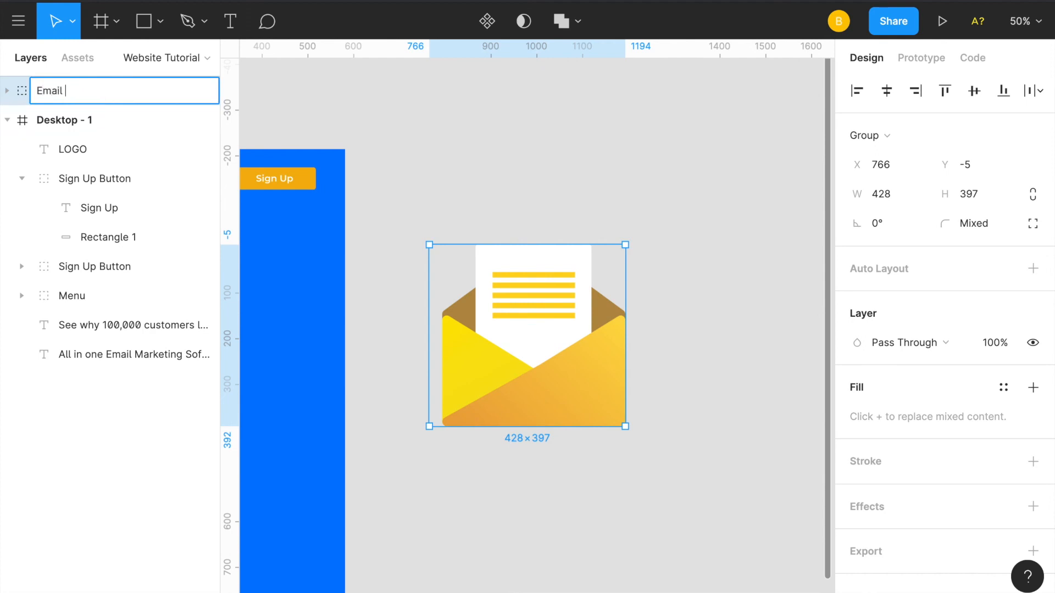
type("Icon")
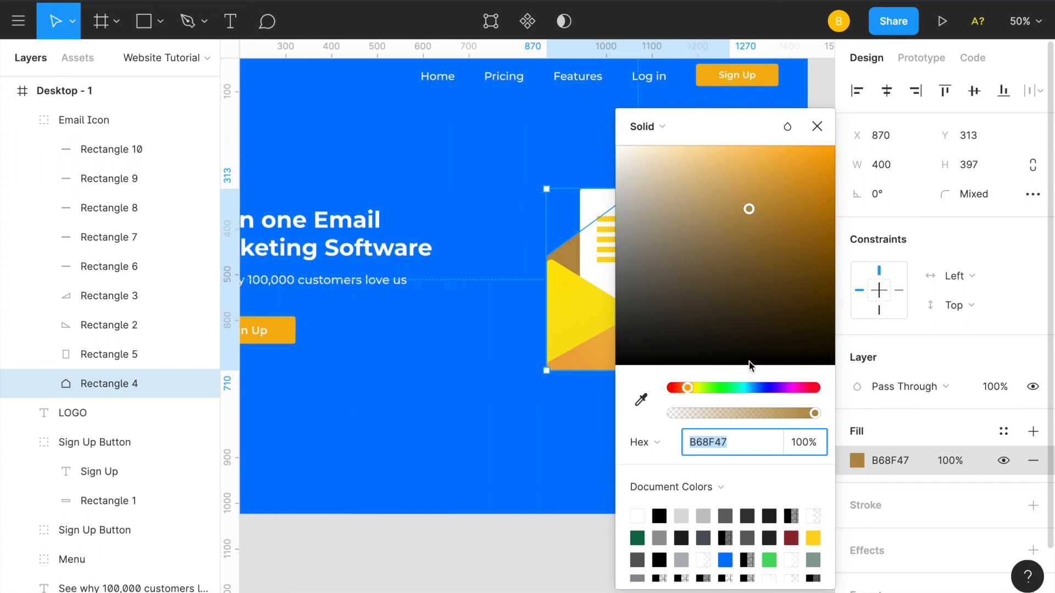
left_click_drag(748, 209, 785, 160)
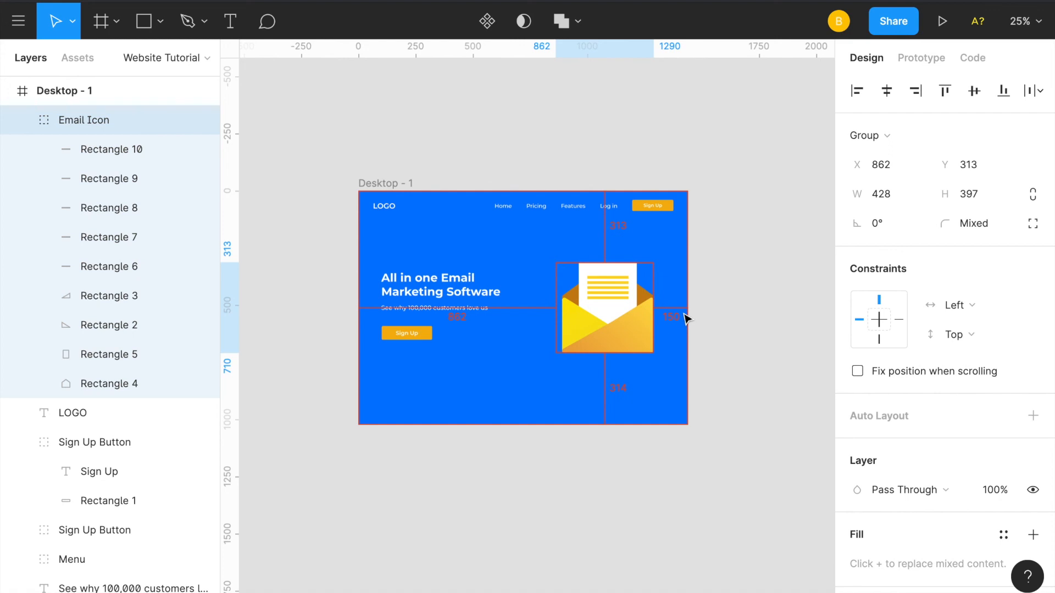
left_click(606, 309)
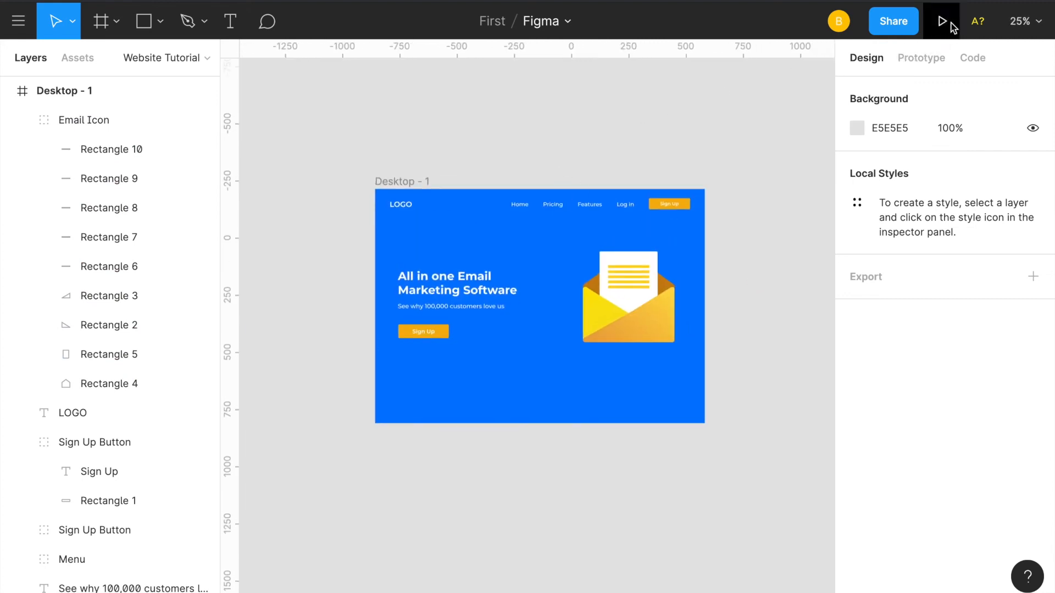
mouse_move(941, 21)
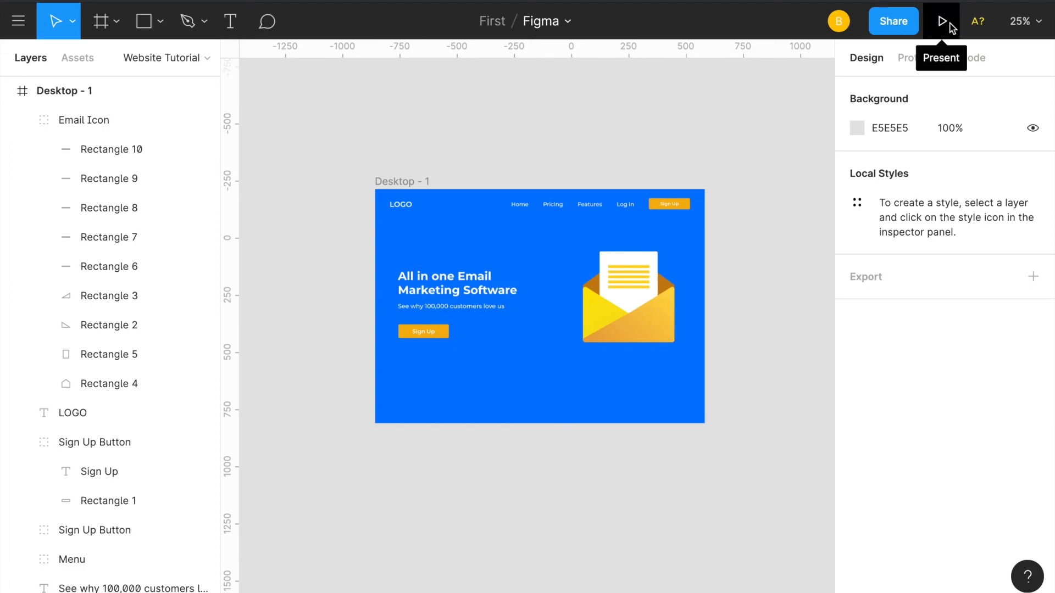
- Launch Present mode and choose 'Width – Scale down to fit width' zoom
left_click(941, 21)
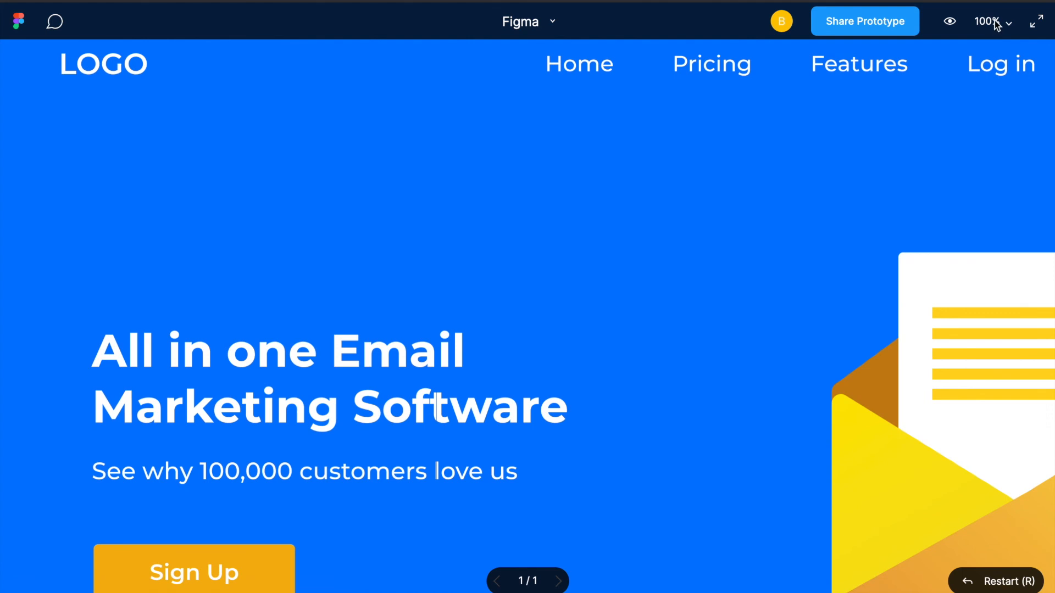
mouse_move(1001, 25)
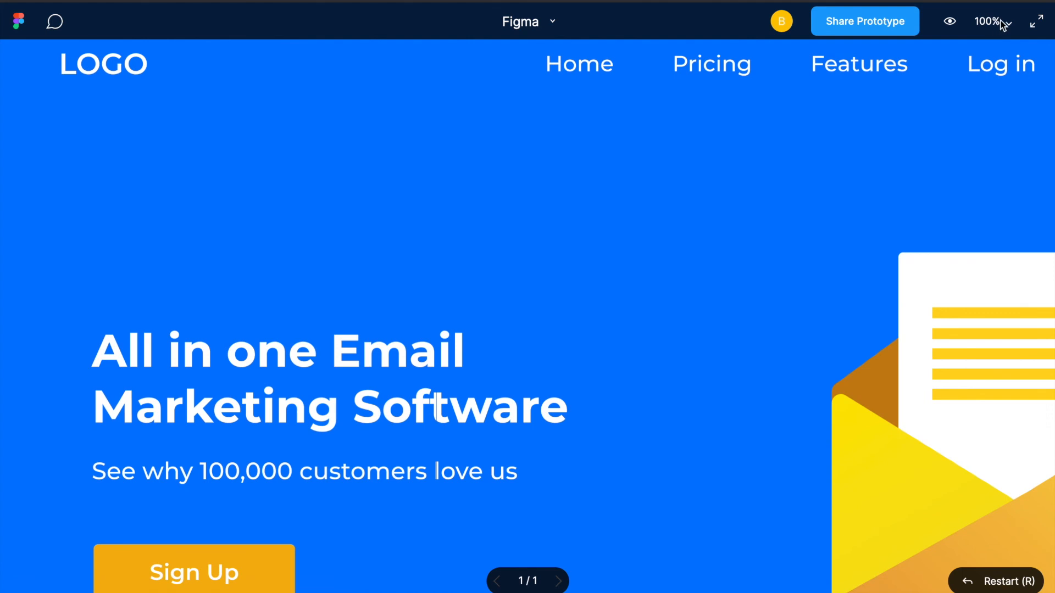
left_click(990, 21)
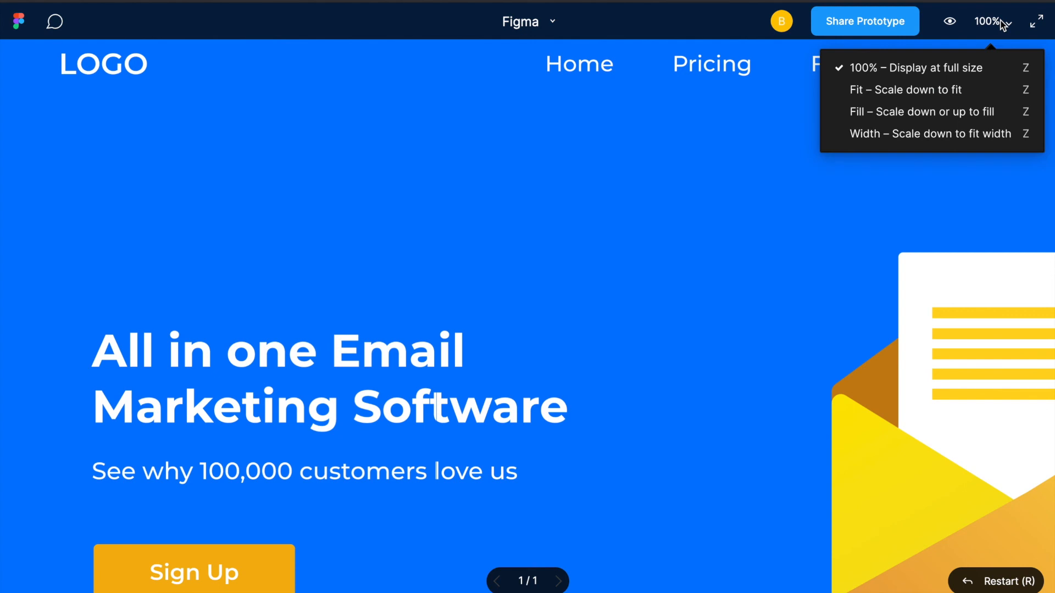
mouse_move(928, 133)
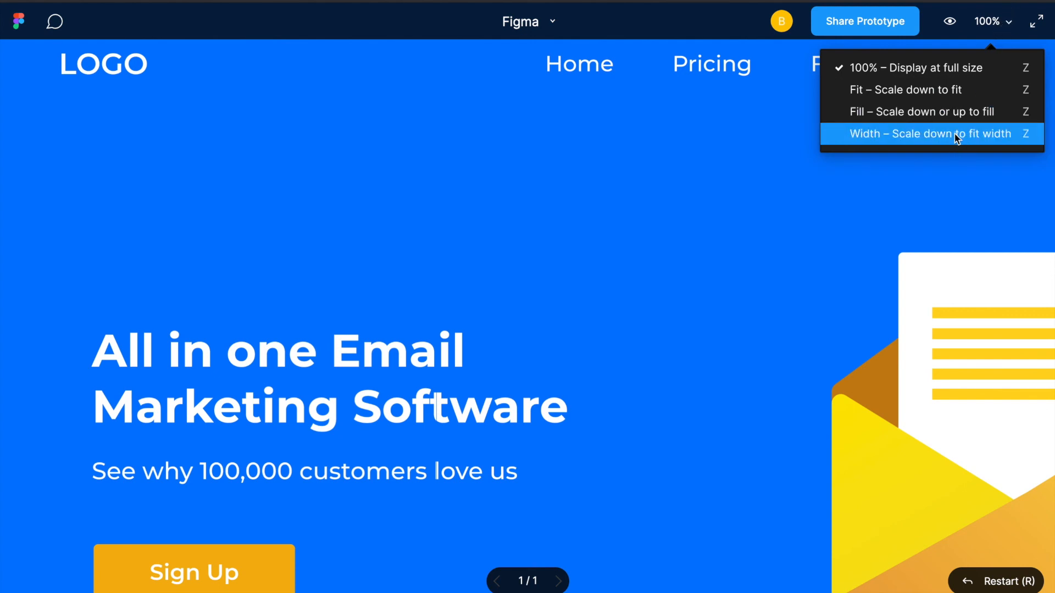
left_click(929, 133)
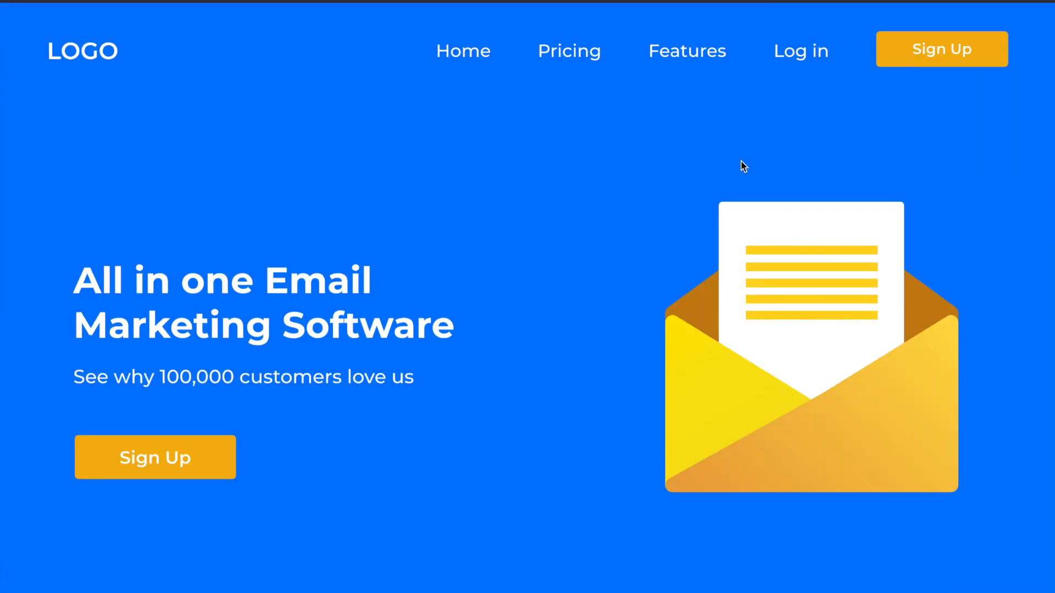
scroll("down", 3)
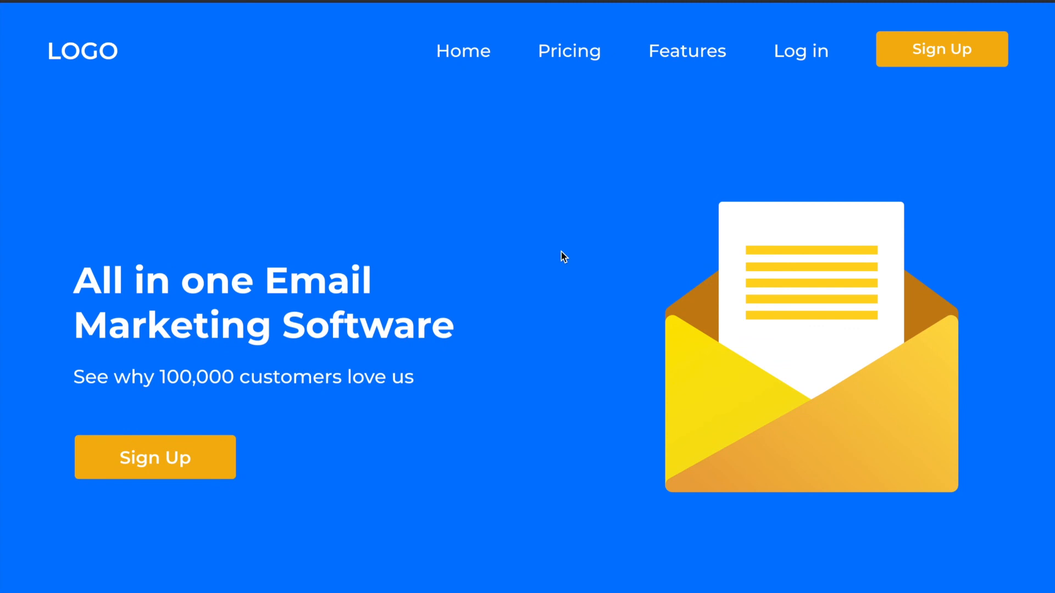
mouse_move(962, 56)
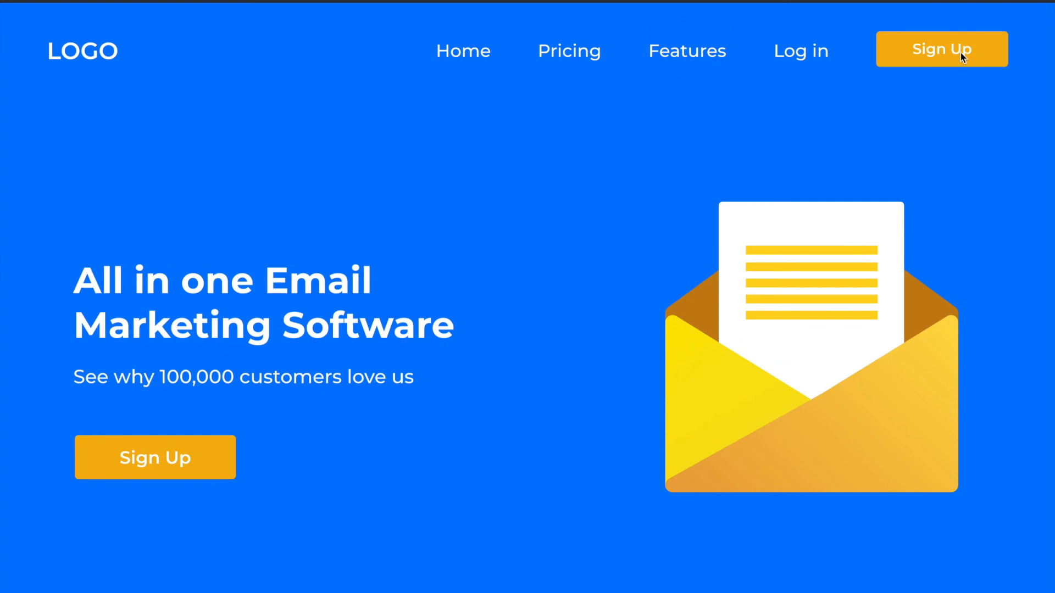
mouse_move(170, 34)
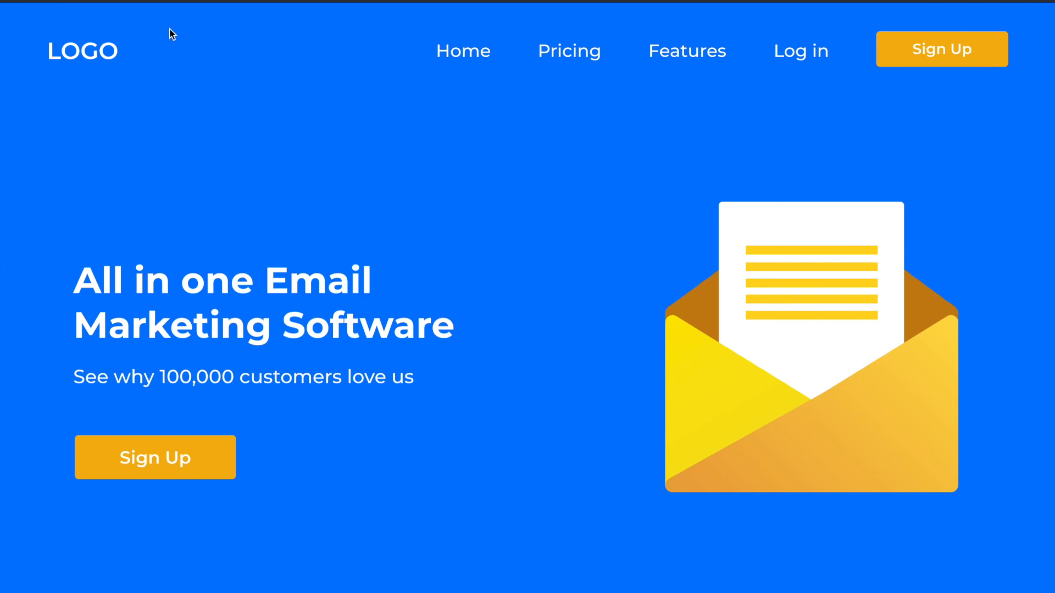
mouse_move(602, 114)
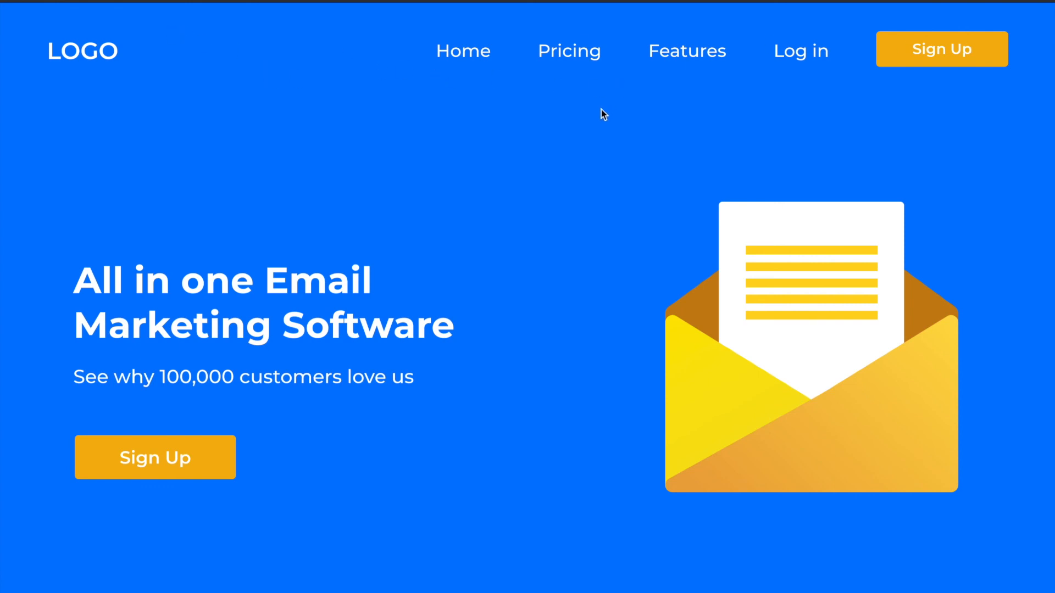
mouse_move(585, 177)
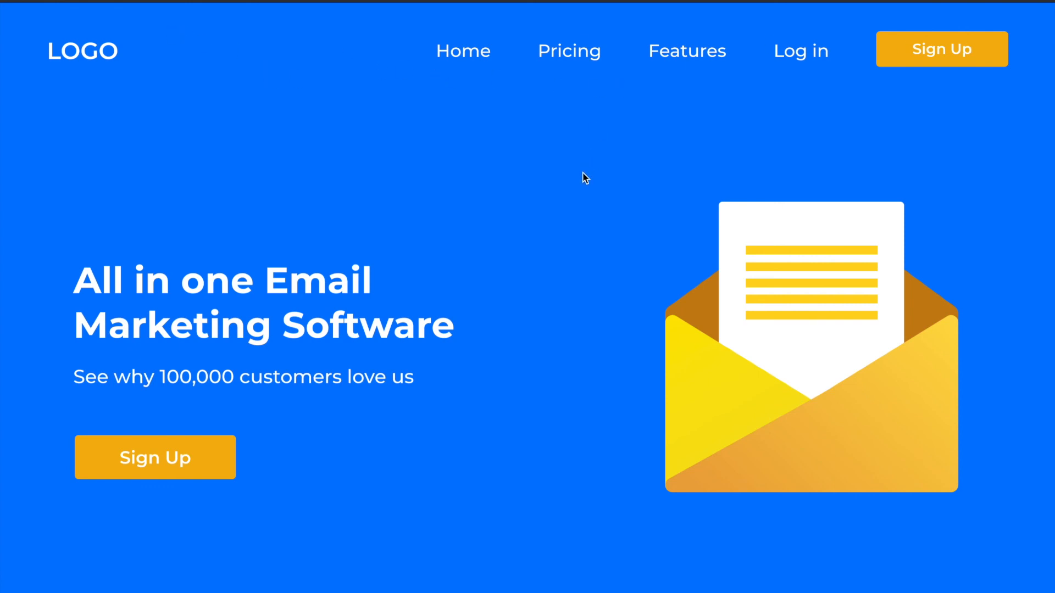
mouse_move(489, 150)
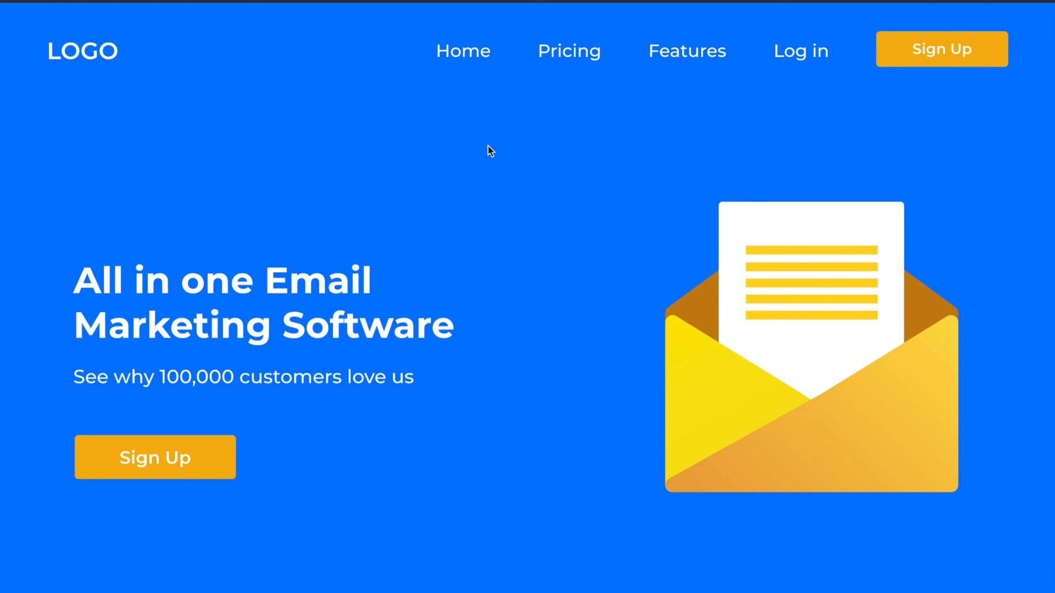
mouse_move(471, 157)
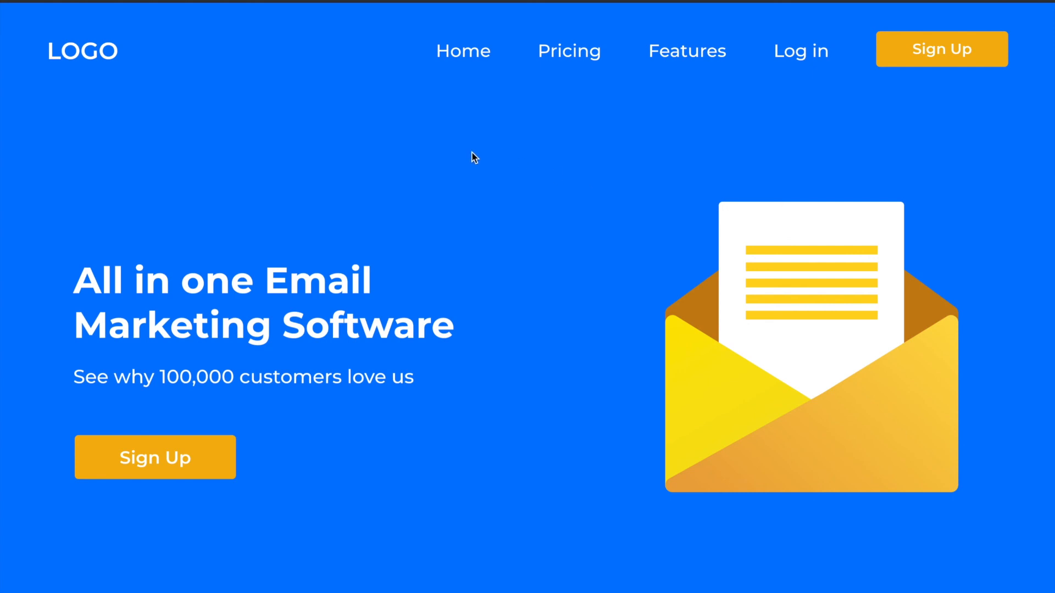
mouse_move(217, 454)
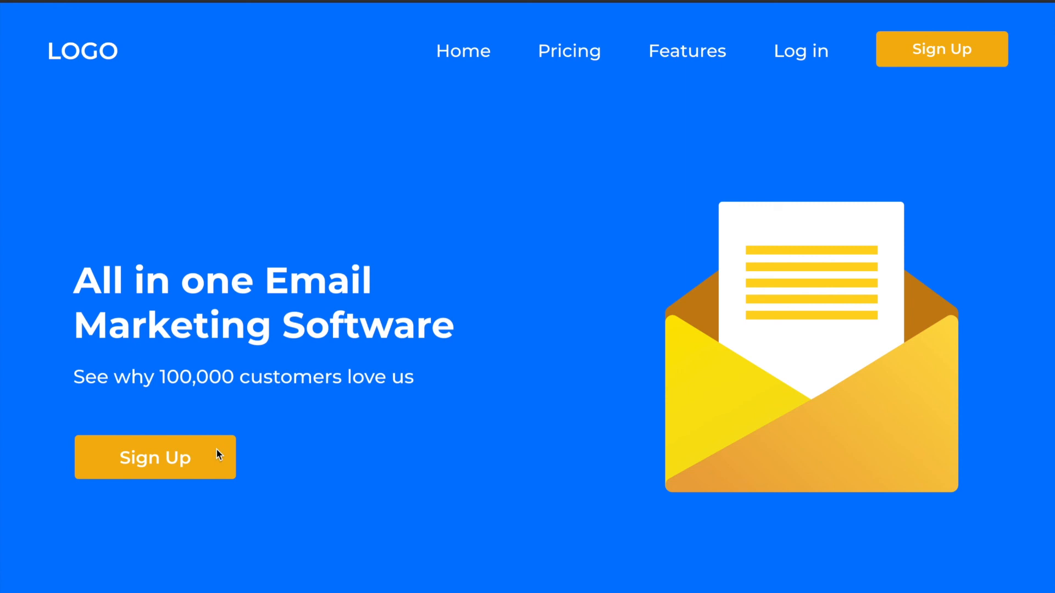
mouse_move(609, 372)
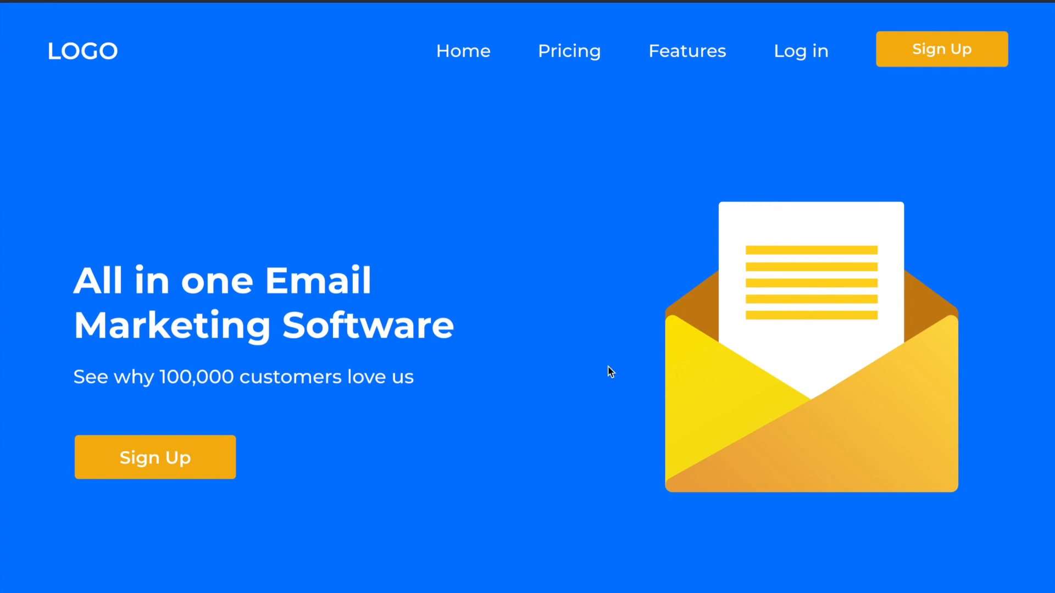
mouse_move(595, 369)
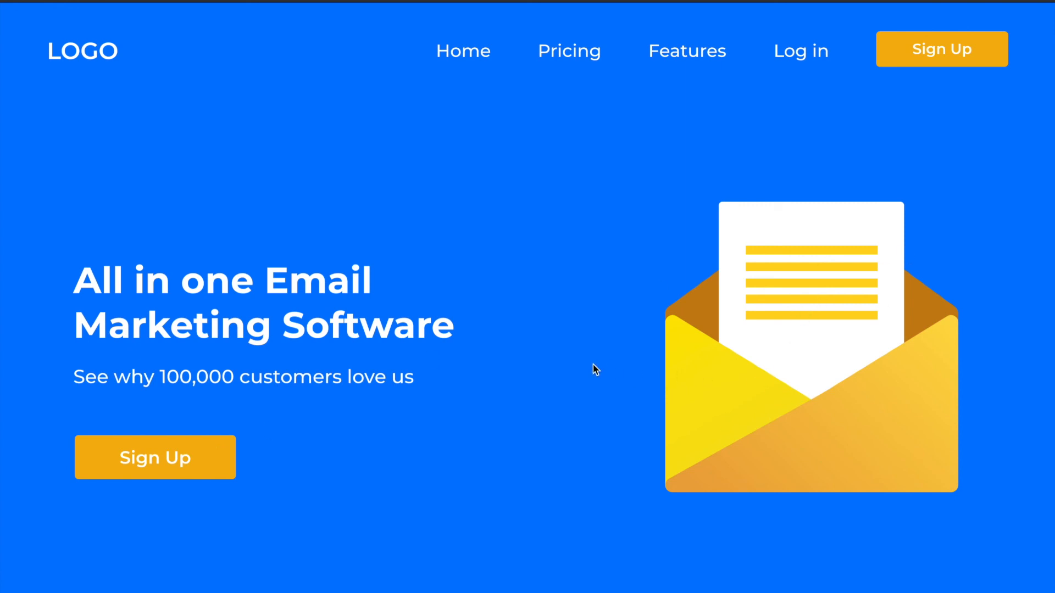